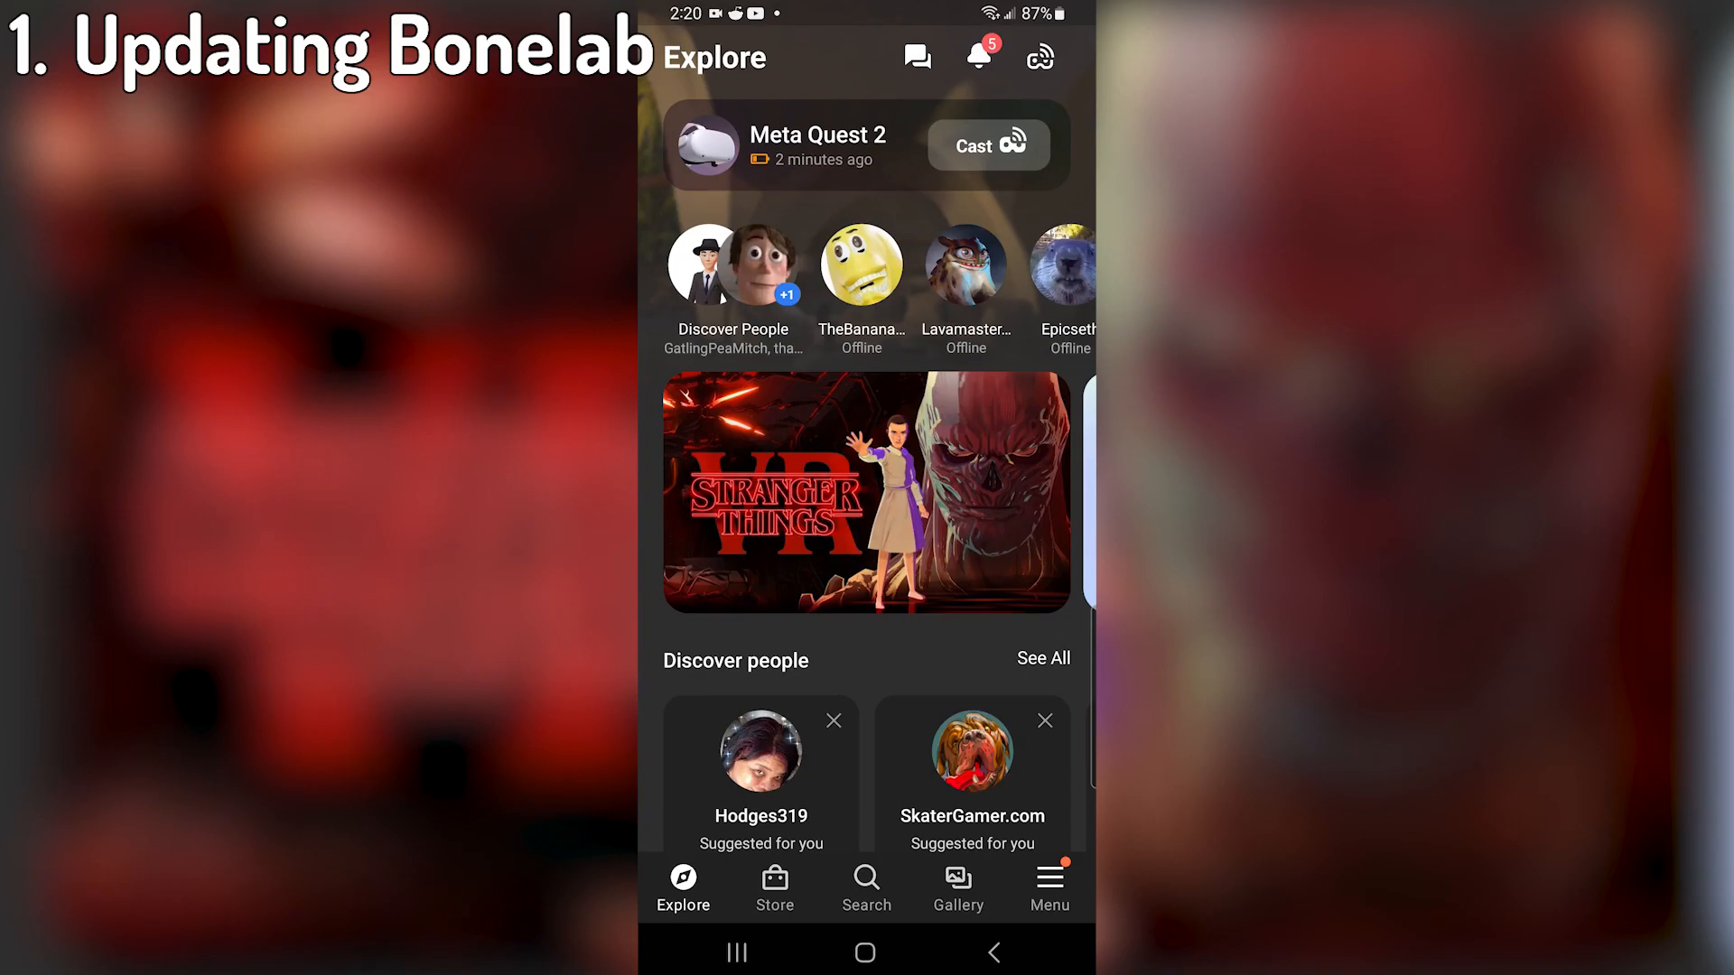
View Bonelab's version notes (1.2068.34555) and its release channel list in the Meta Quest app.
click(1046, 886)
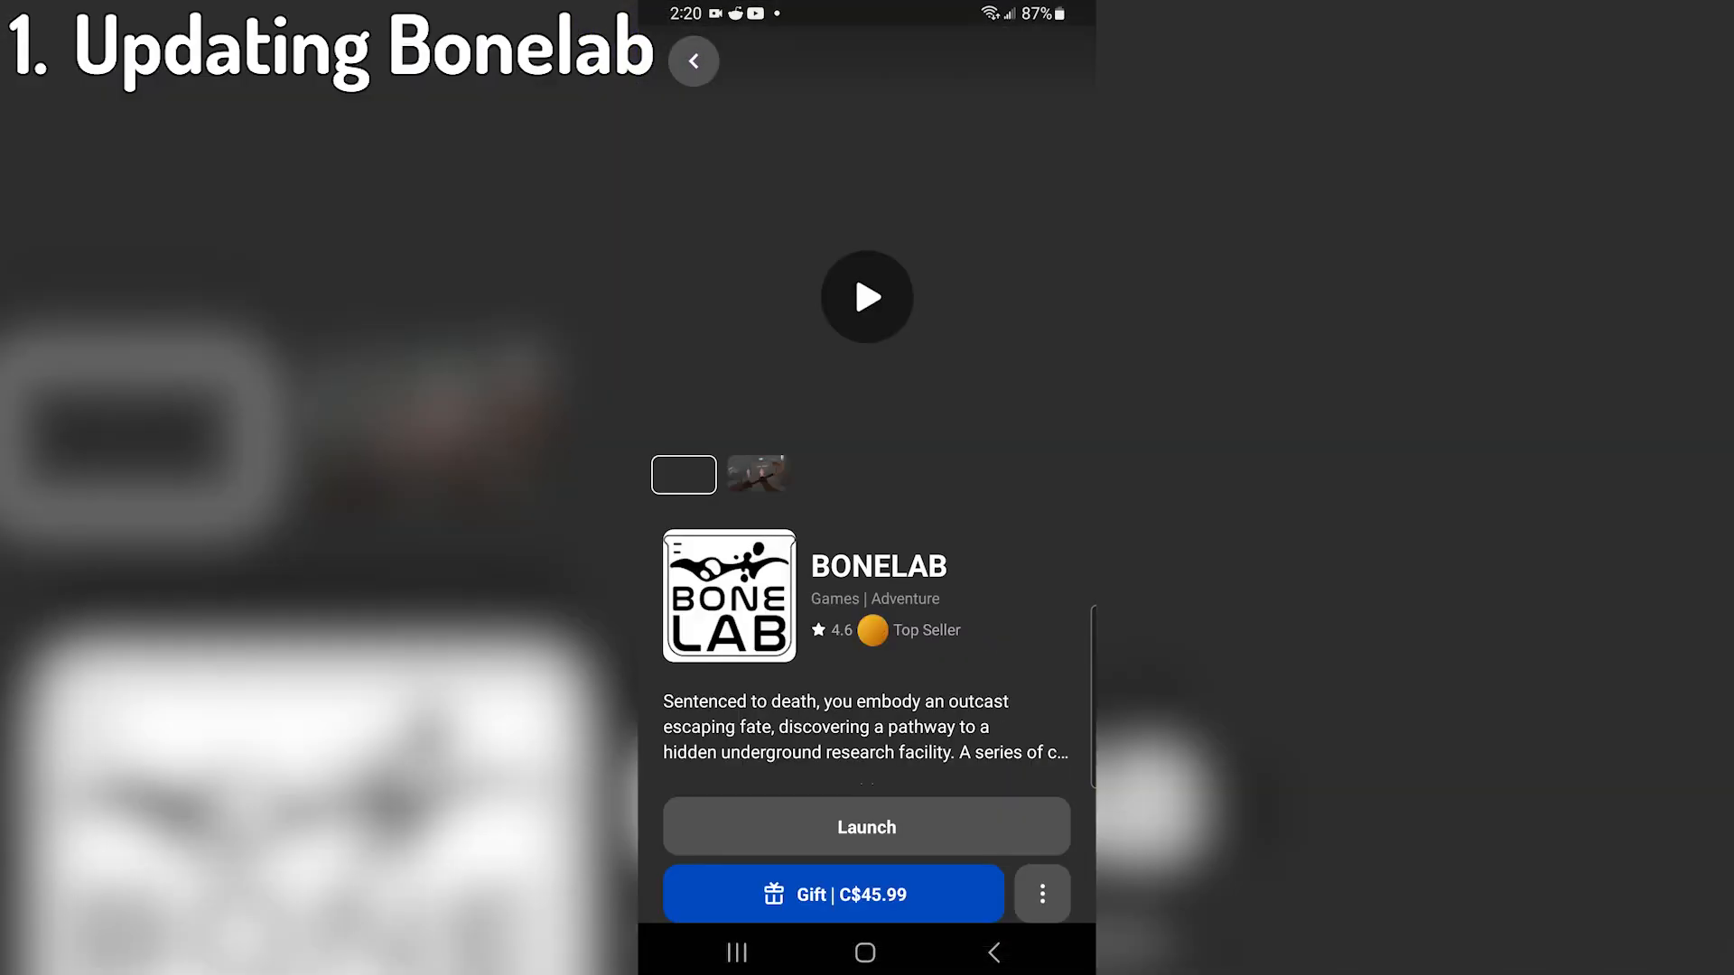
scroll(down, 3)
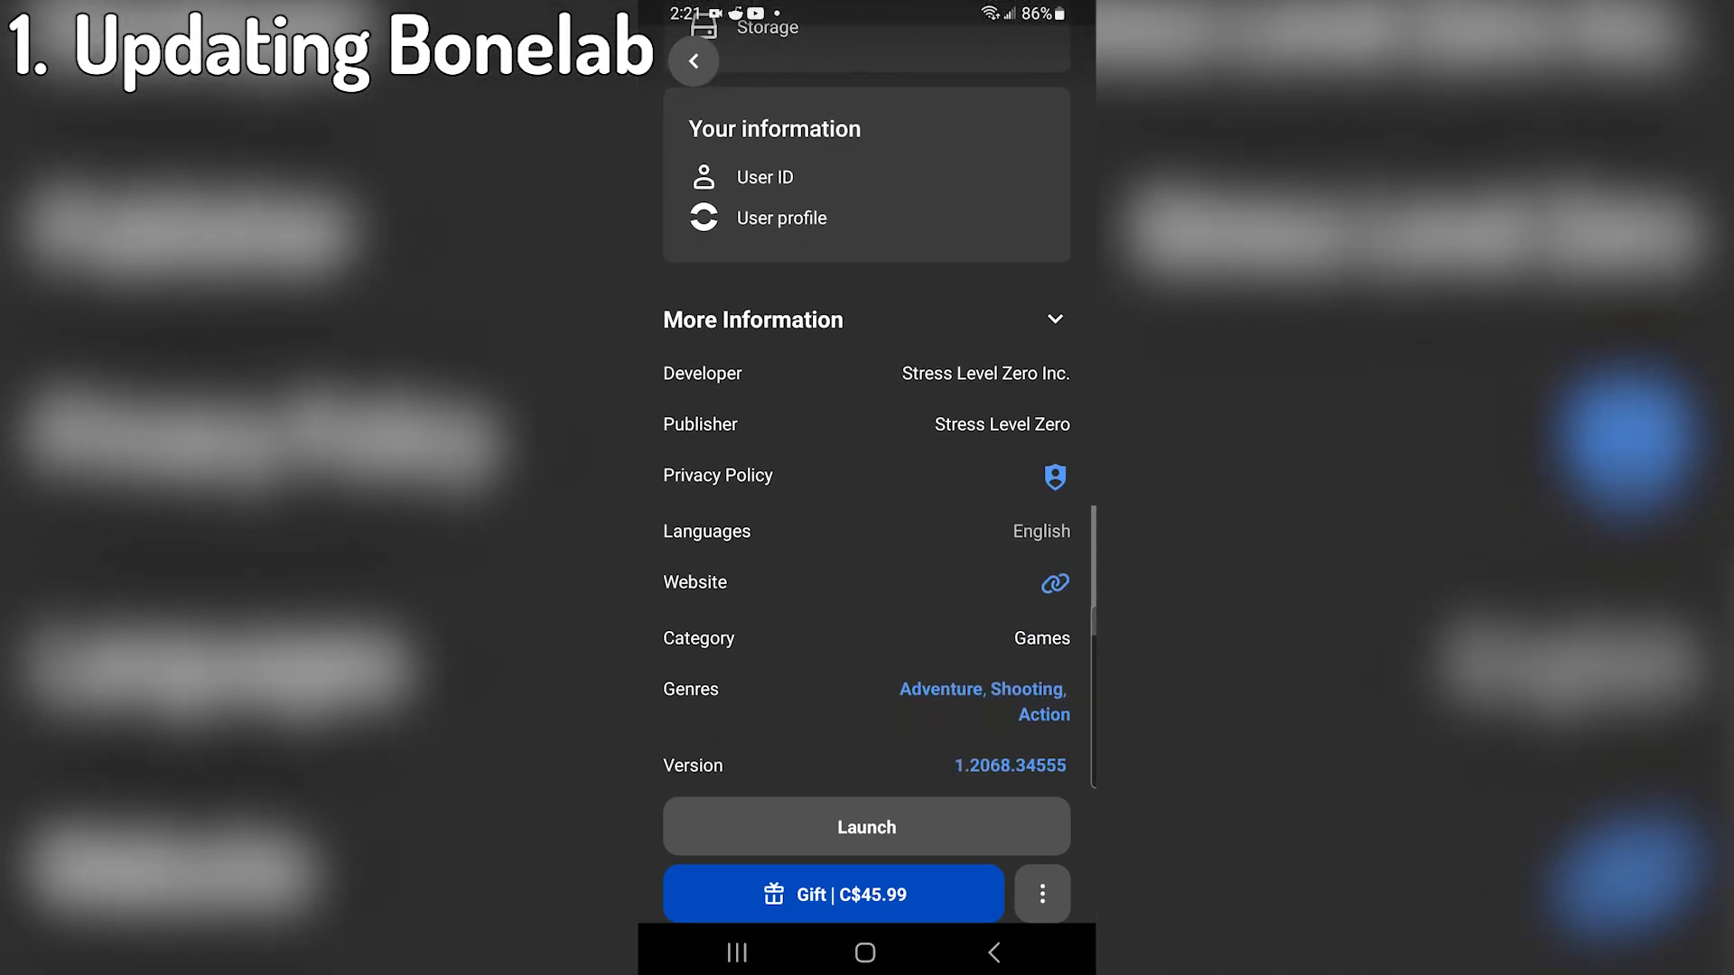
scroll(down, 3)
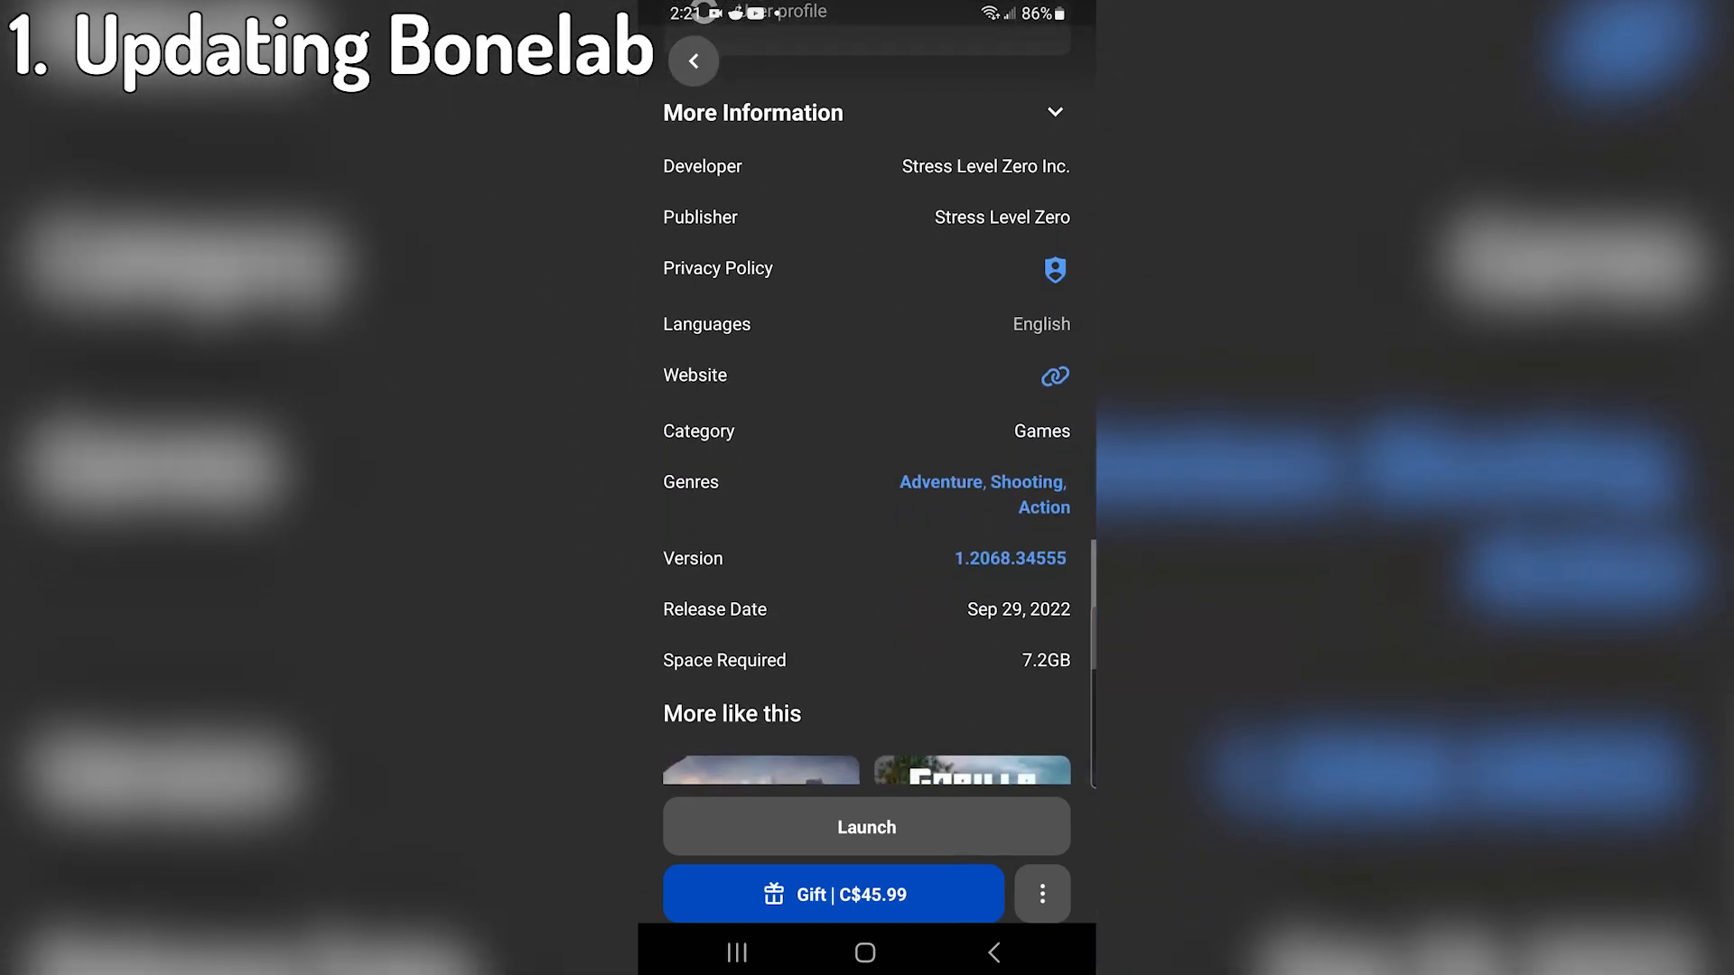
click(1008, 558)
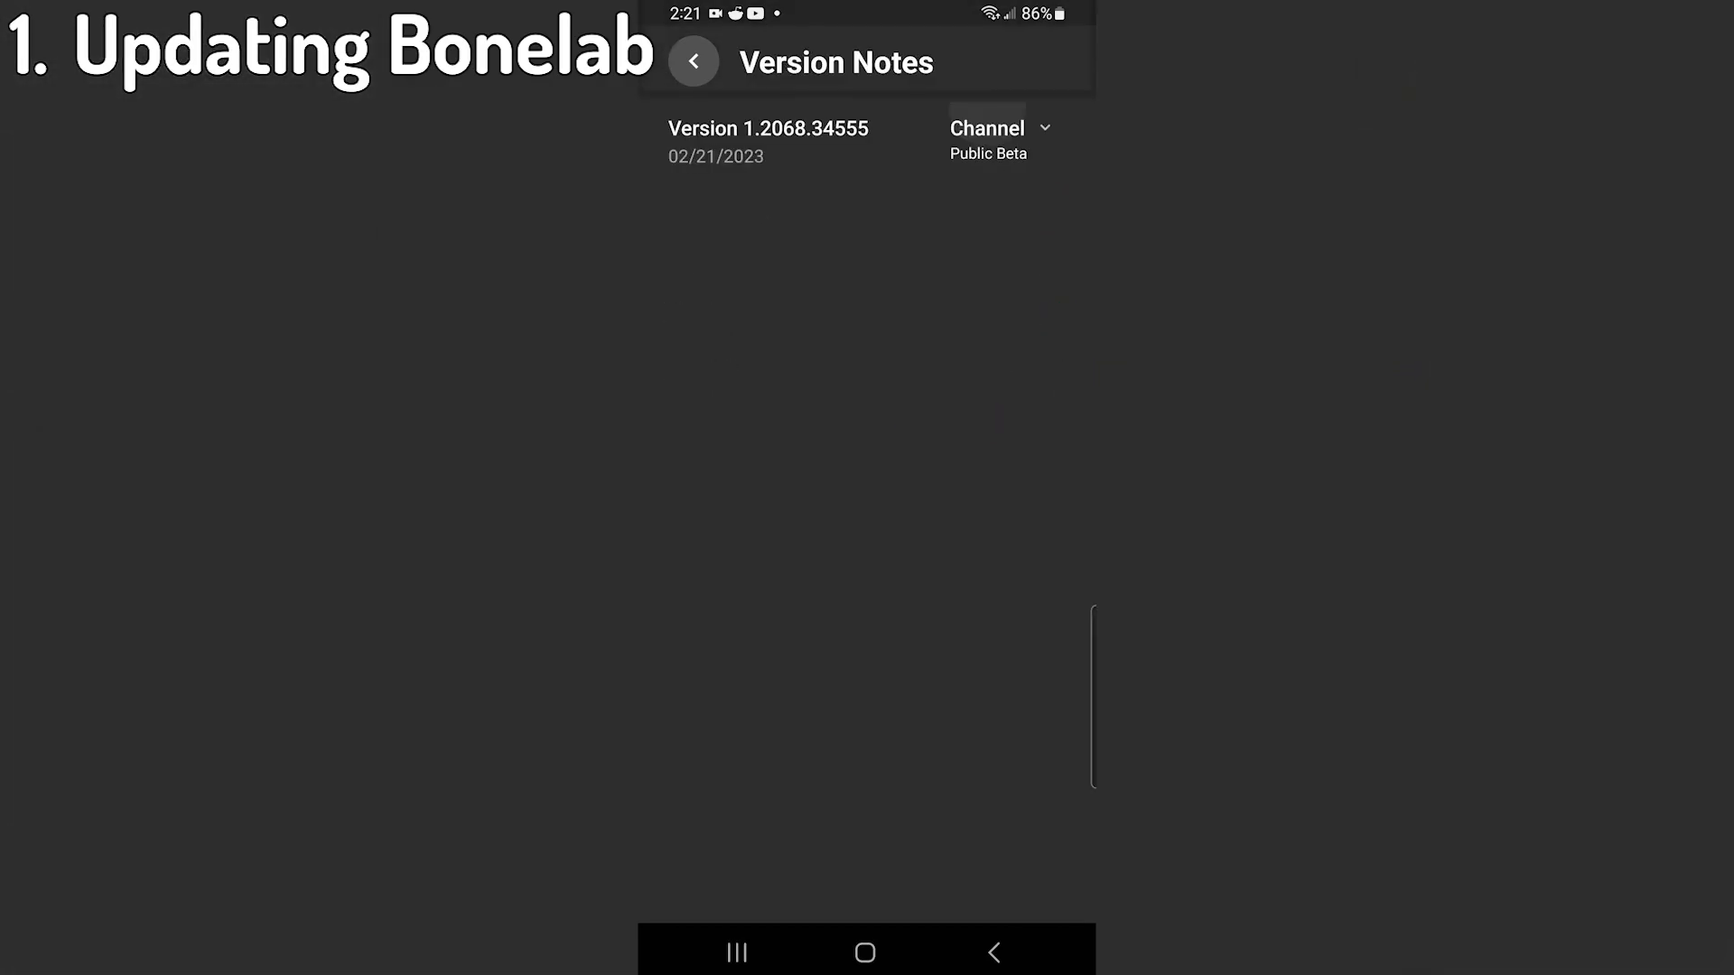
click(997, 129)
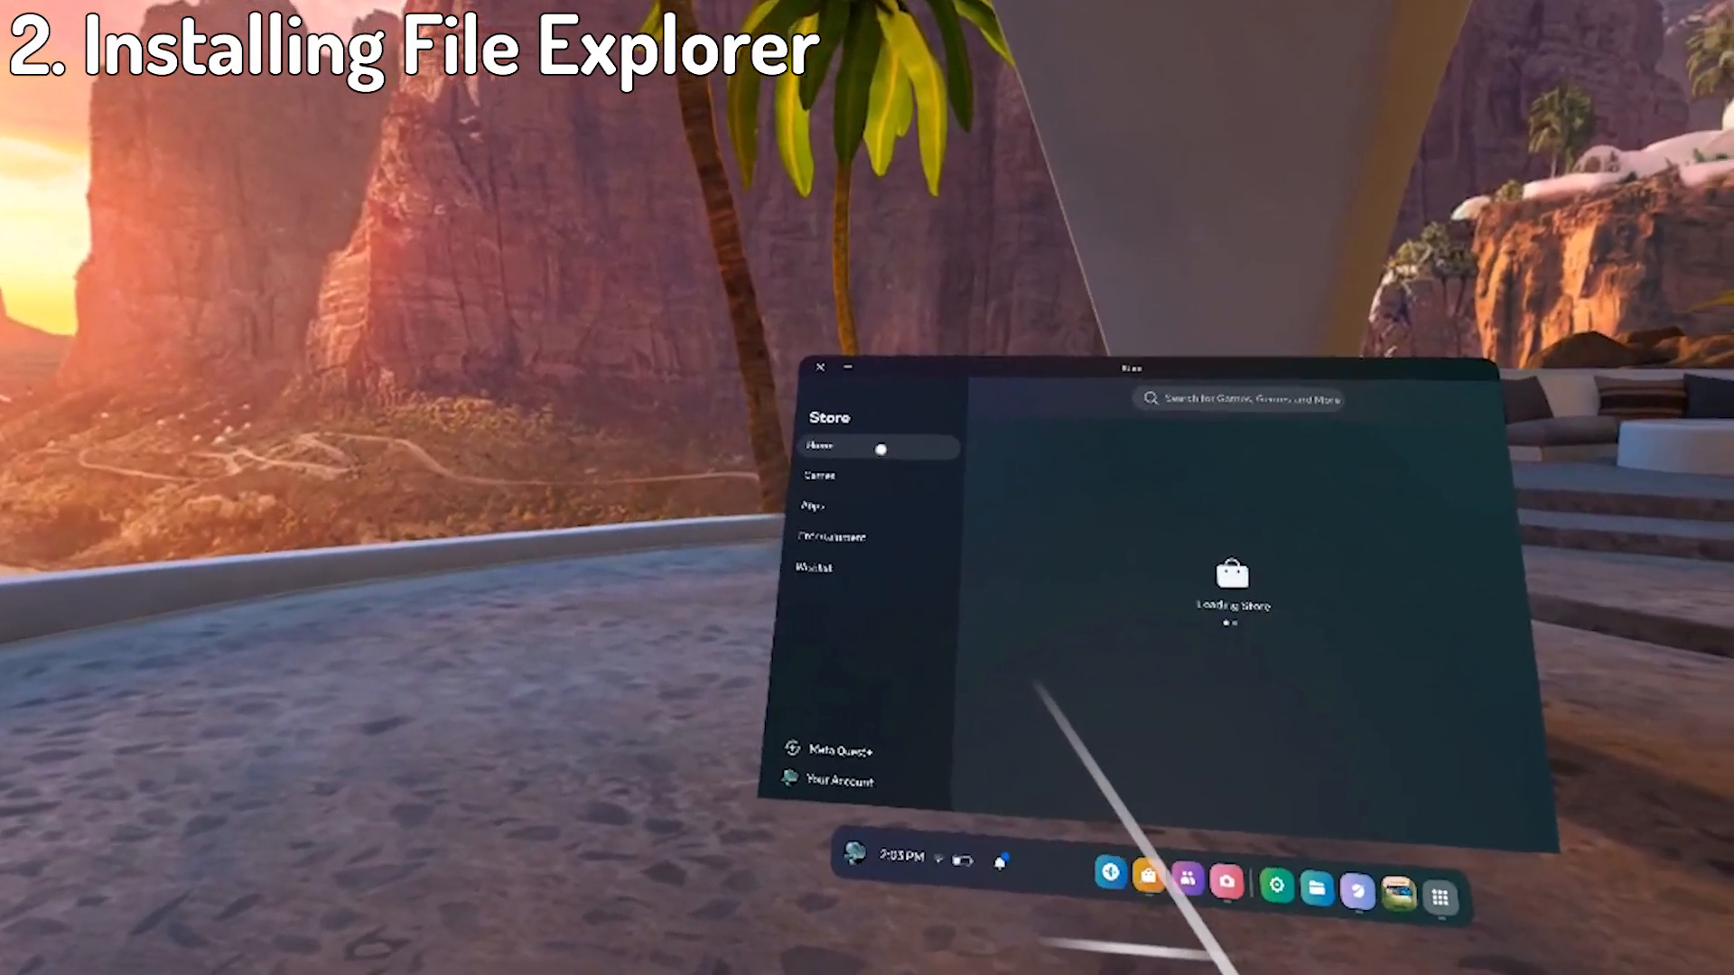
Find Mobile VR Station in the Store search and install it.
click(1236, 400)
text(mobile vr station)
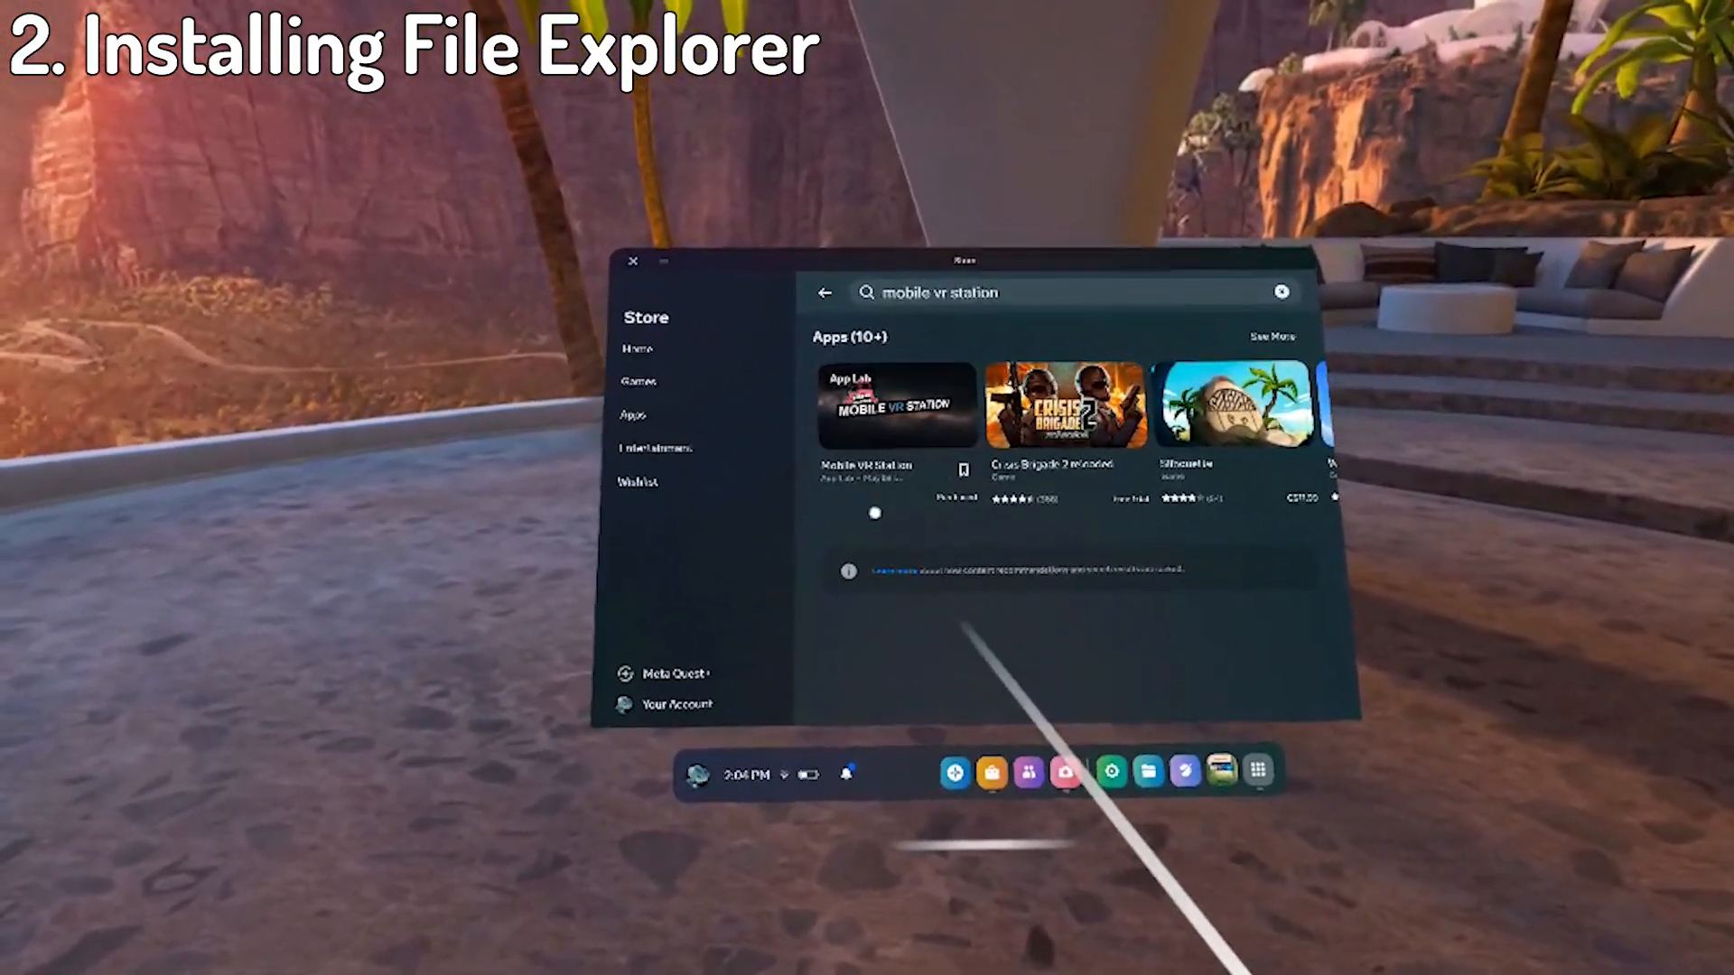
click(896, 402)
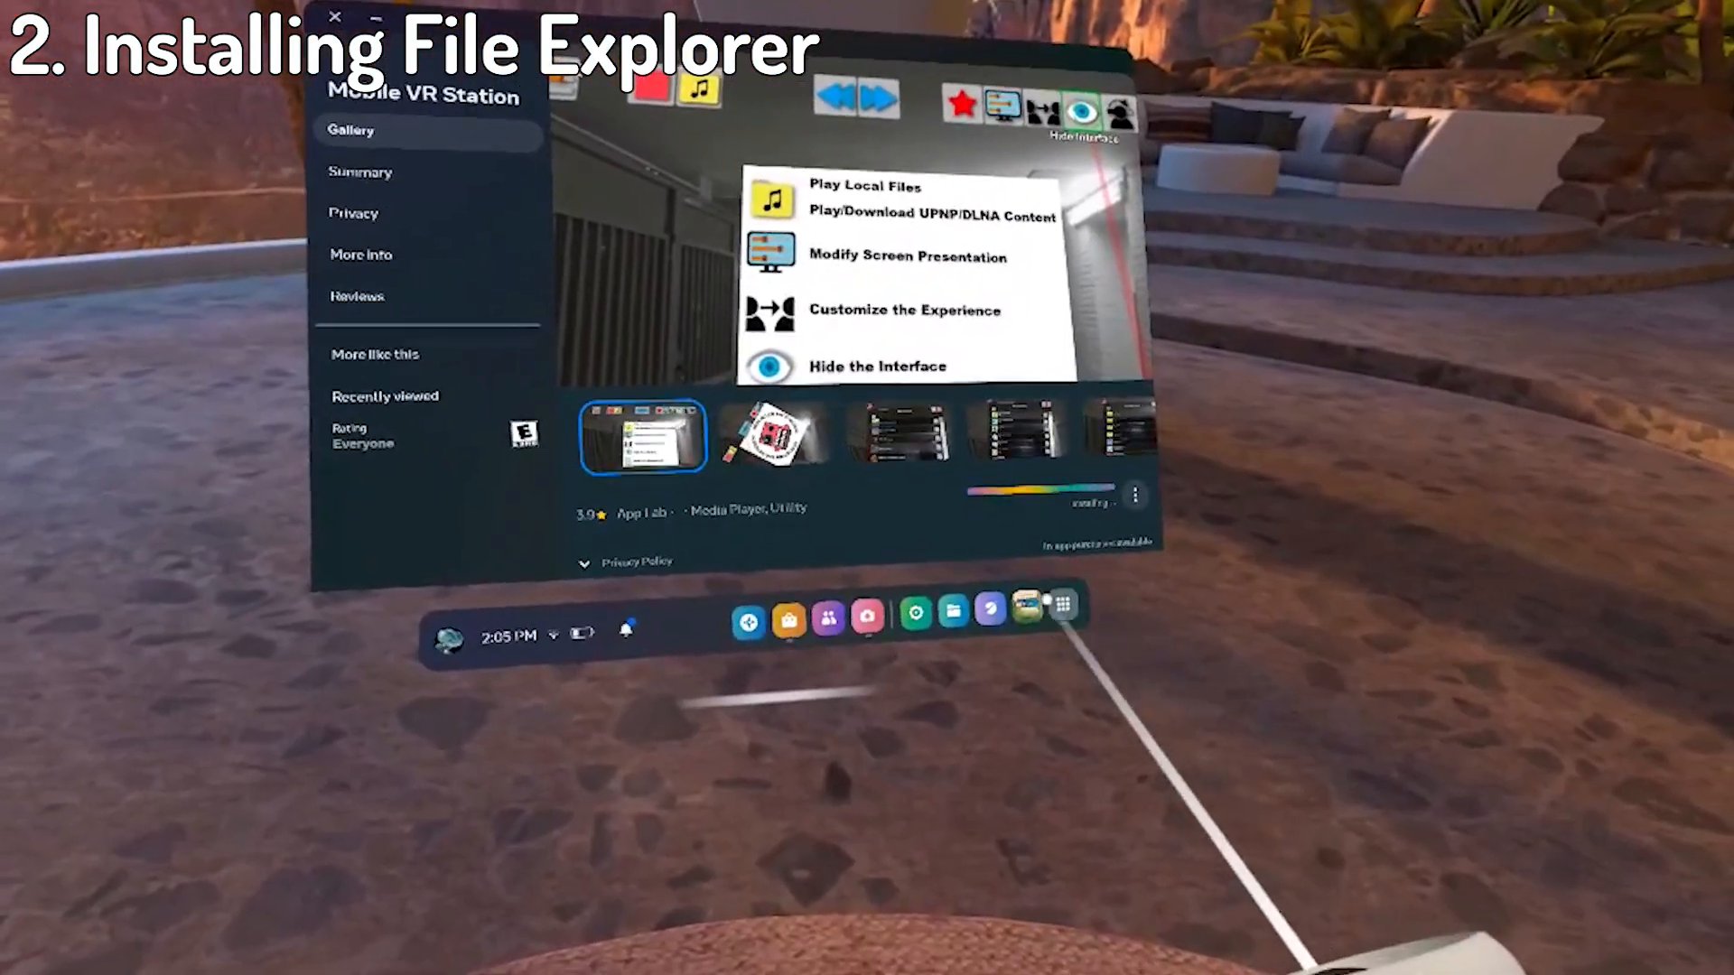
click(1062, 602)
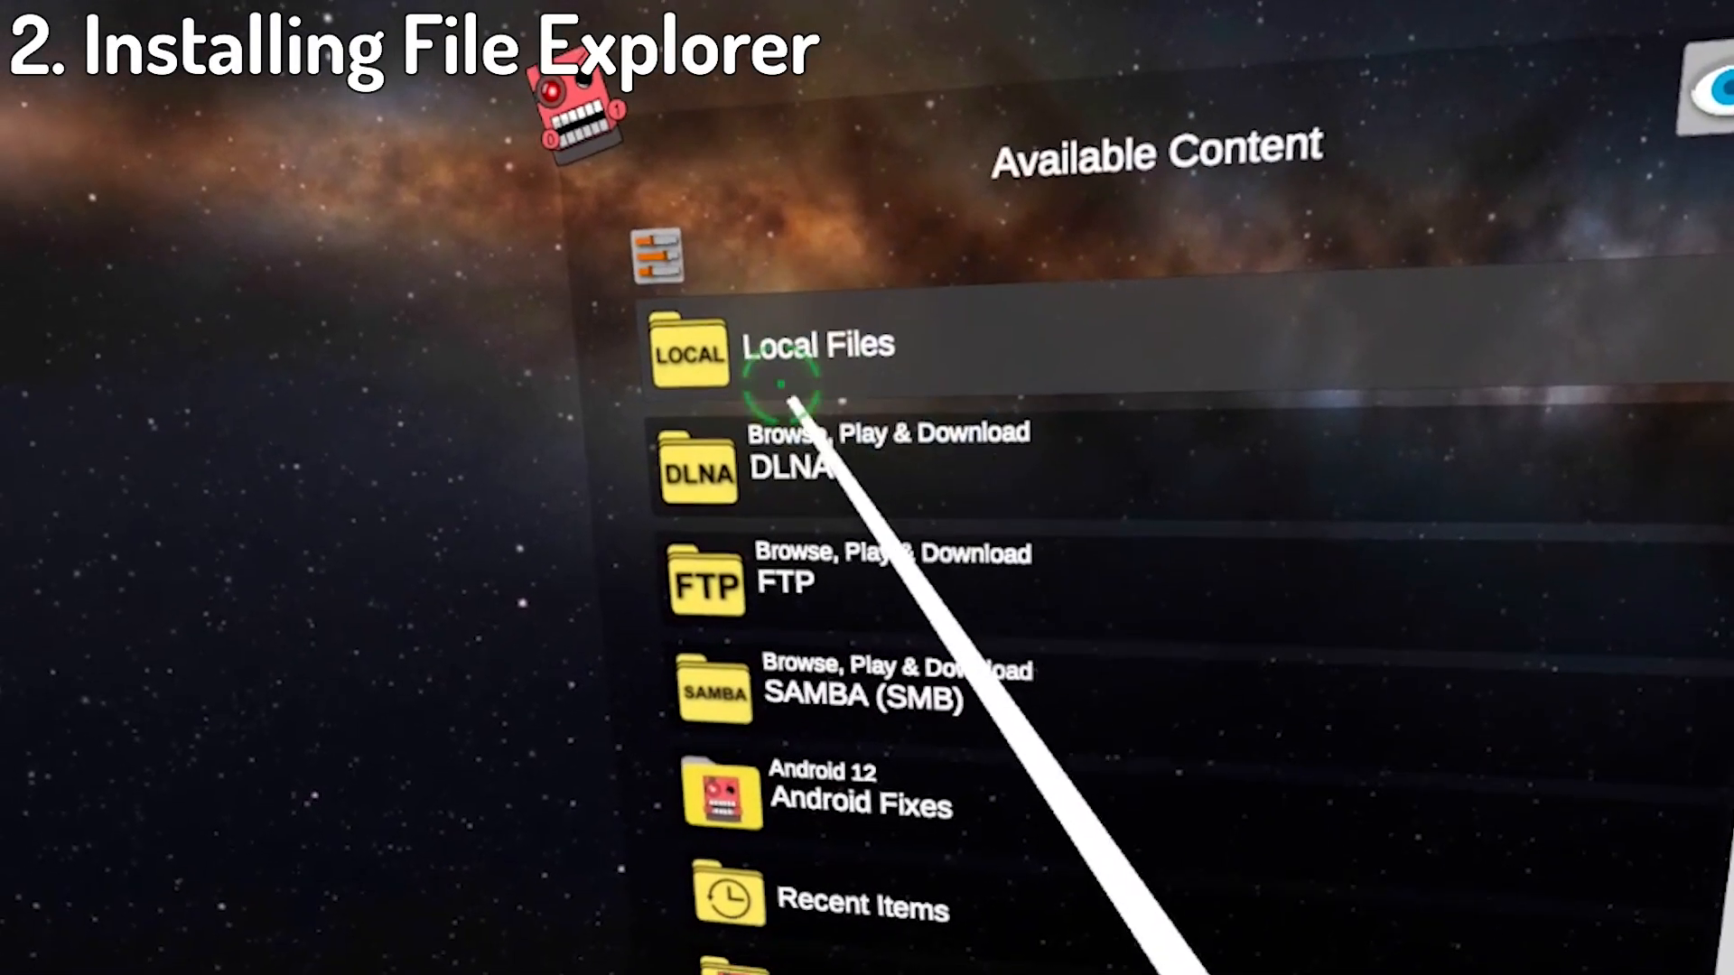
Browse Local Files to Android/data and request Scoped Storage access.
click(815, 343)
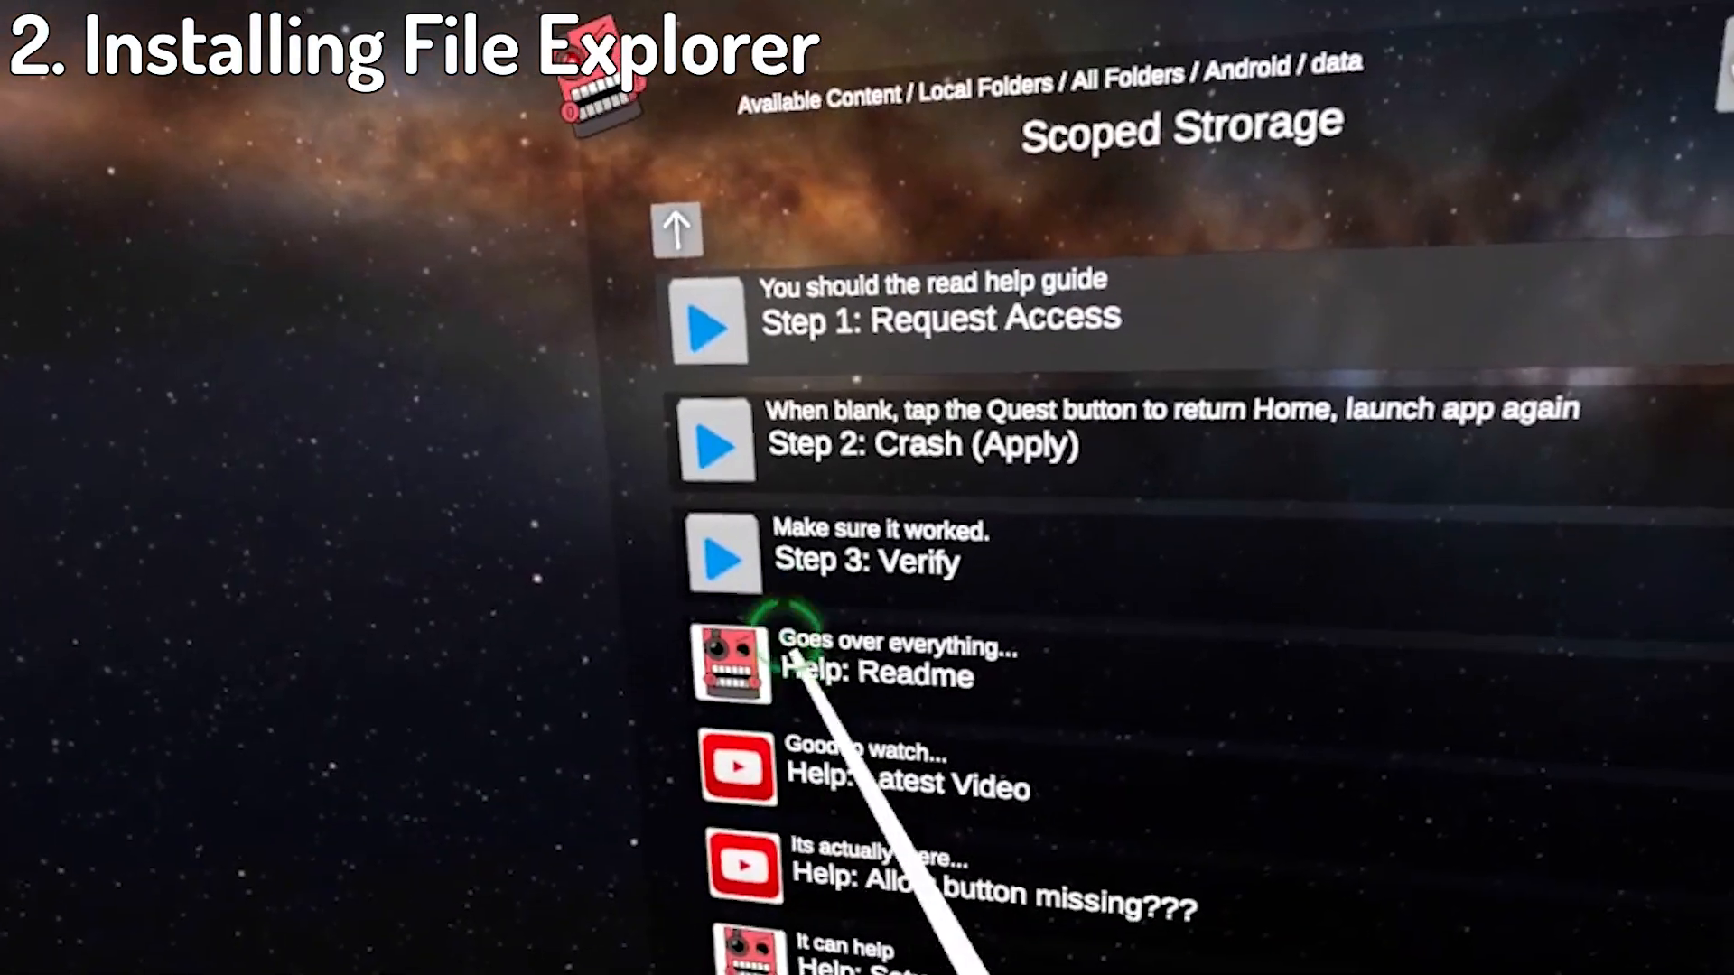
click(730, 661)
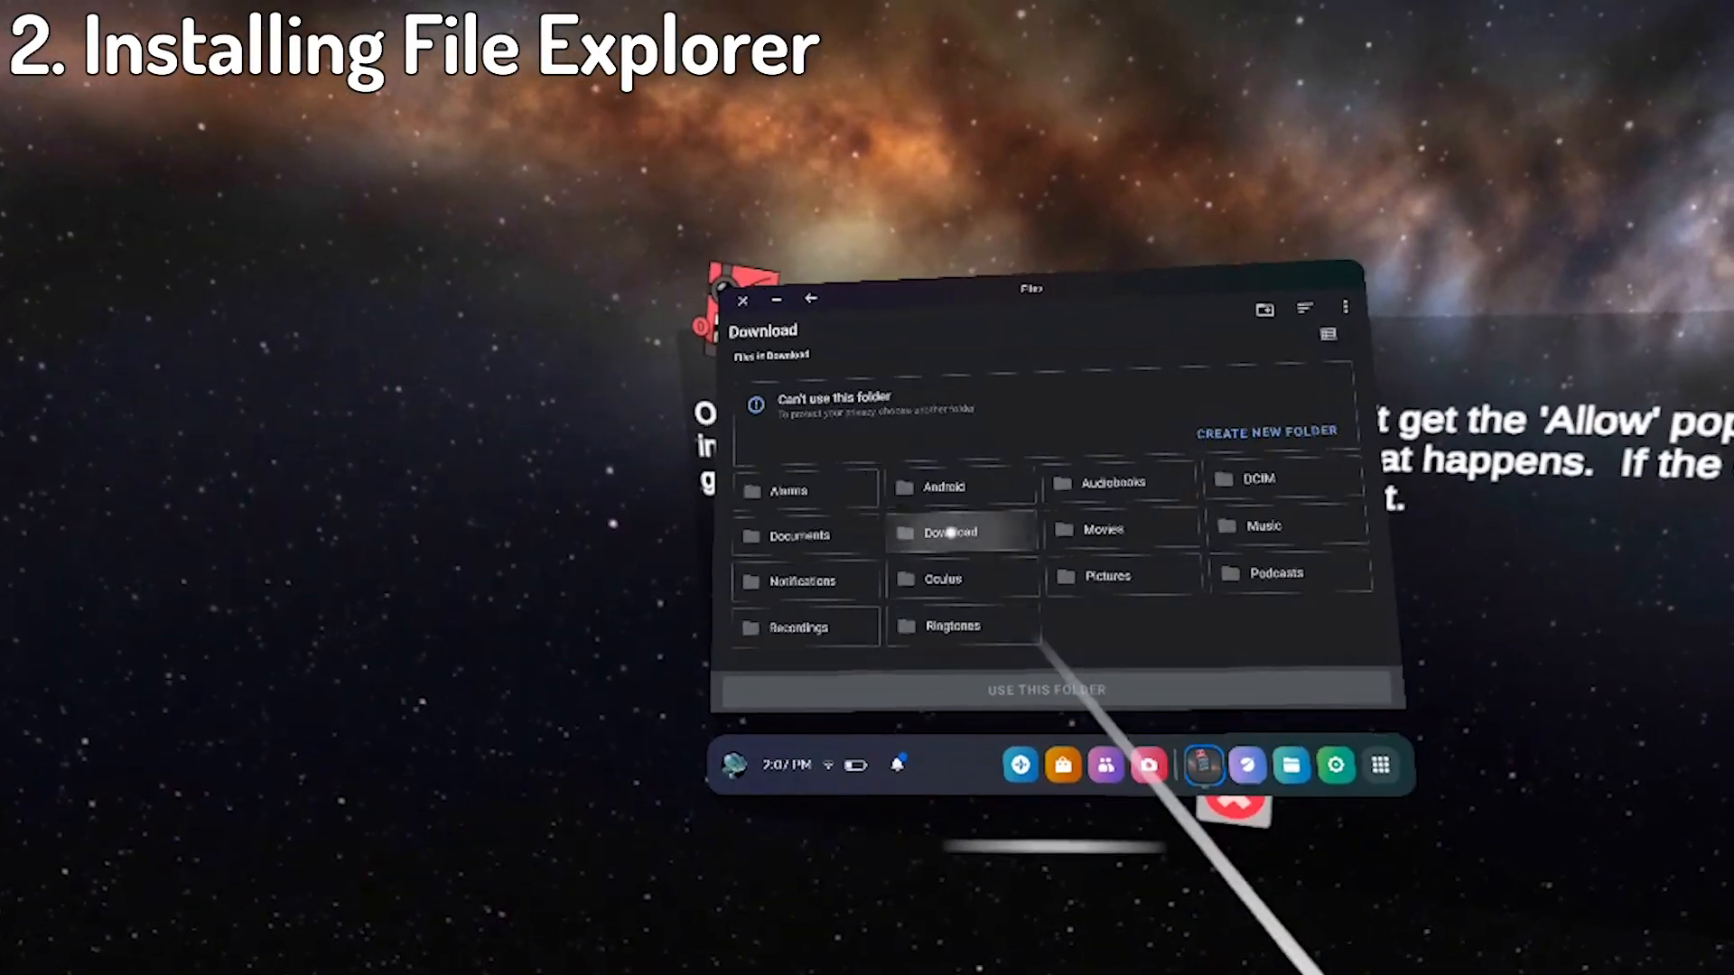
Grant the picked folder, then allow Cx File Explorer to manage all files.
click(949, 531)
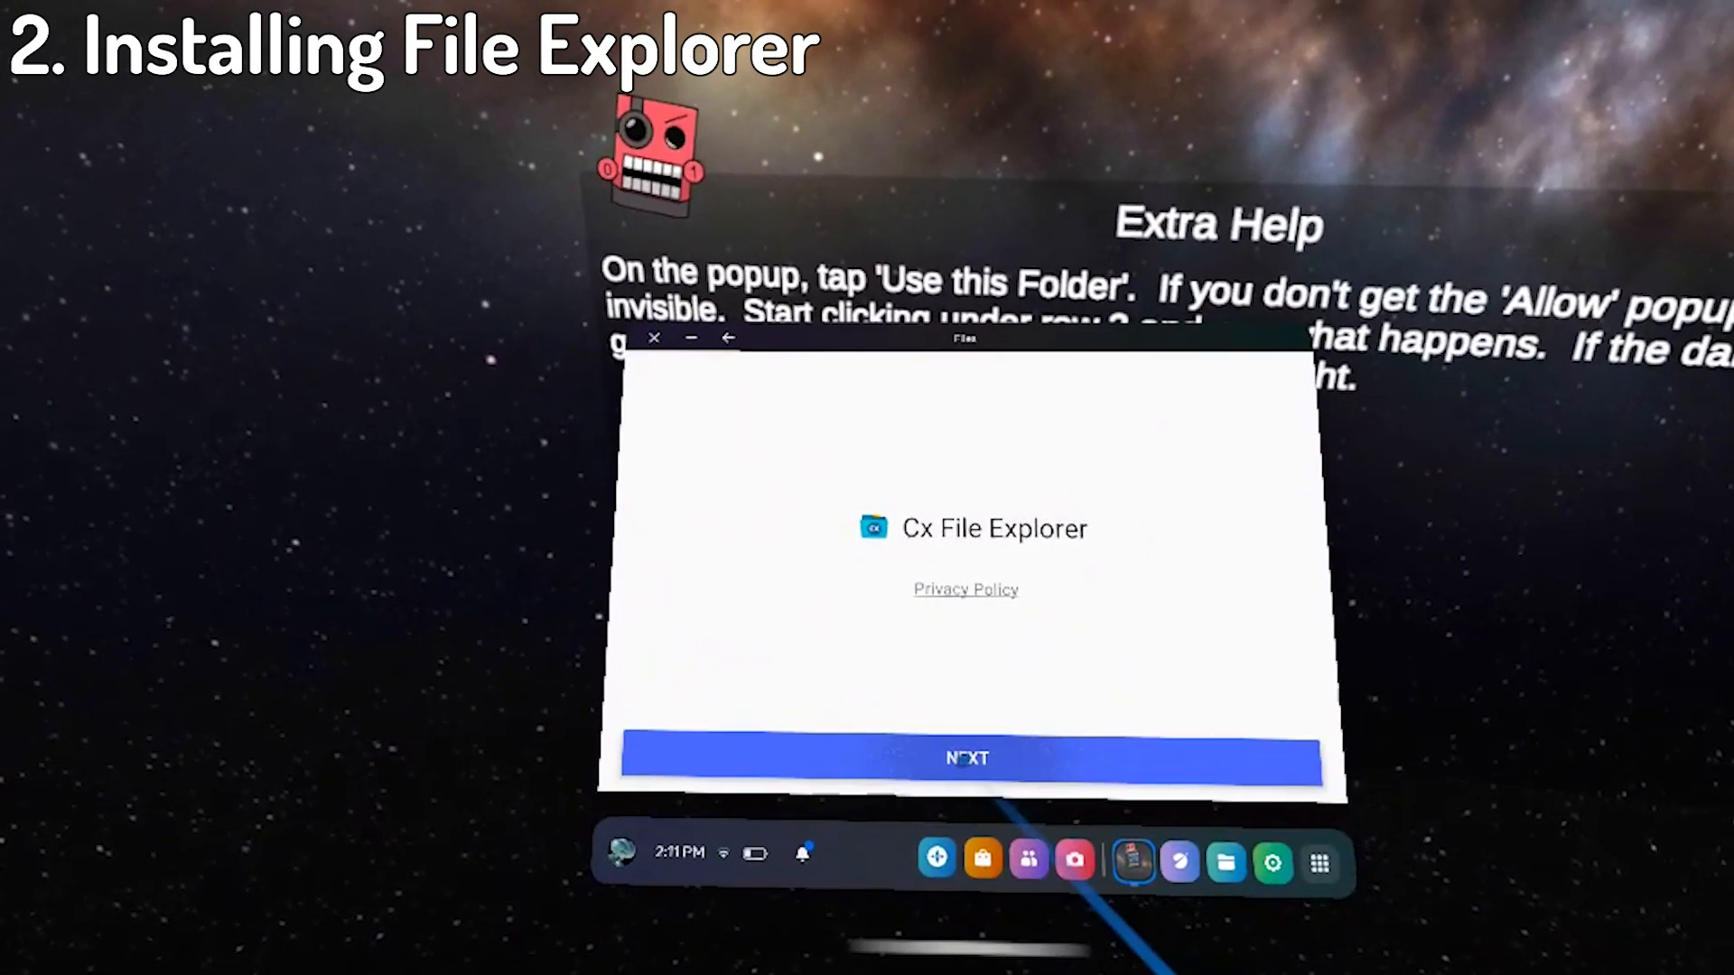
click(965, 757)
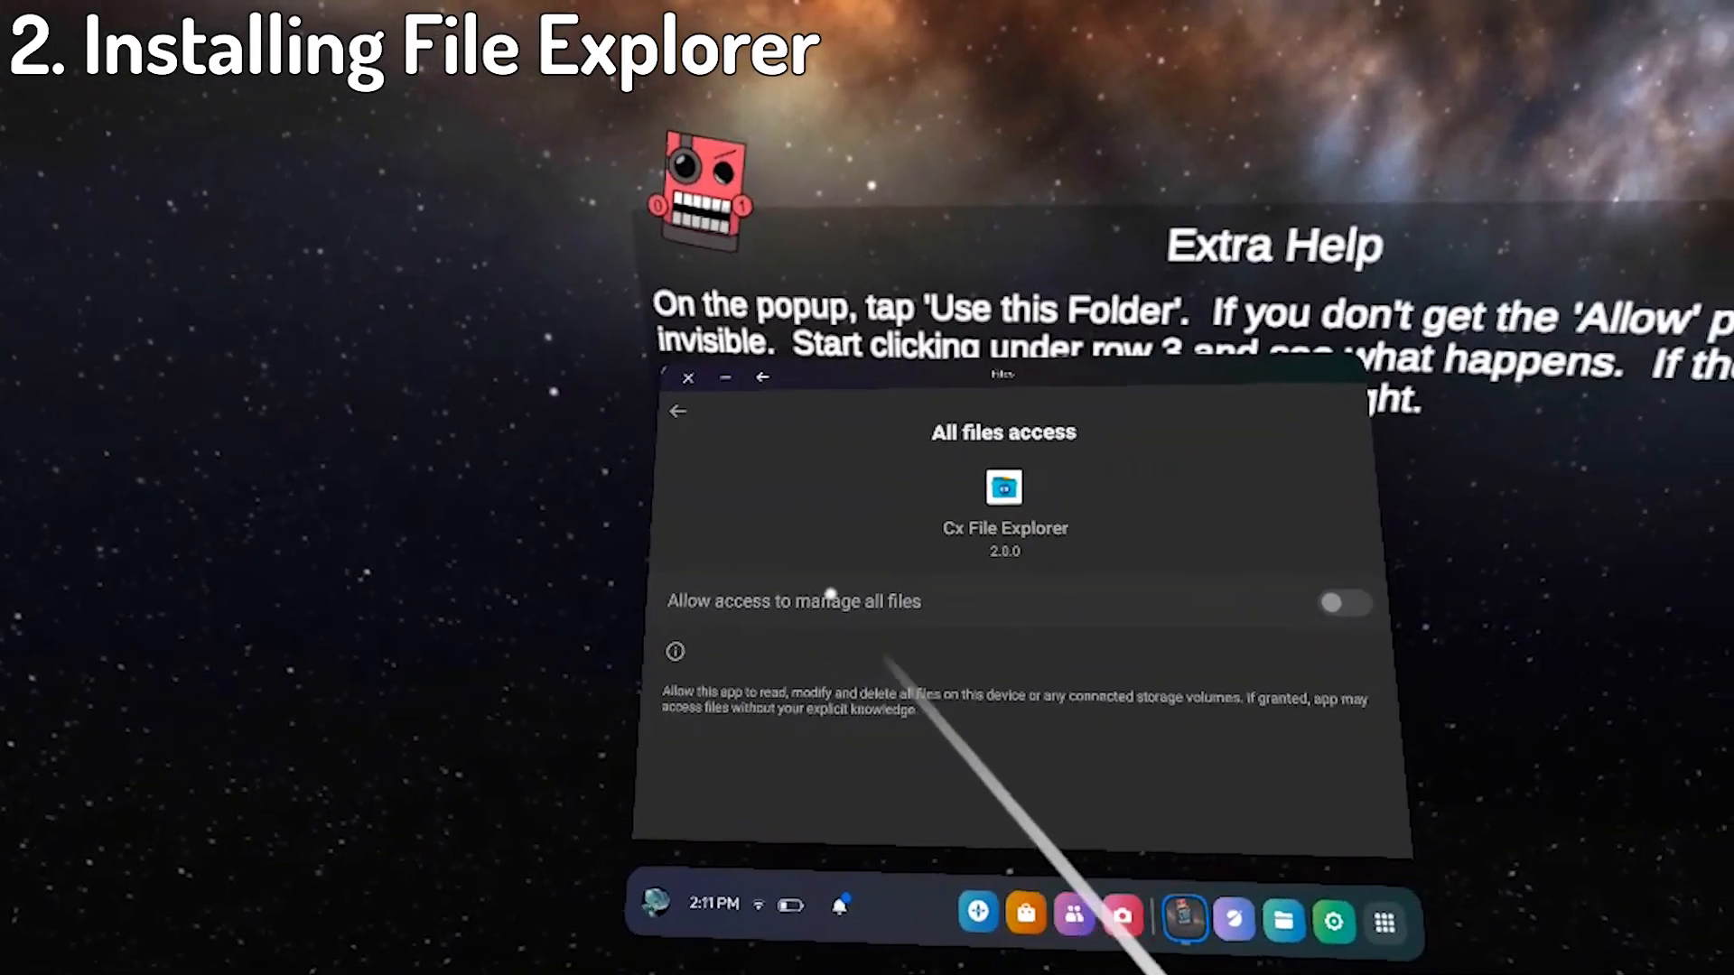
click(1344, 602)
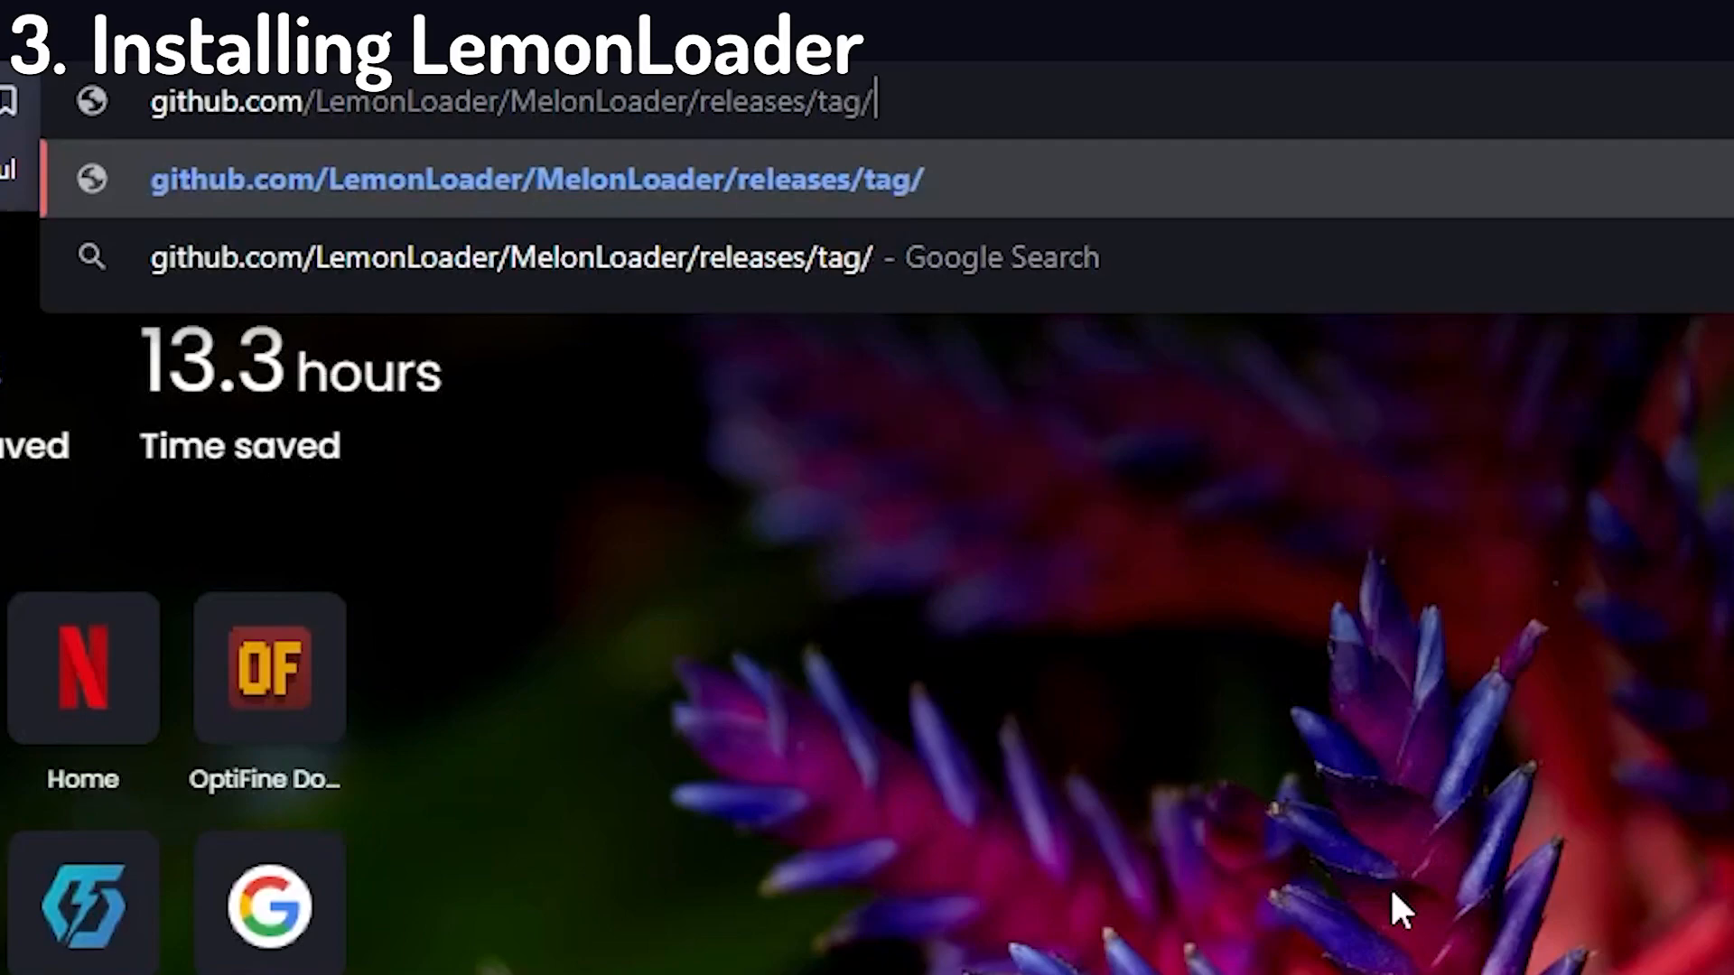
Enter the LemonLoader MelonLoader GitHub release URL with version 0.1 in Chrome.
text(0.1.)
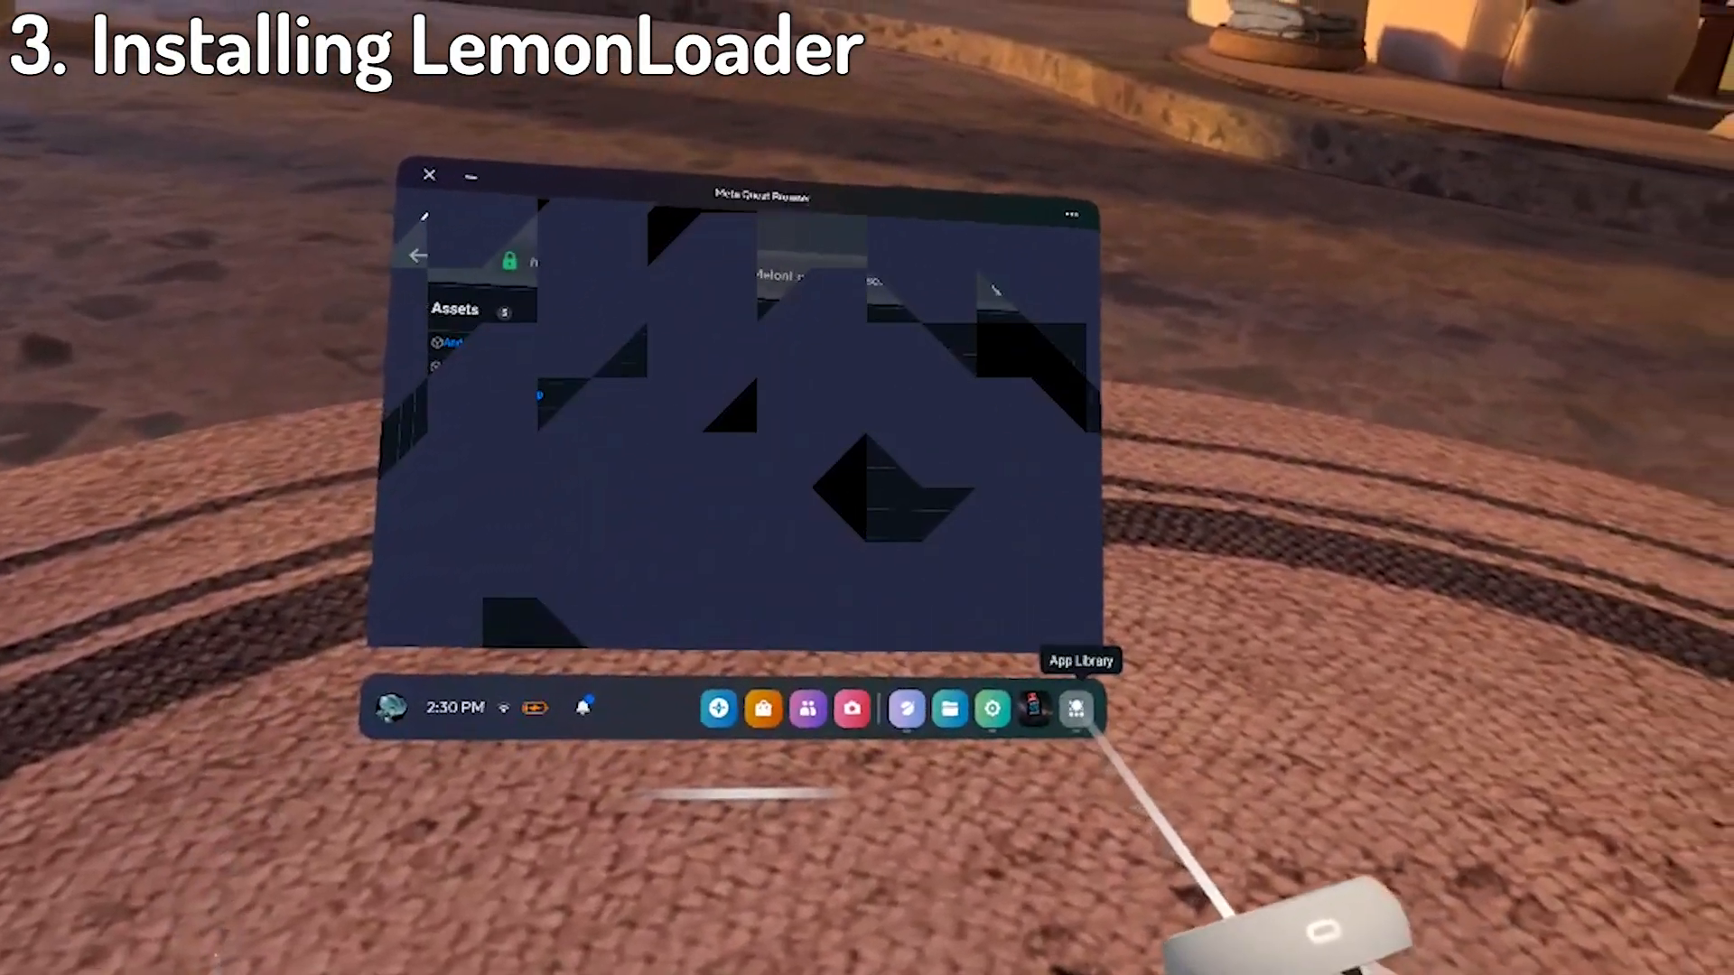
Install Lemon Installer from AndroidInstaller-release.apk in Downloads, allowing Cx File Explorer as a source.
click(1075, 708)
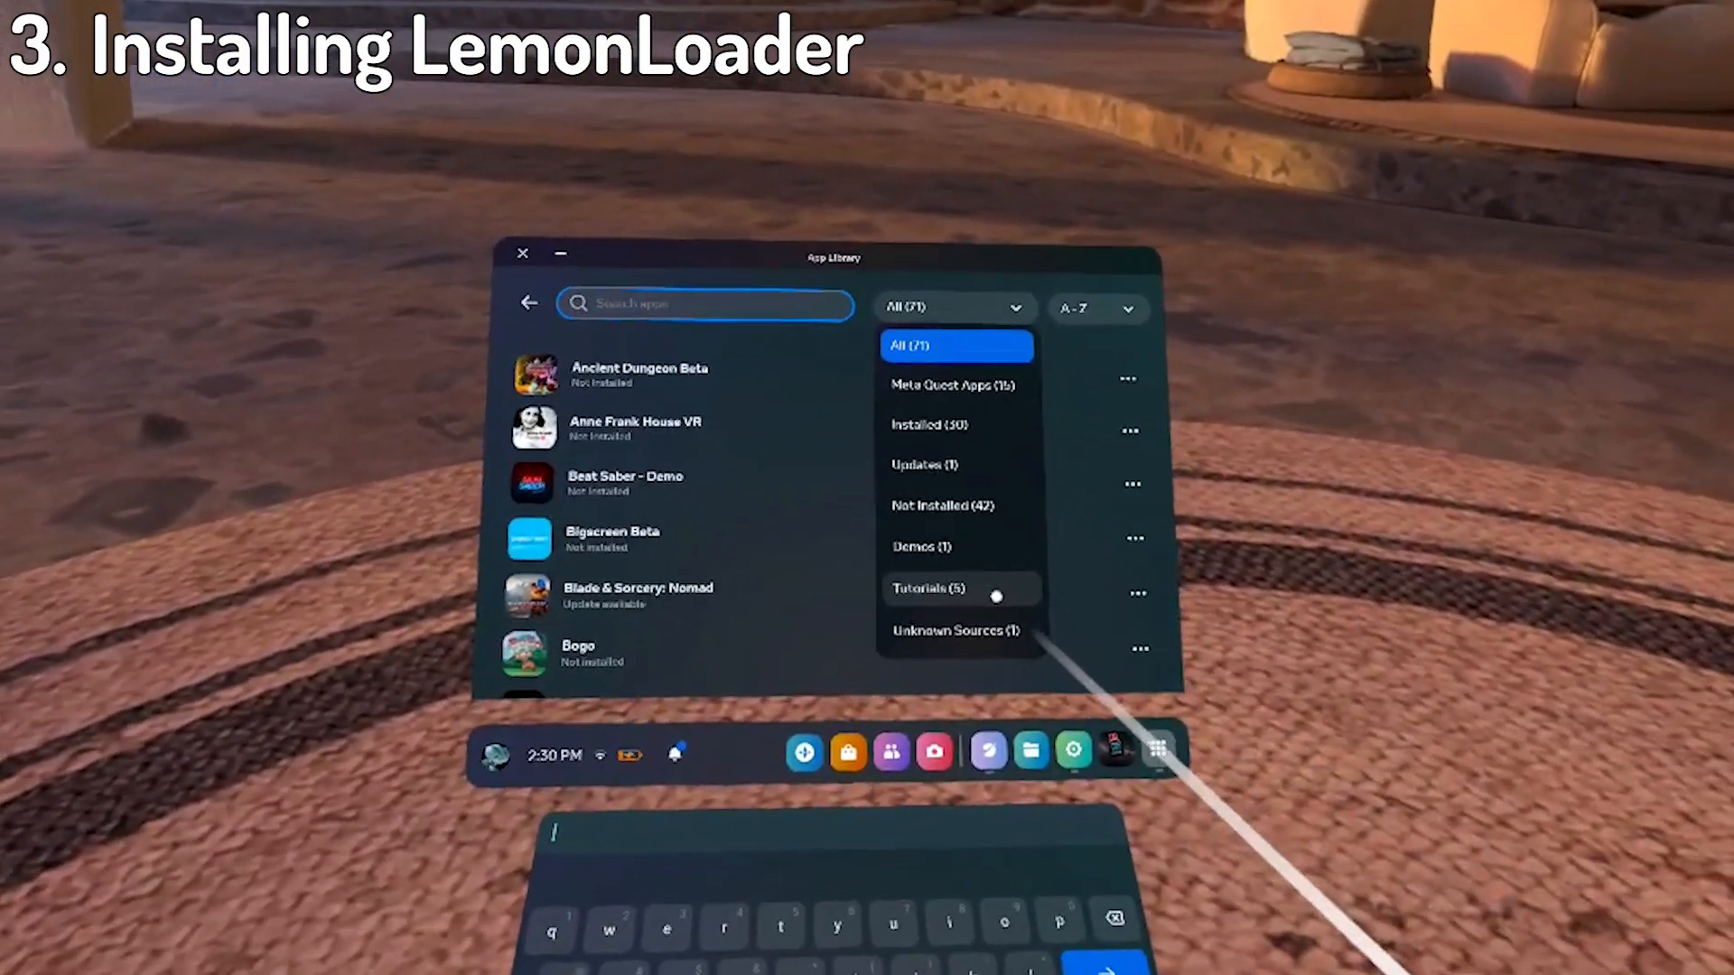
click(954, 631)
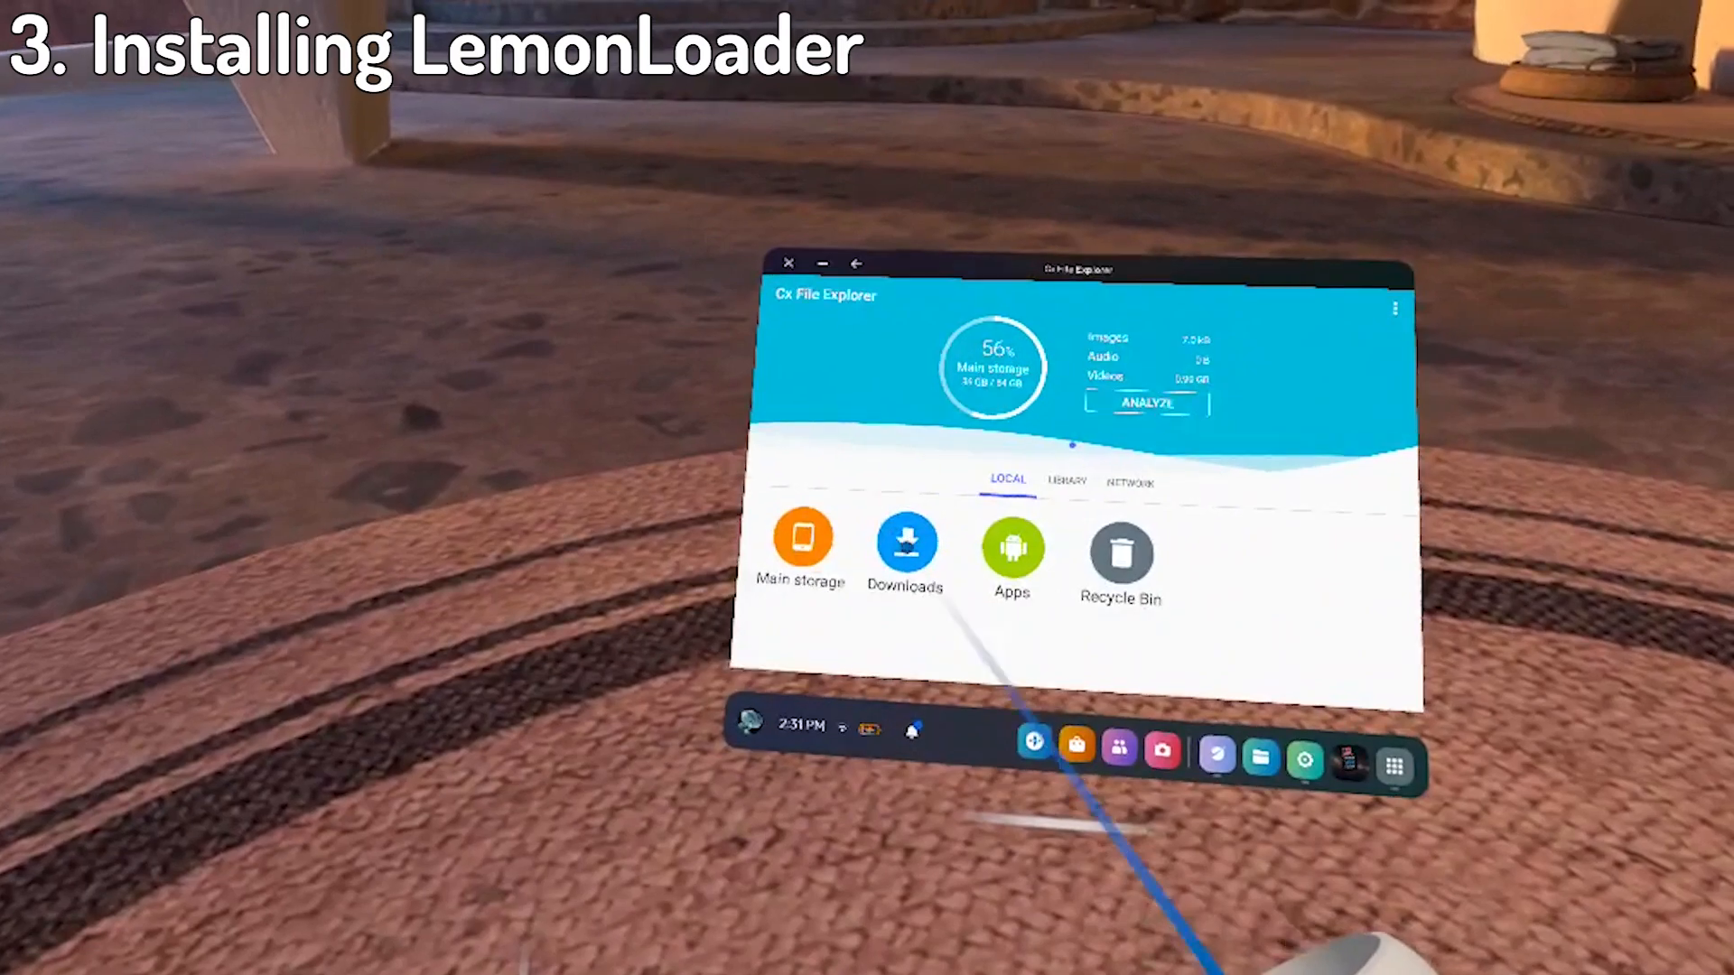
click(905, 548)
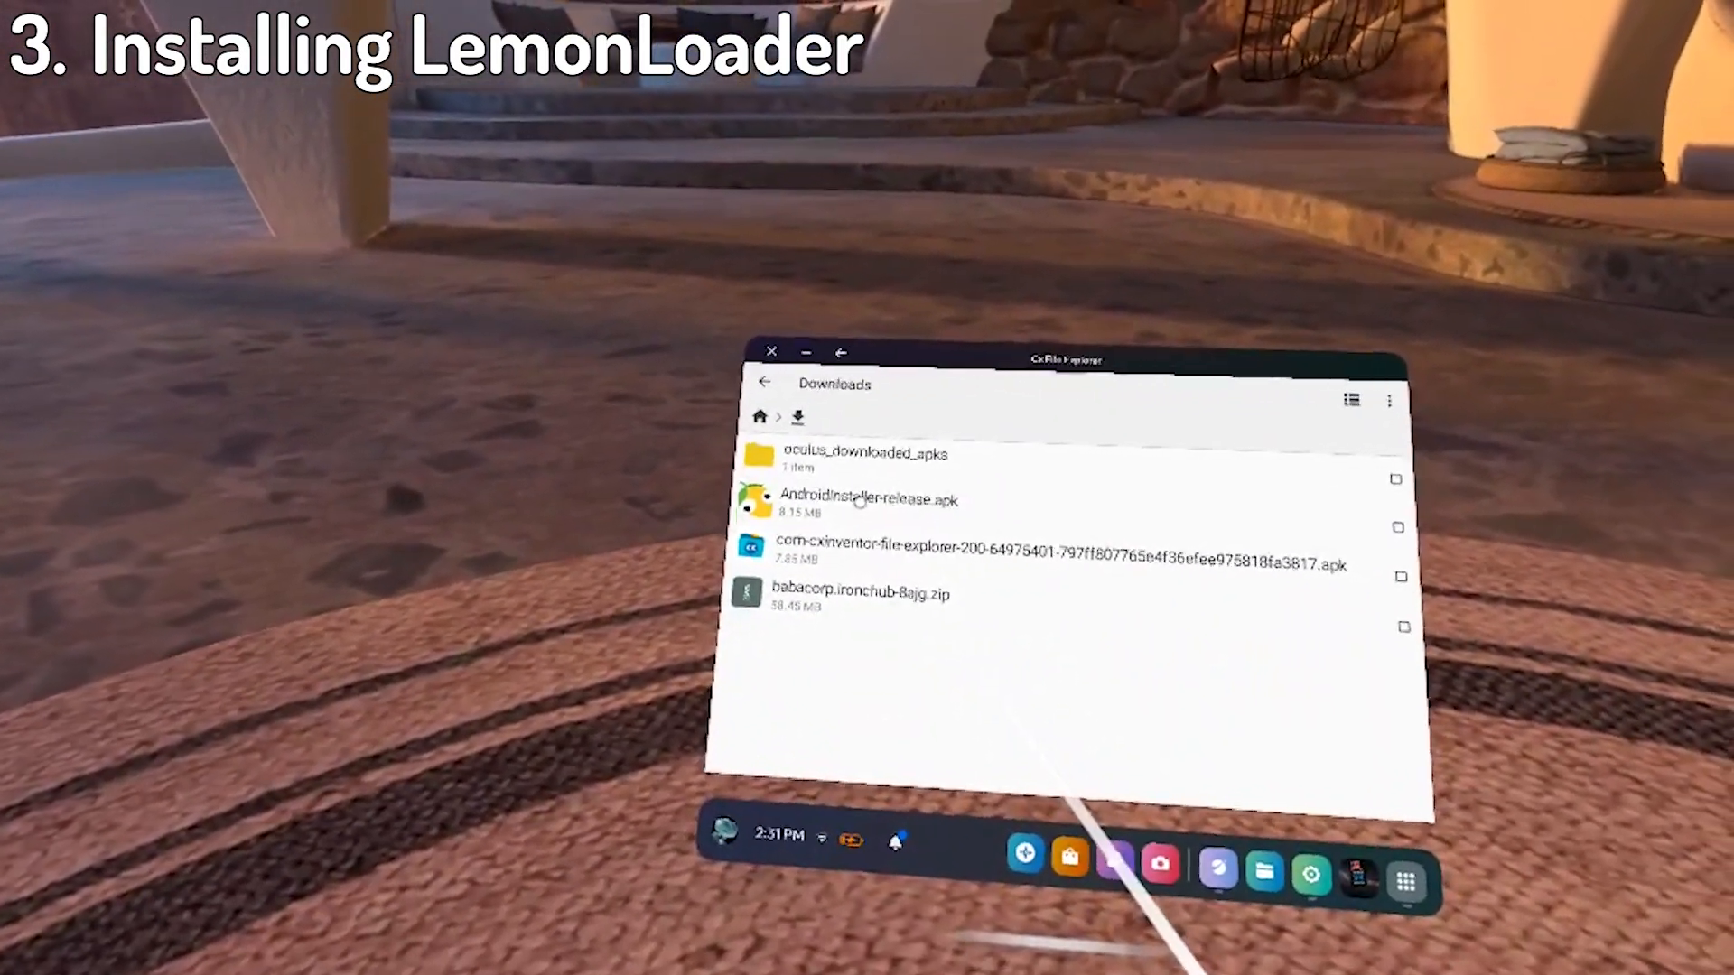
click(869, 499)
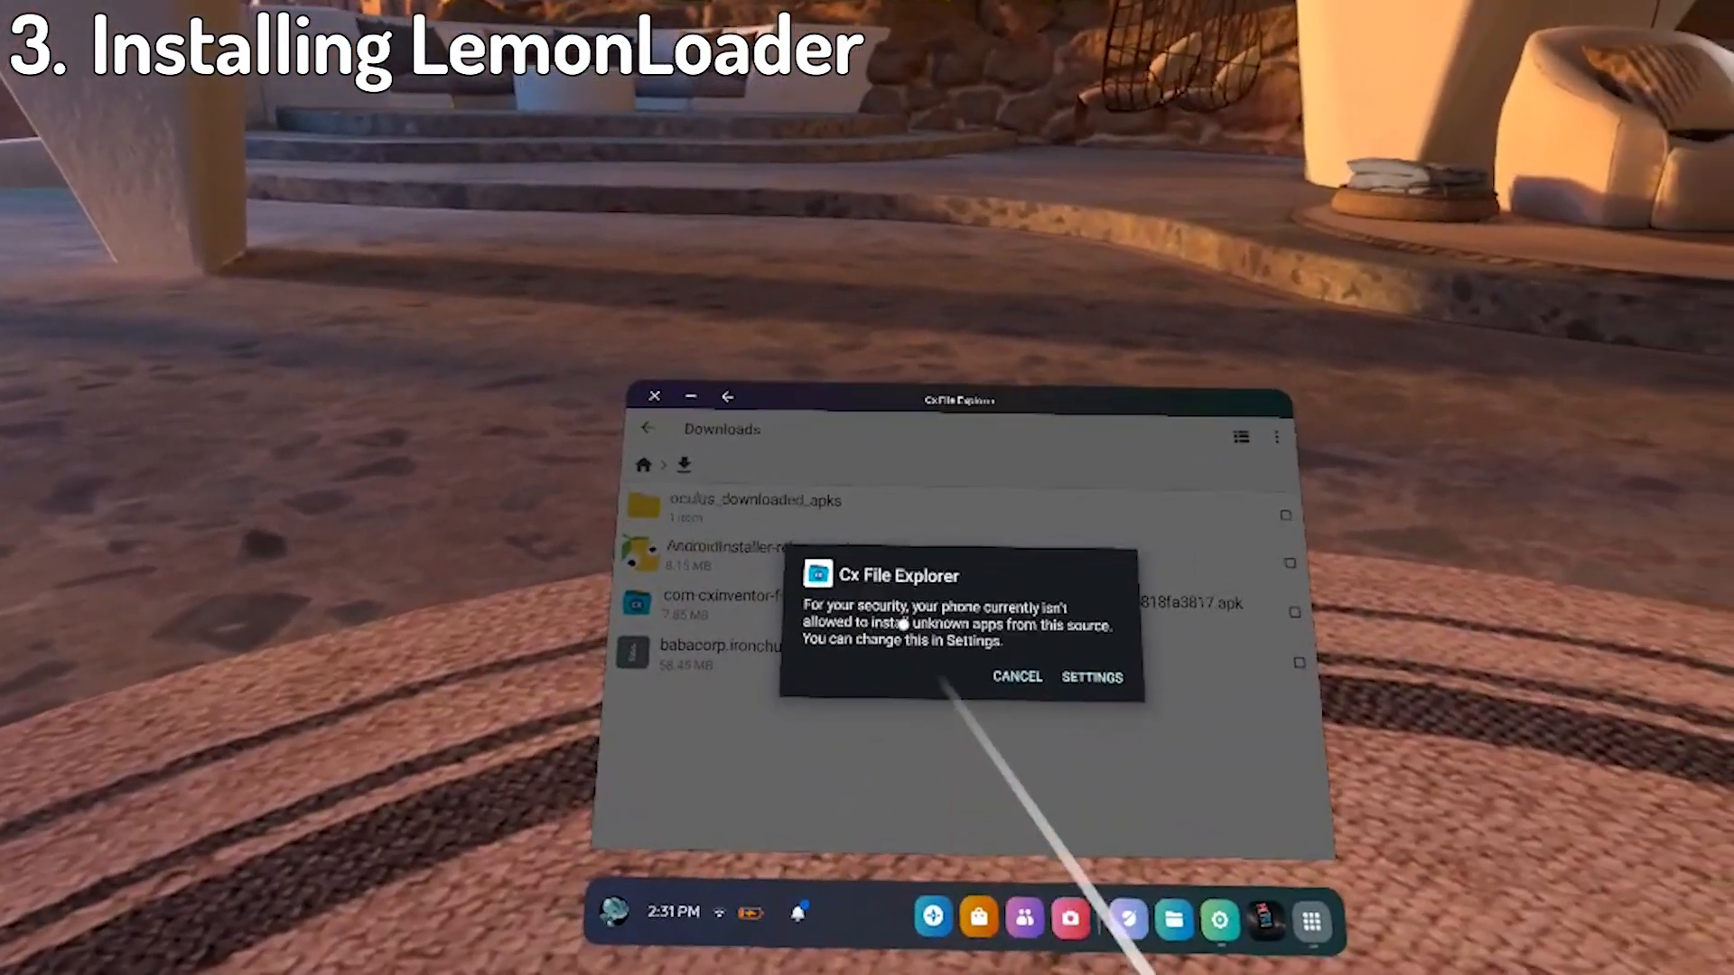
click(1091, 678)
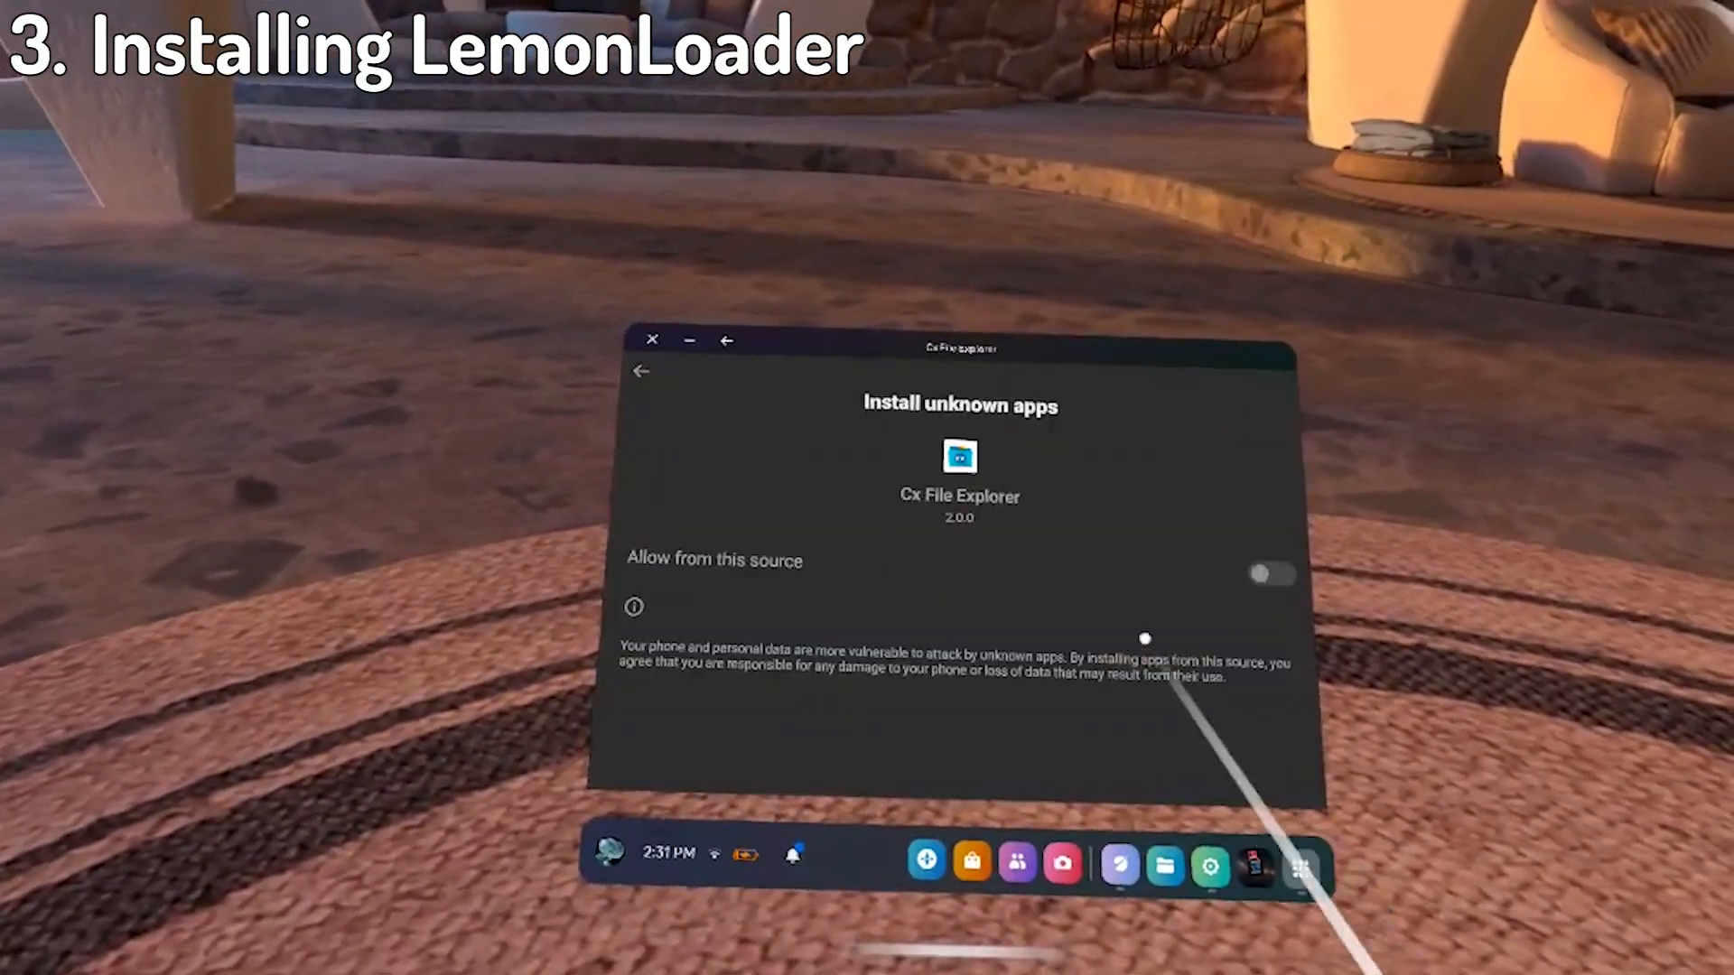
click(1274, 575)
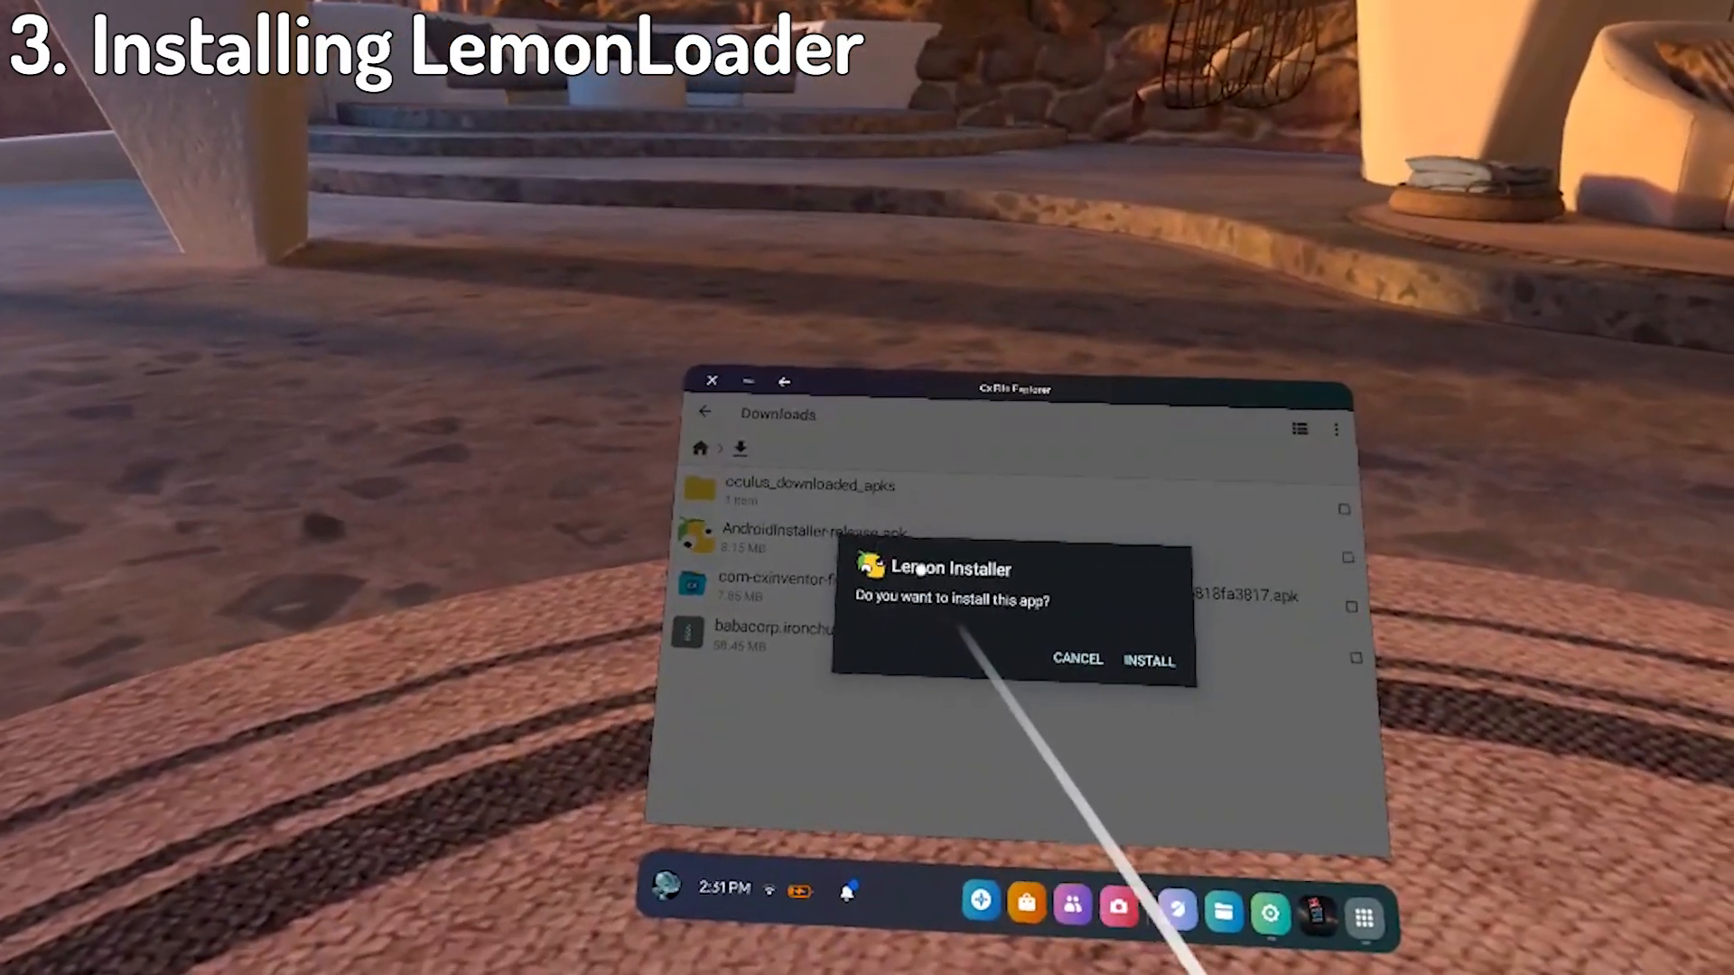
click(1149, 661)
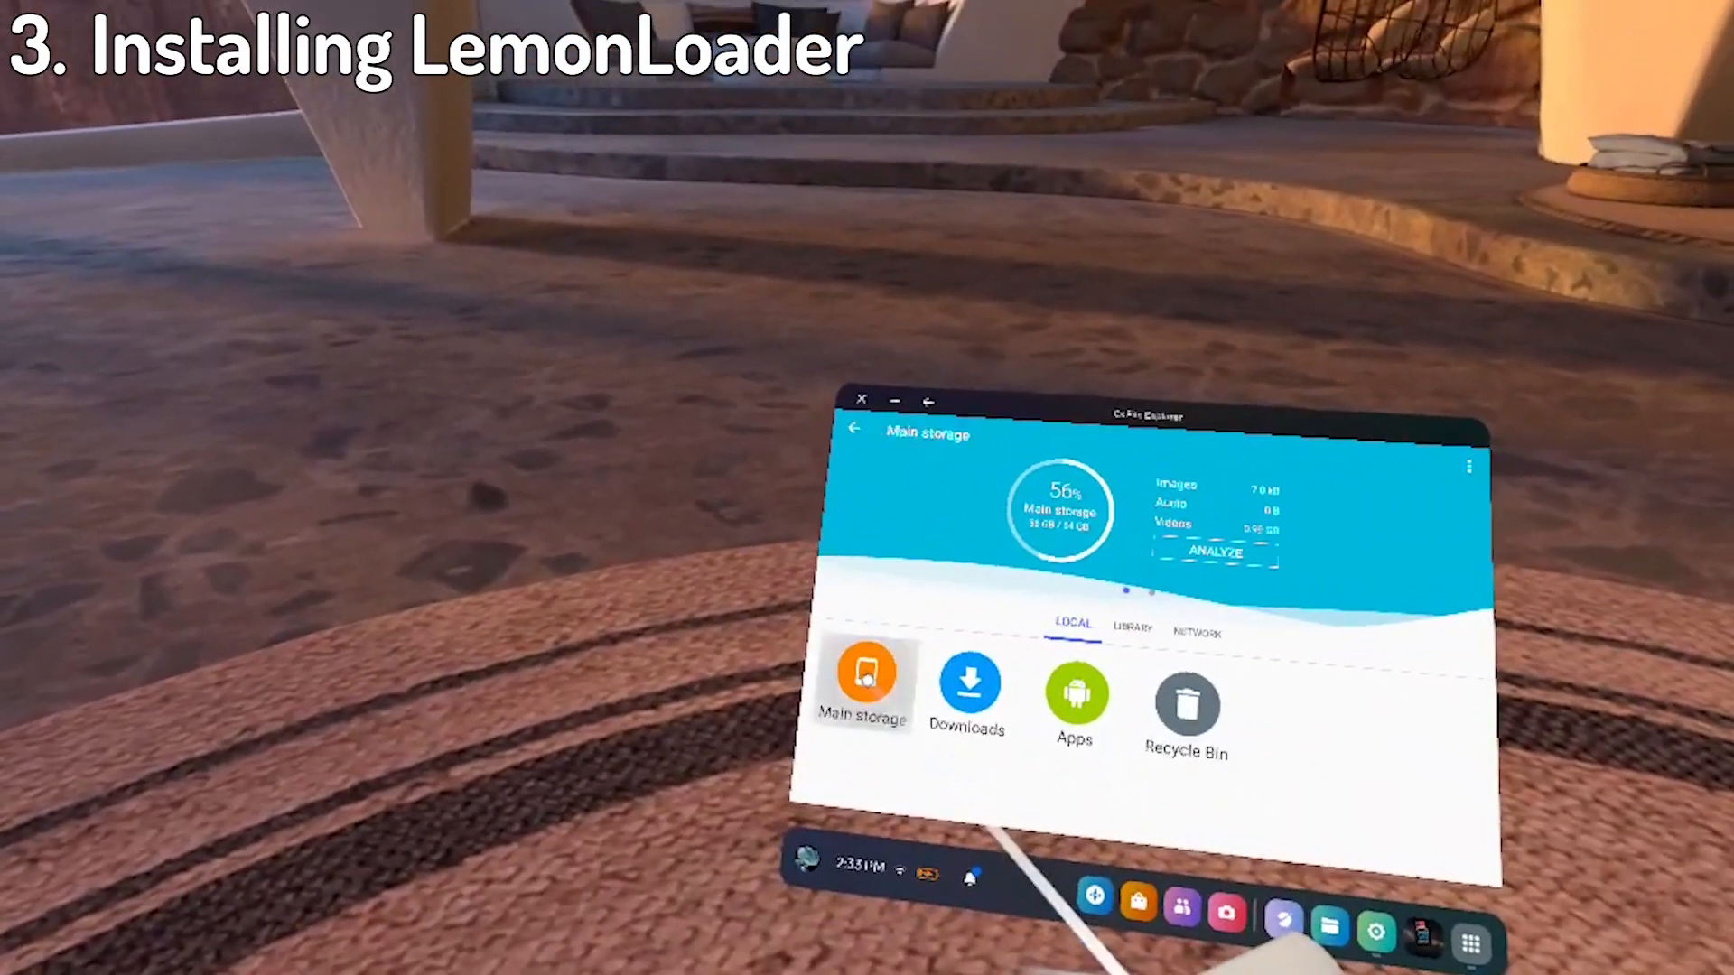
Grant Cx File Explorer access to Android/obb and enter com.StressLevelZero.BONELAB.
click(863, 682)
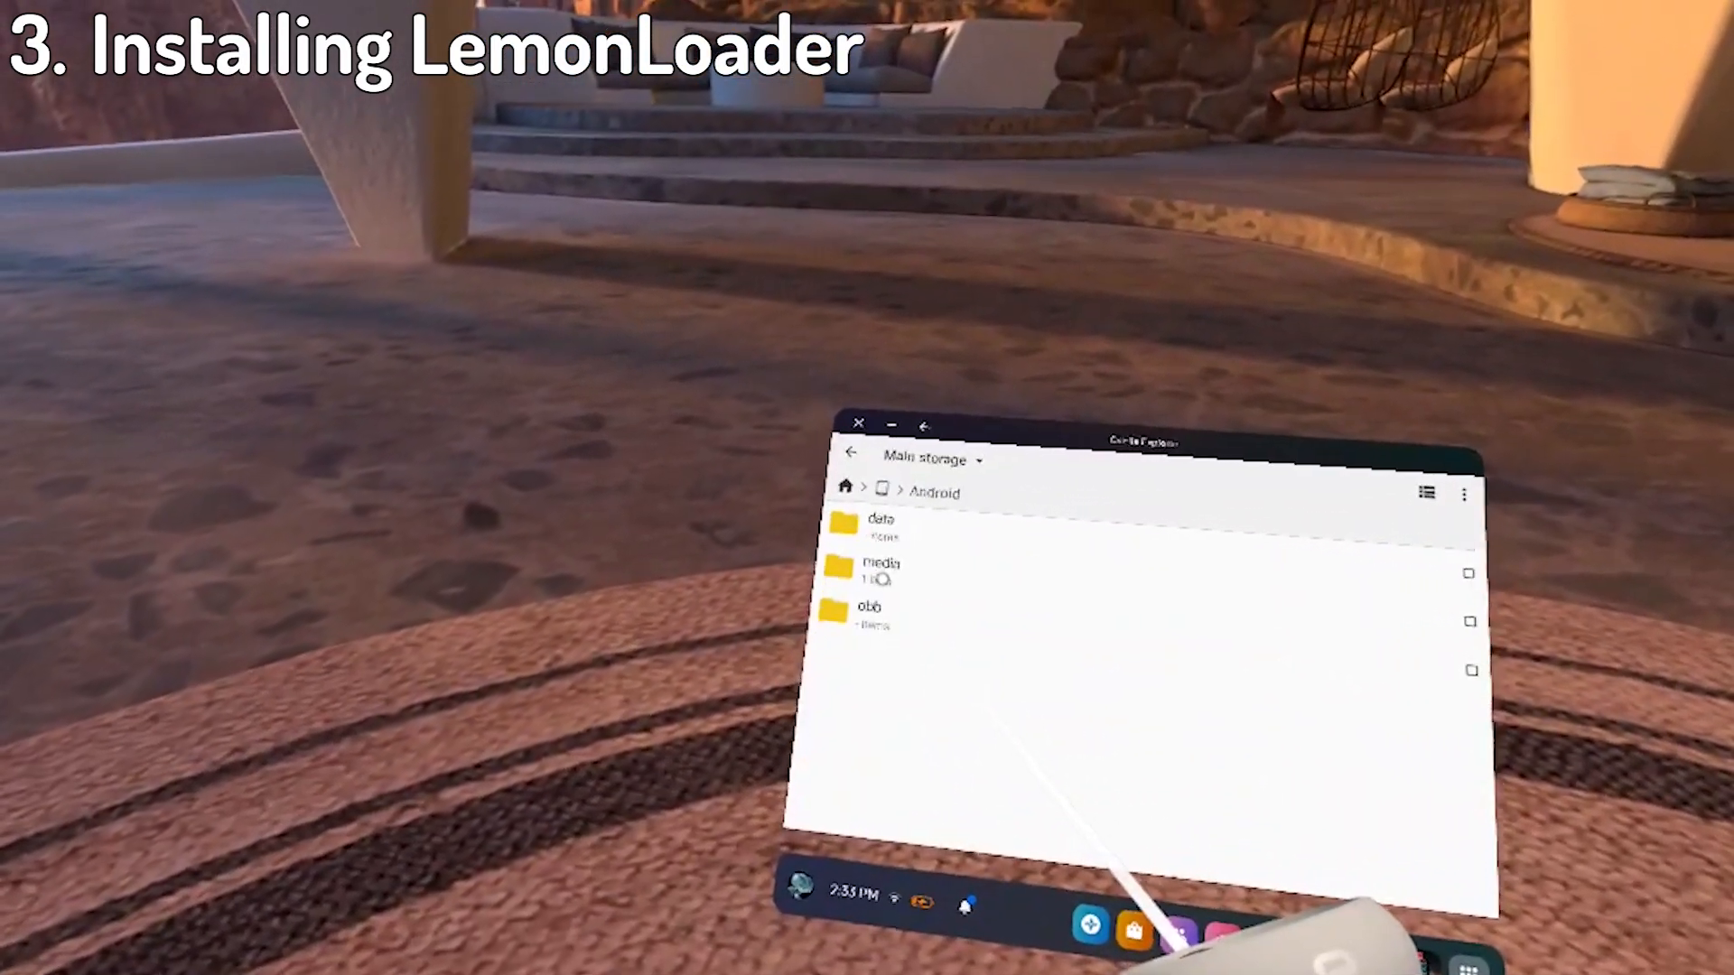
click(871, 606)
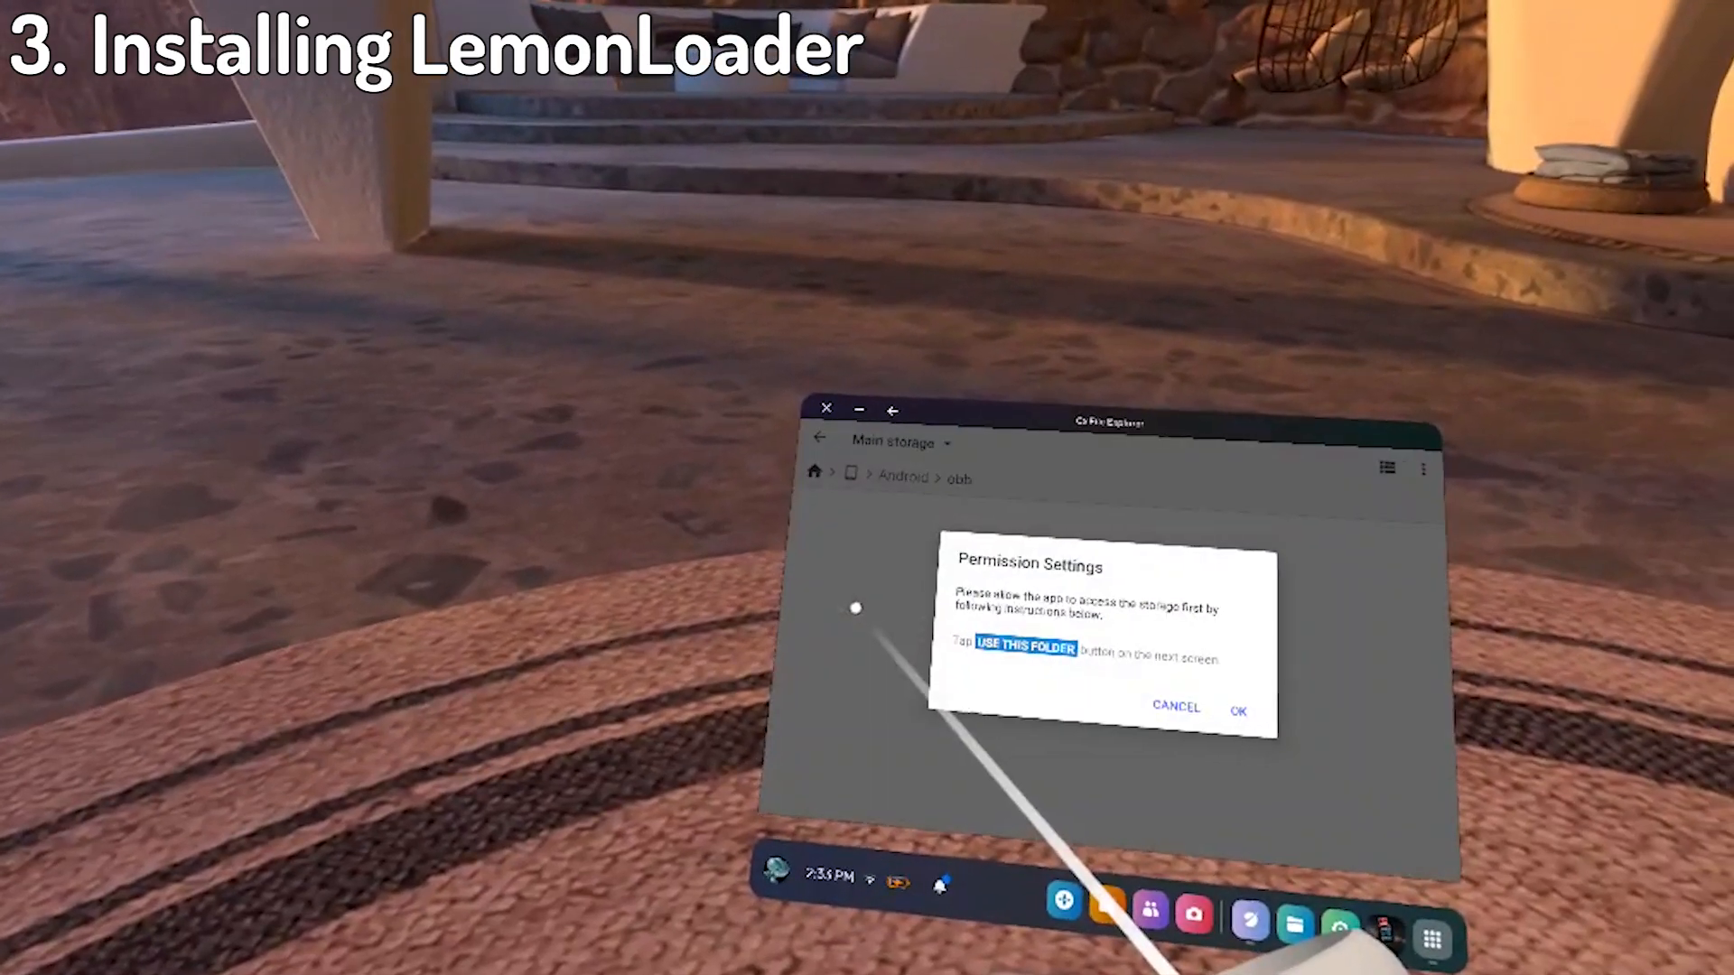
click(1238, 710)
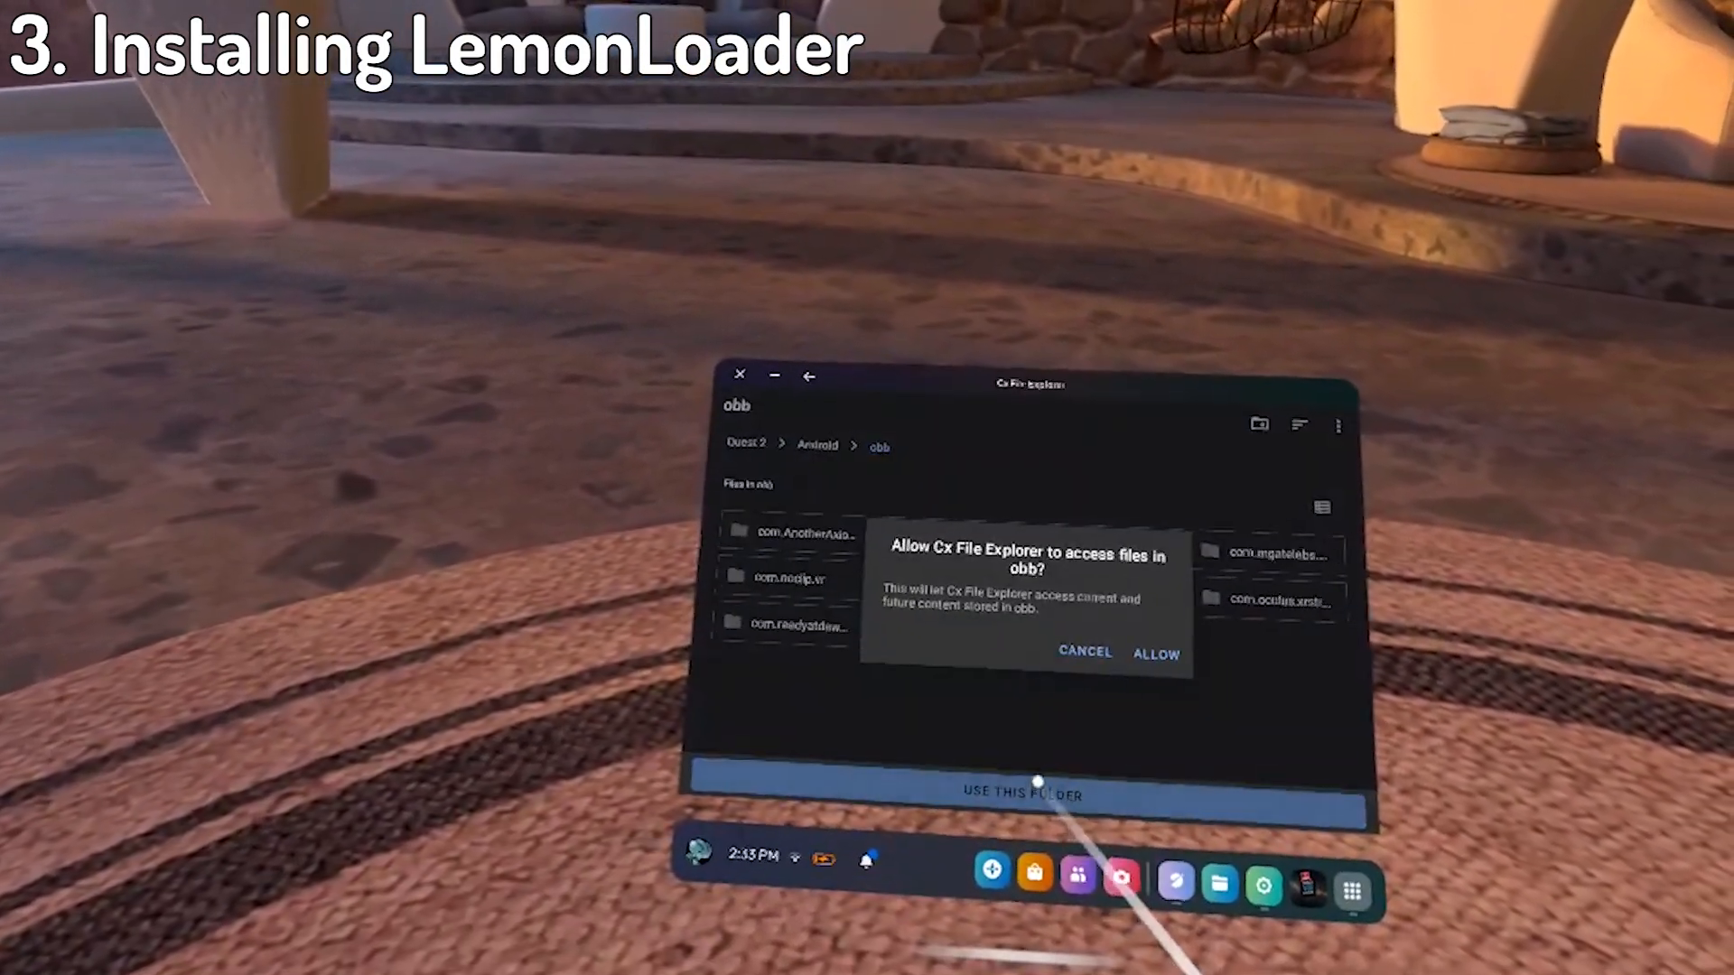
click(1156, 653)
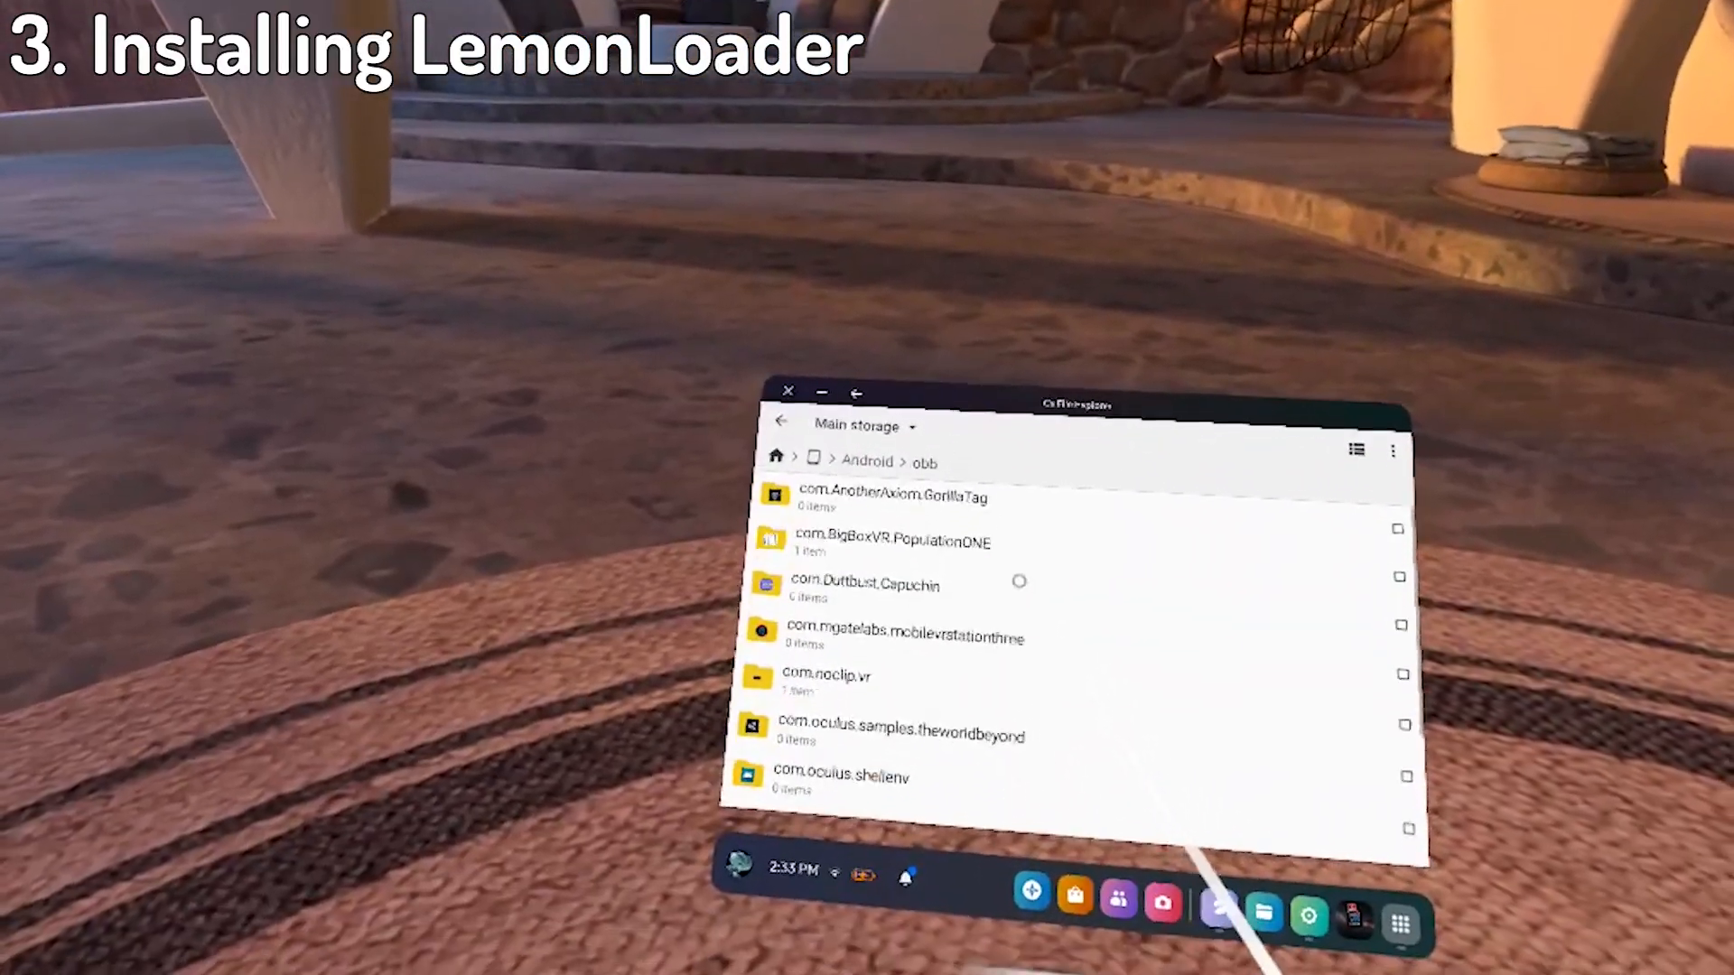
scroll(down, 3)
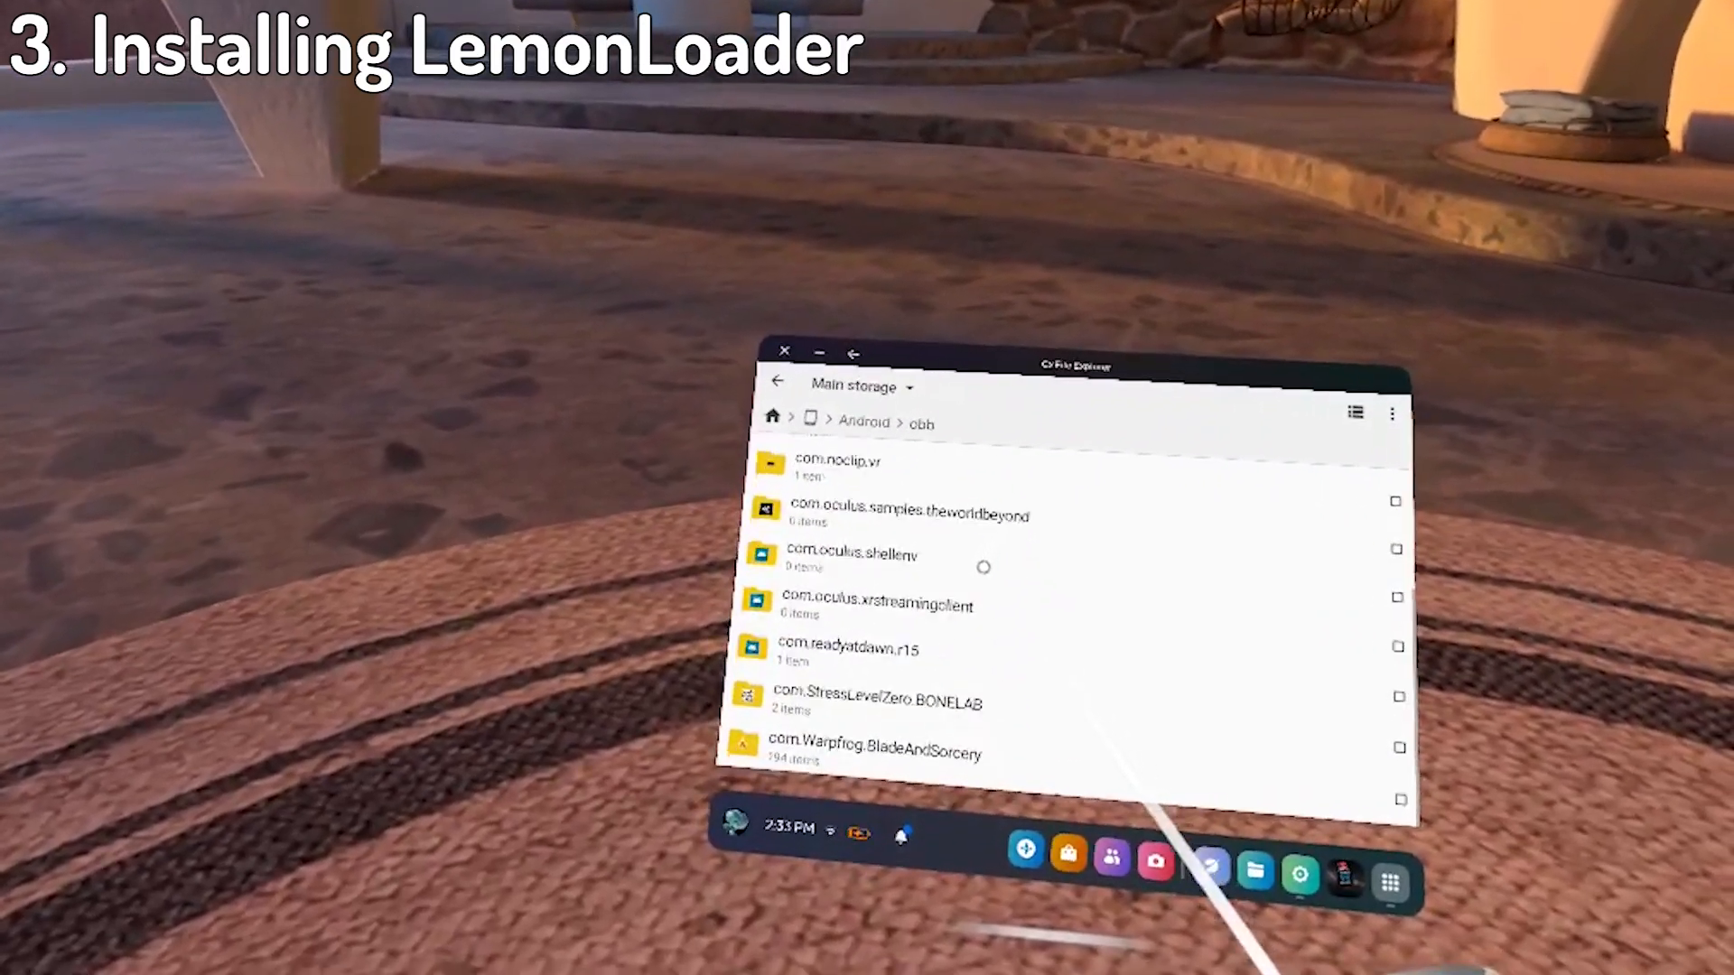
double_click(866, 701)
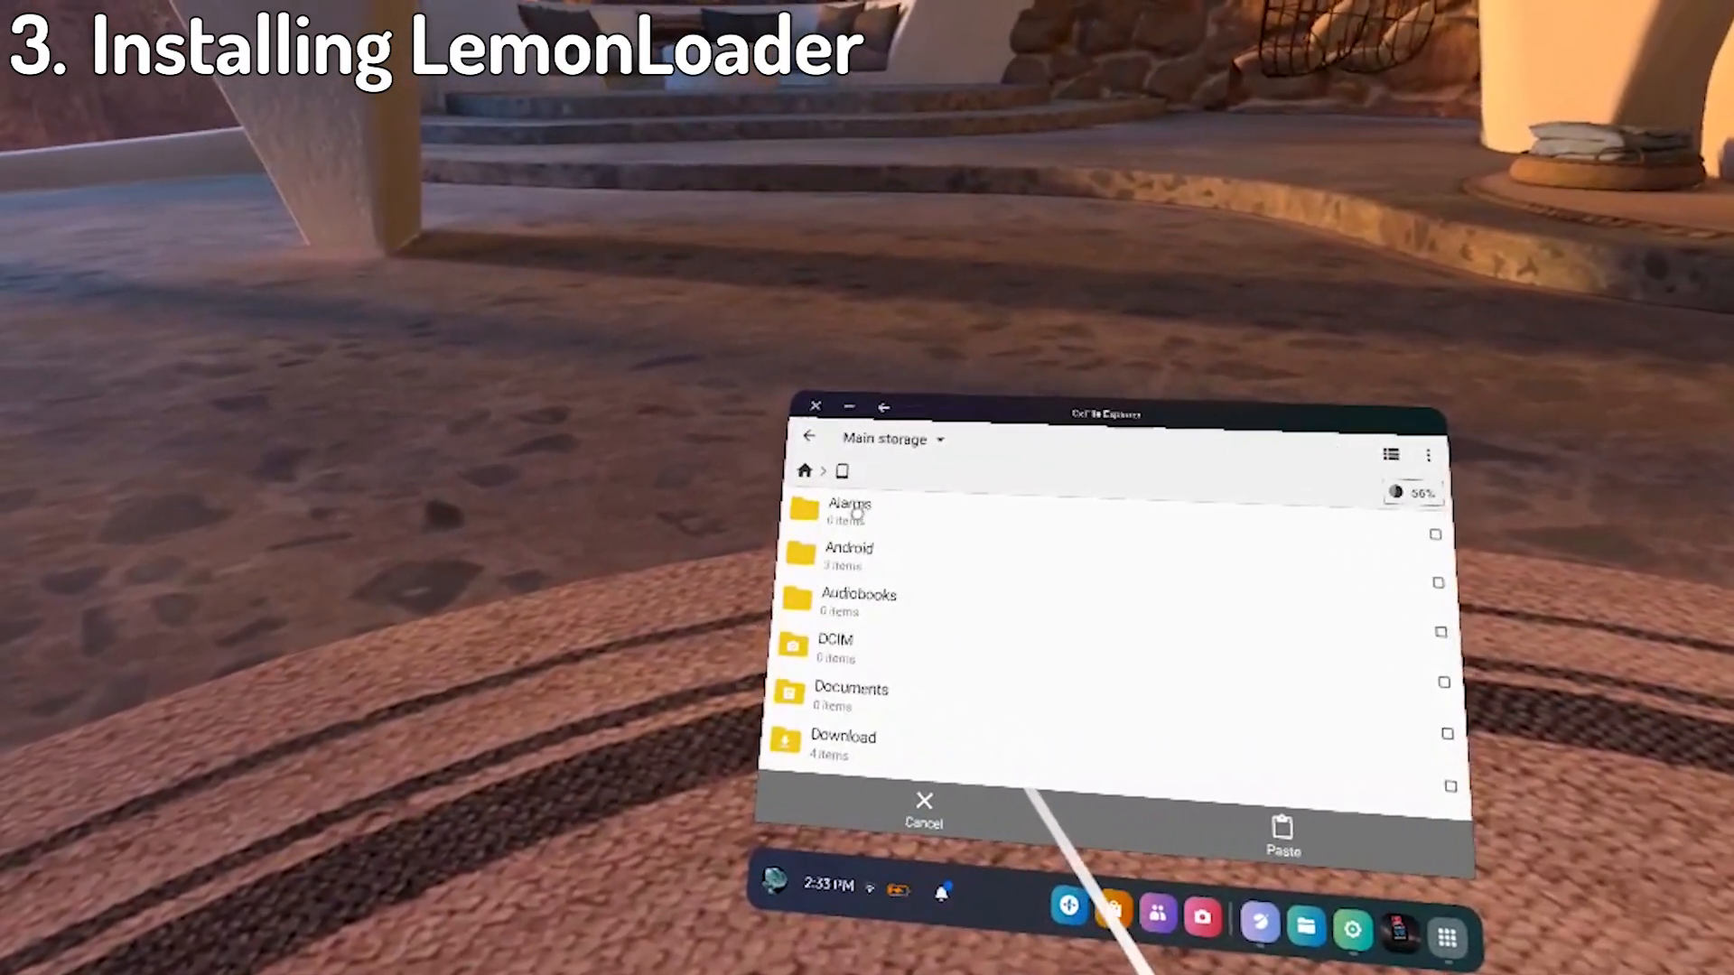
Paste the cut BONELAB OBB files into the empty Alarms folder.
click(849, 511)
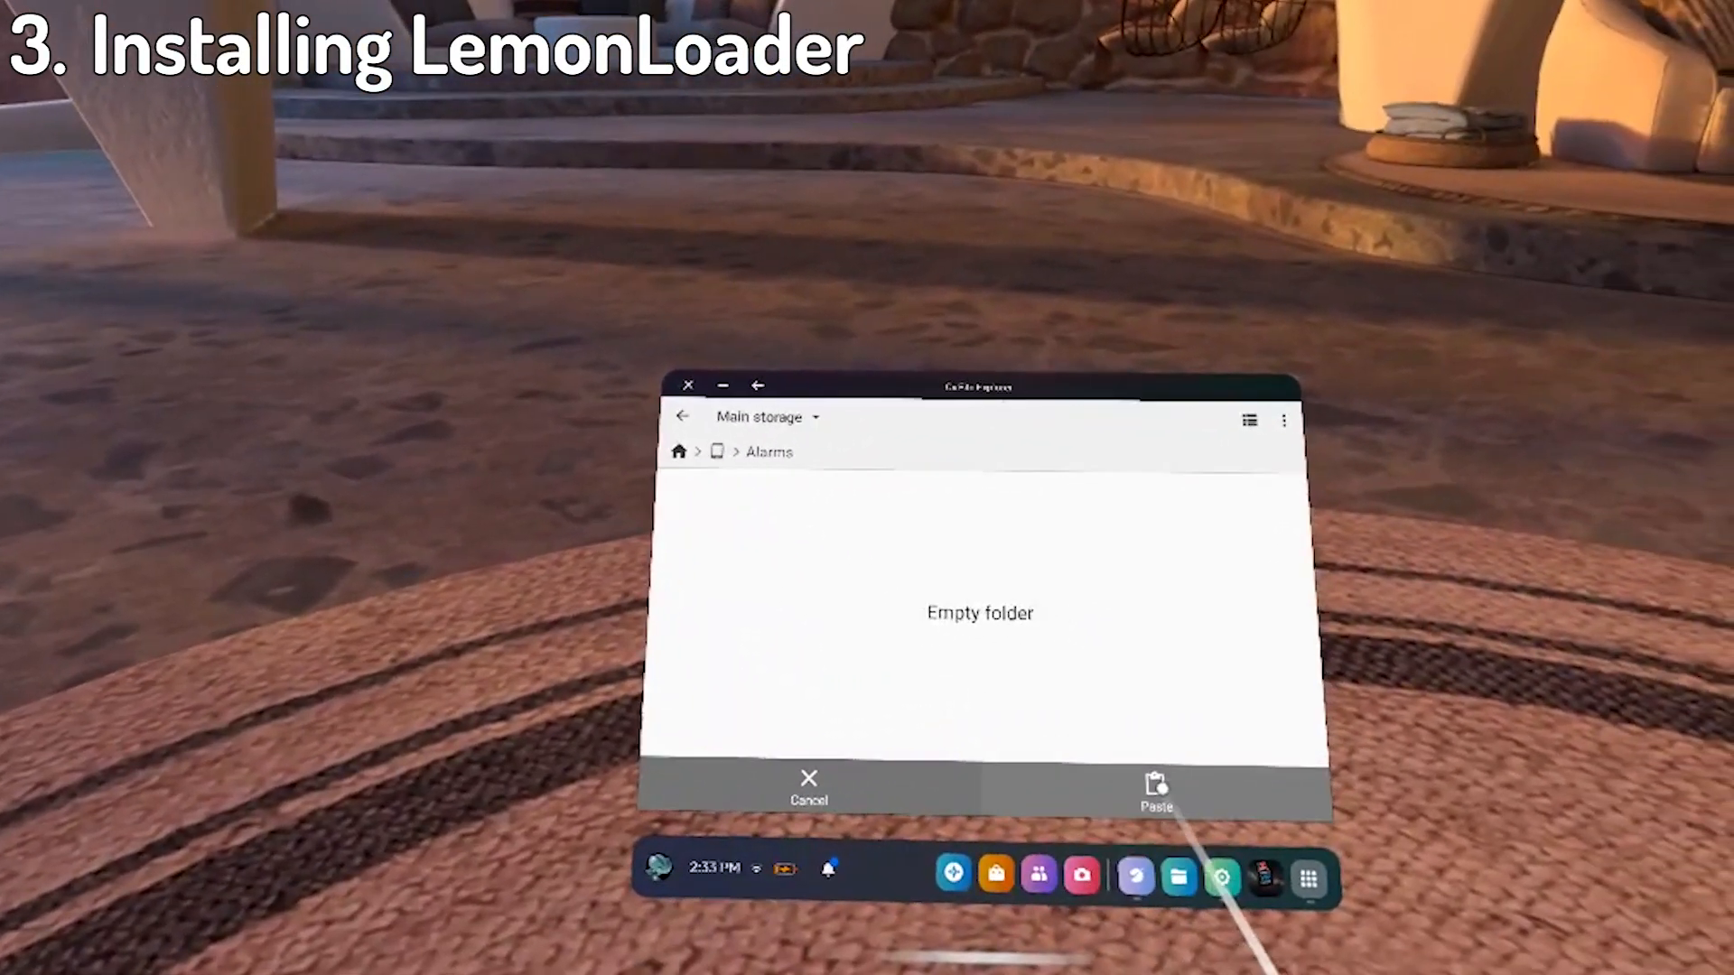
click(1155, 791)
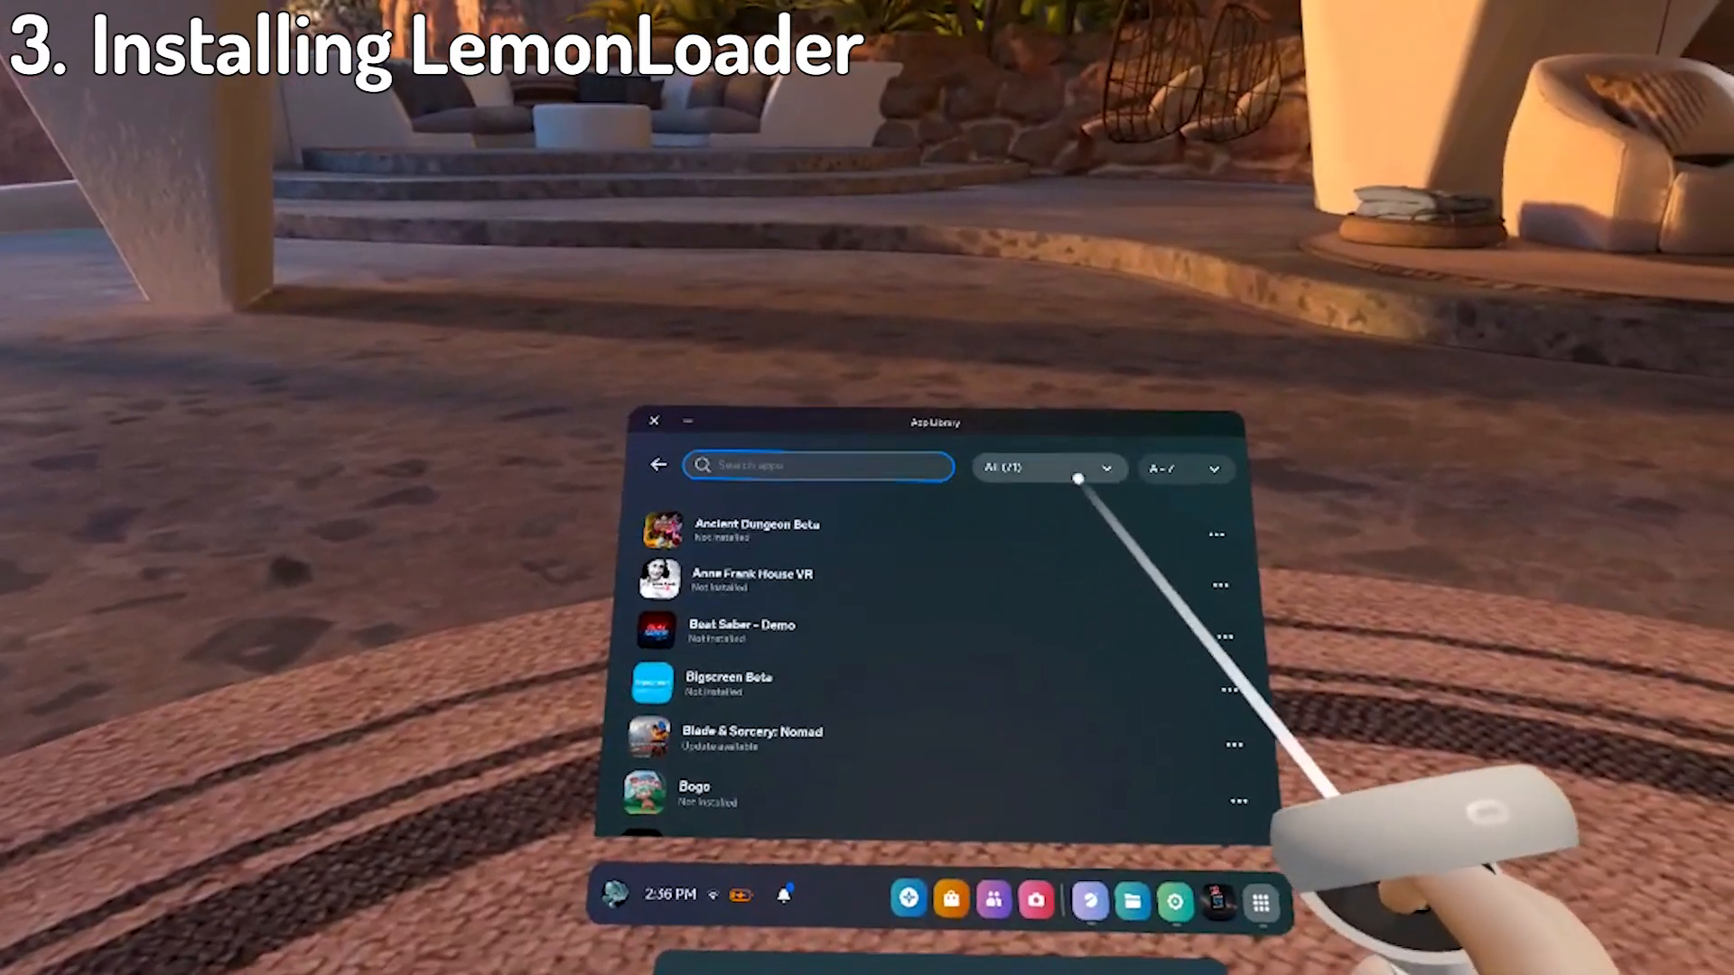
Launch Lemon Installer from Unknown Sources and patch BONELAB, saving game data and OBBs.
click(1045, 468)
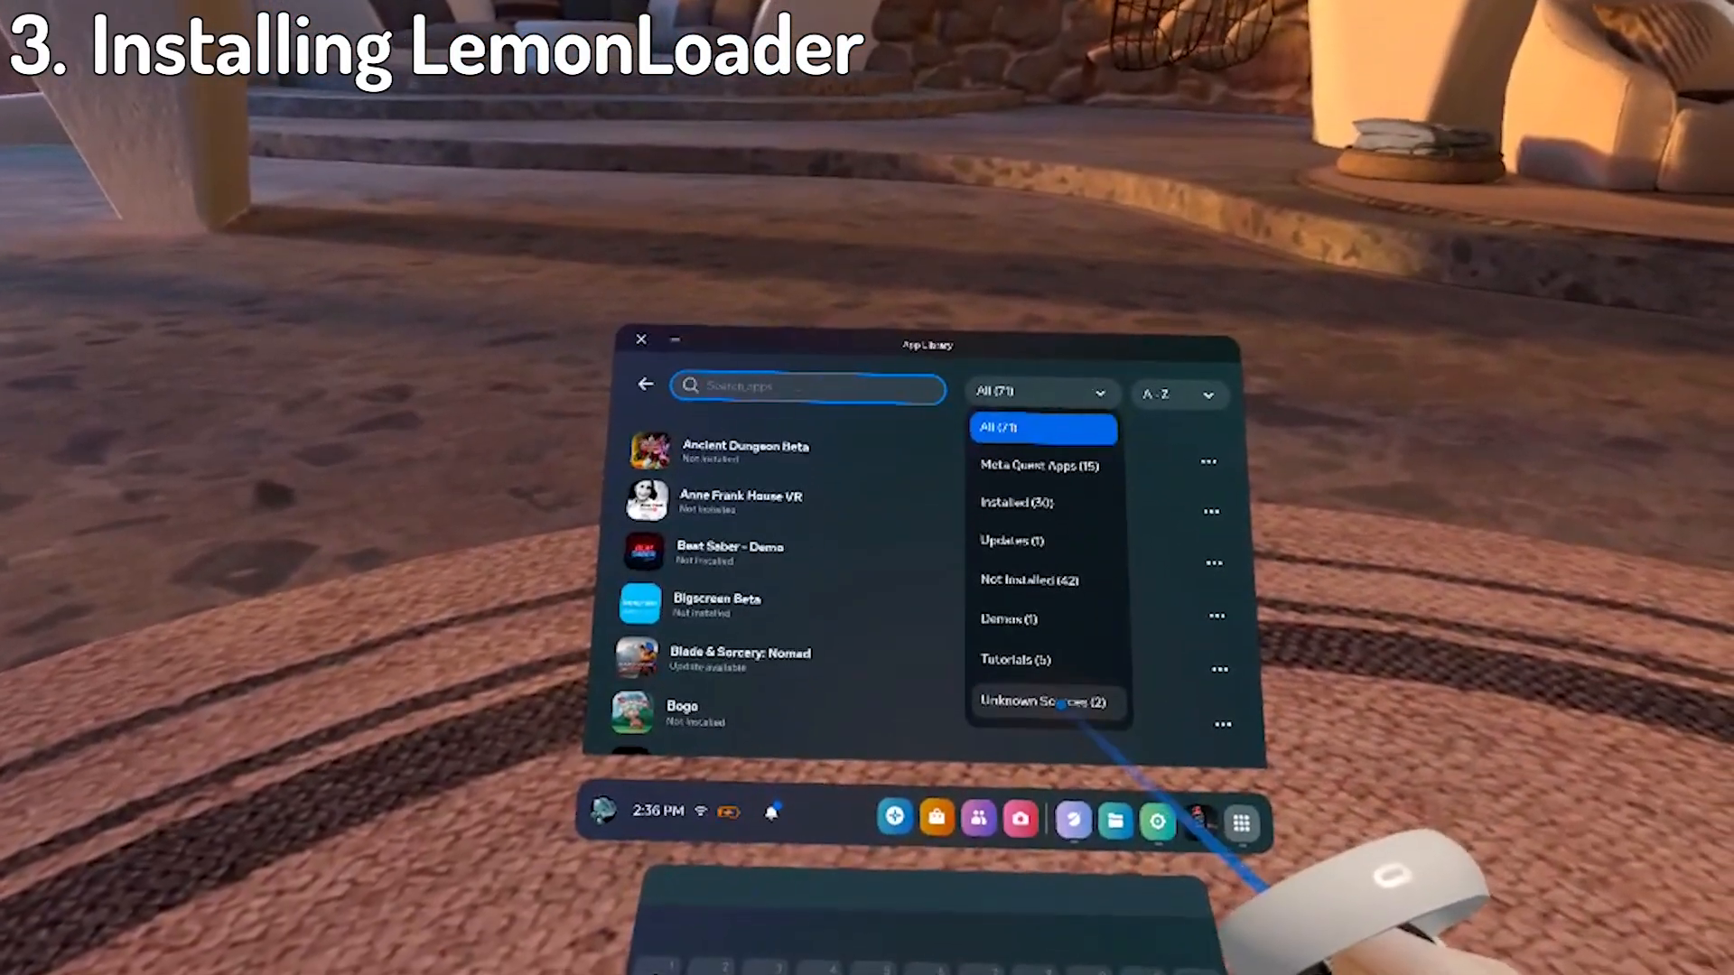
click(1038, 701)
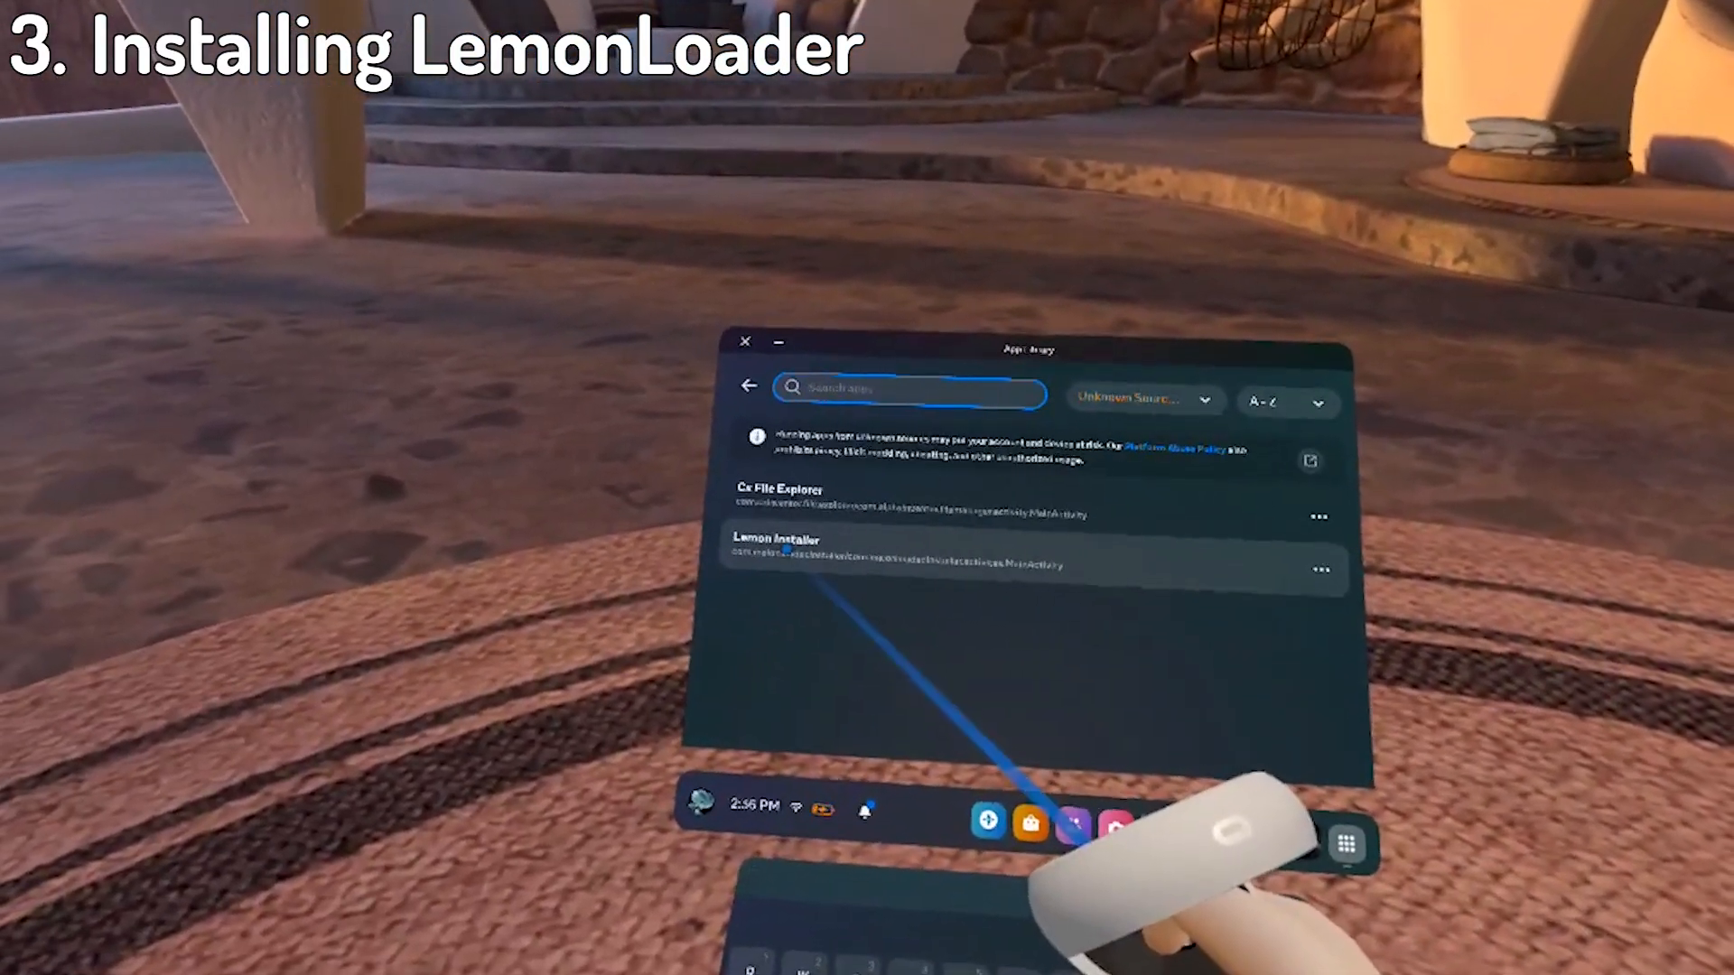
click(776, 553)
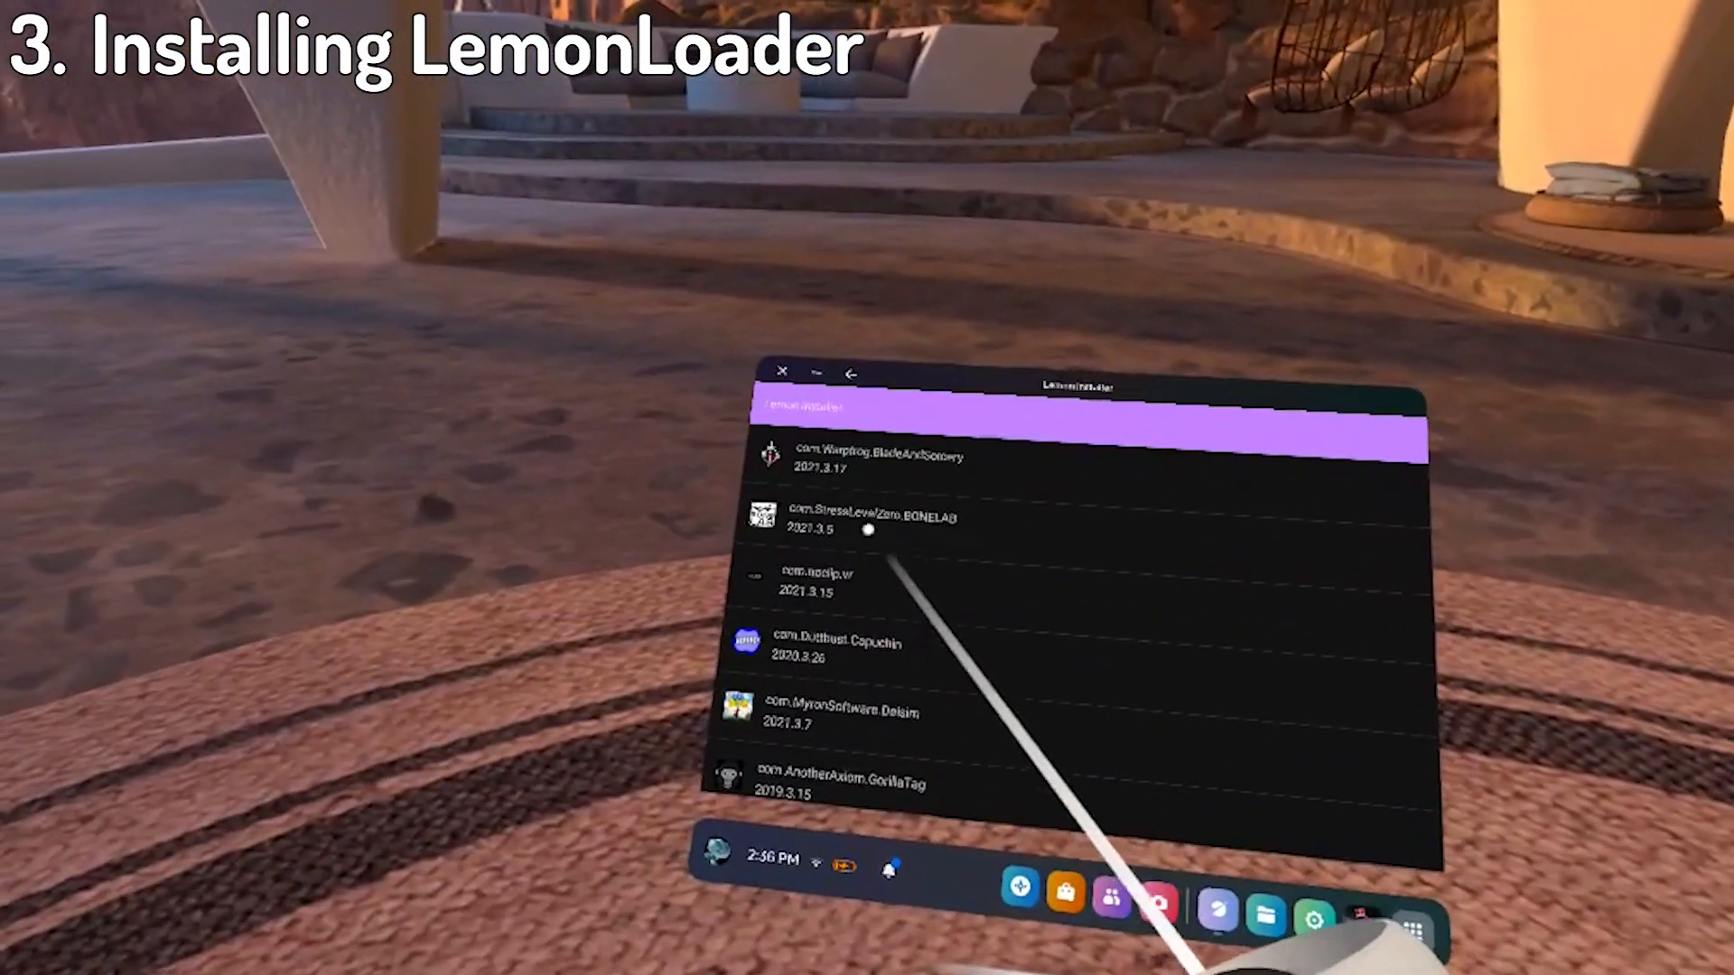
click(868, 516)
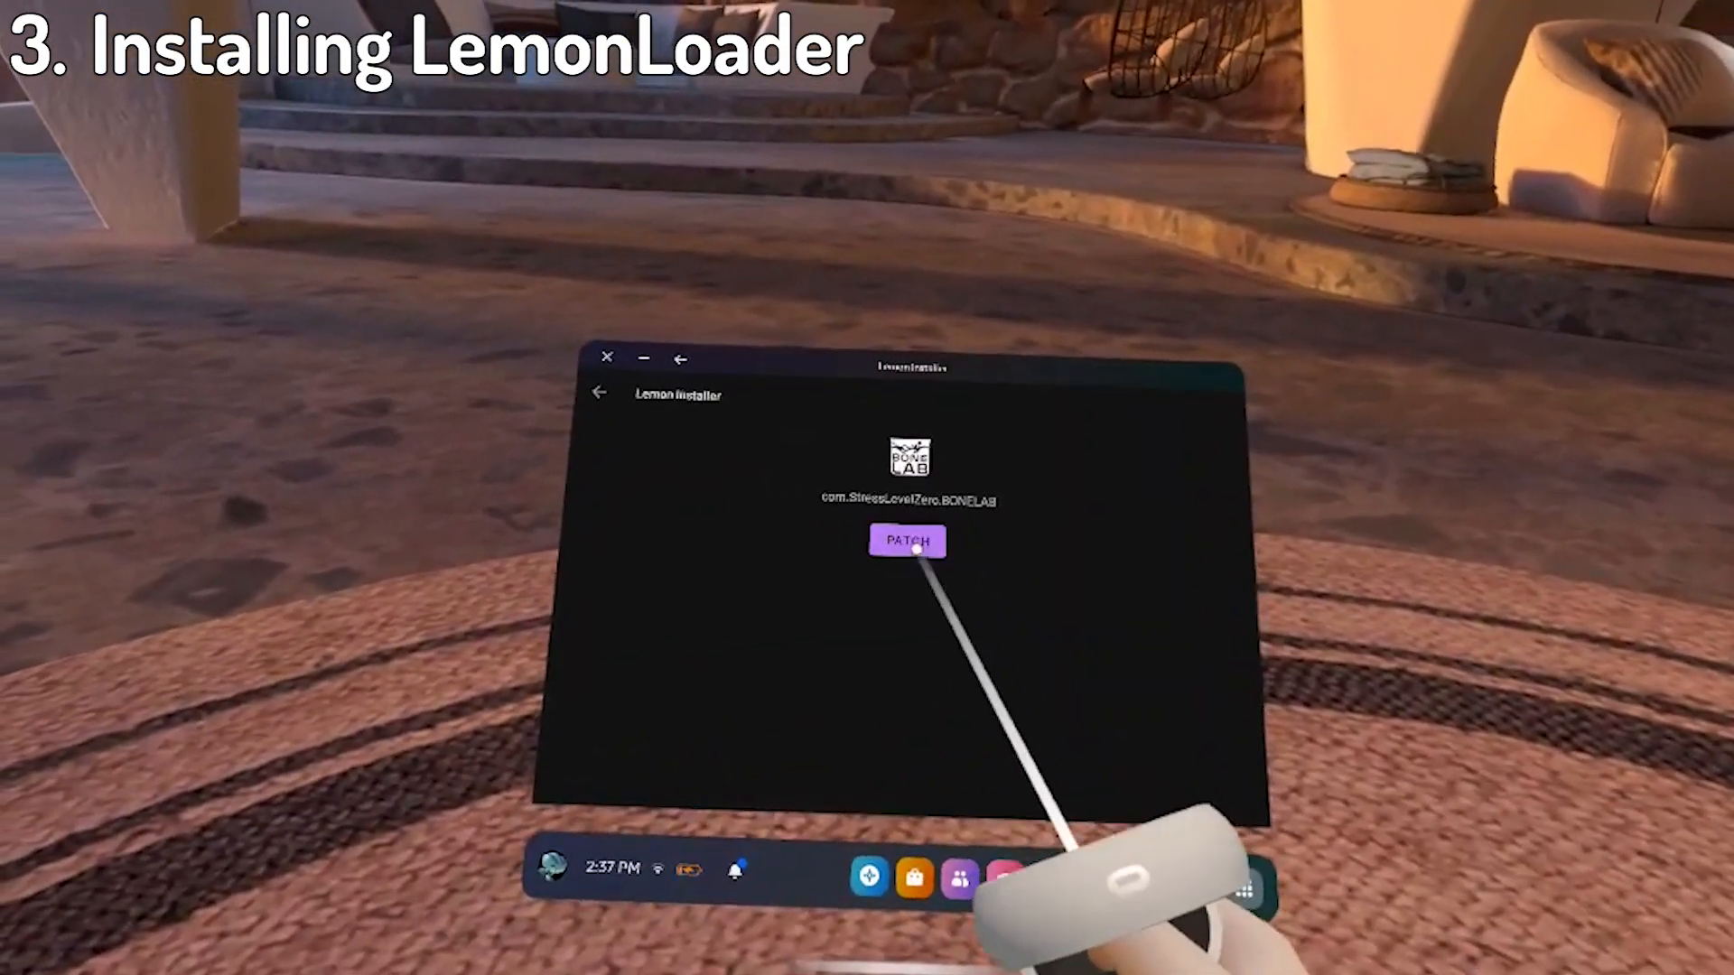
click(905, 540)
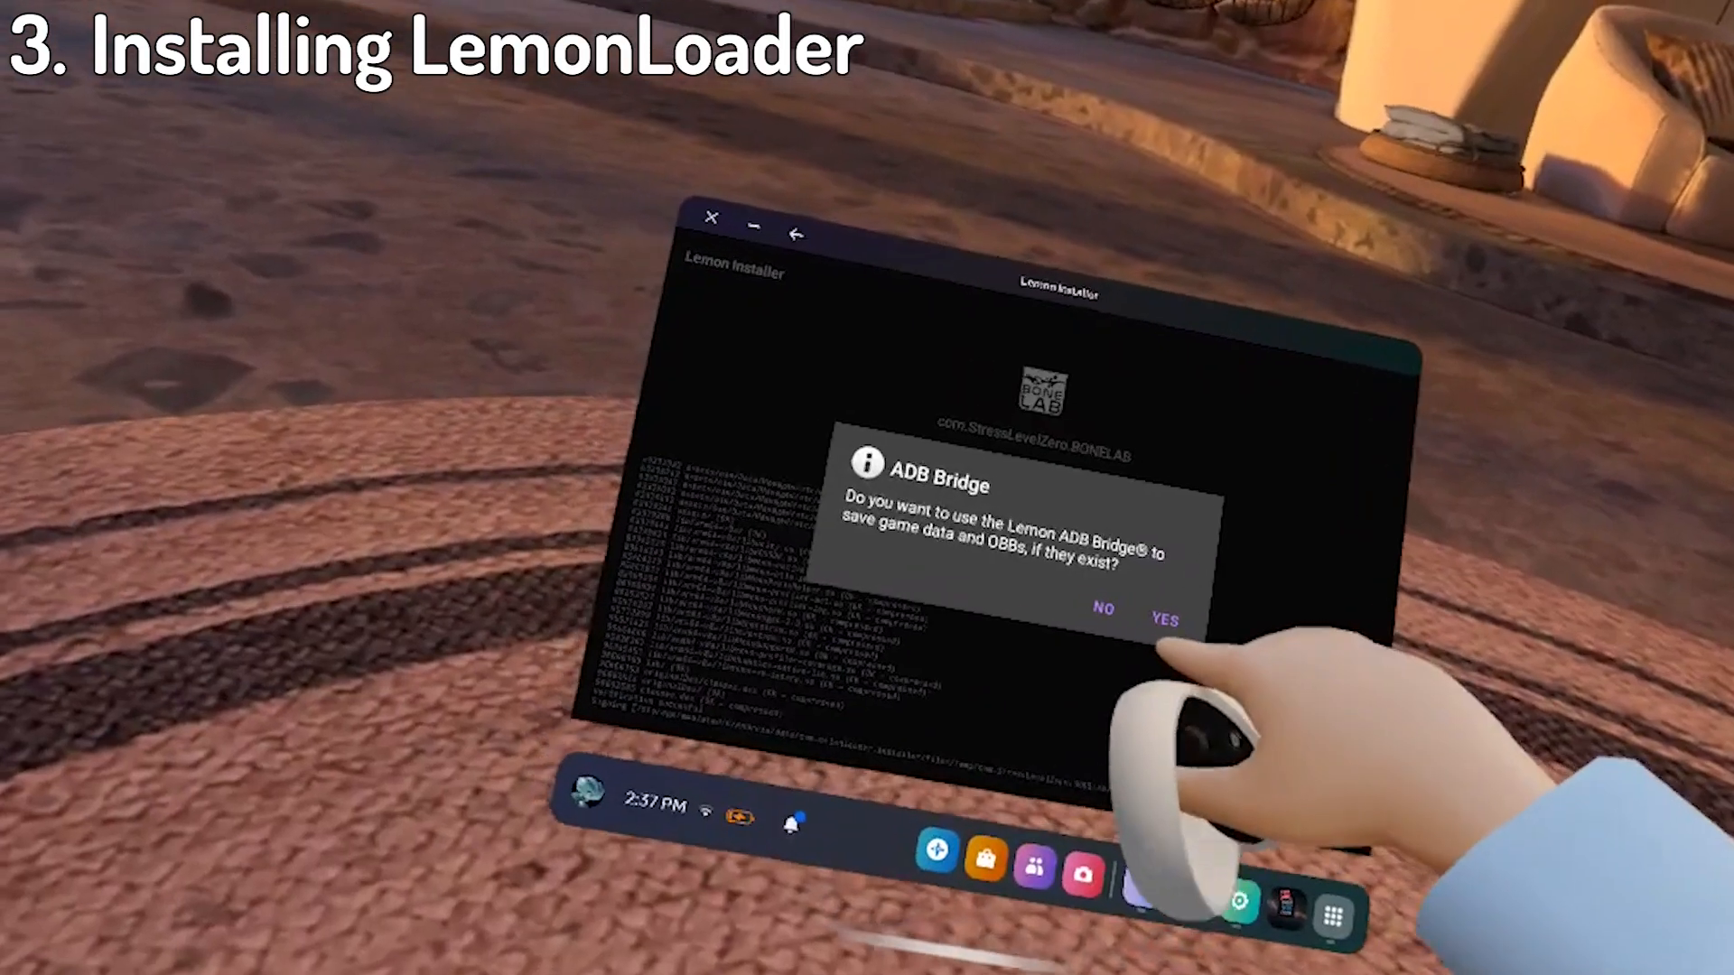
click(1161, 620)
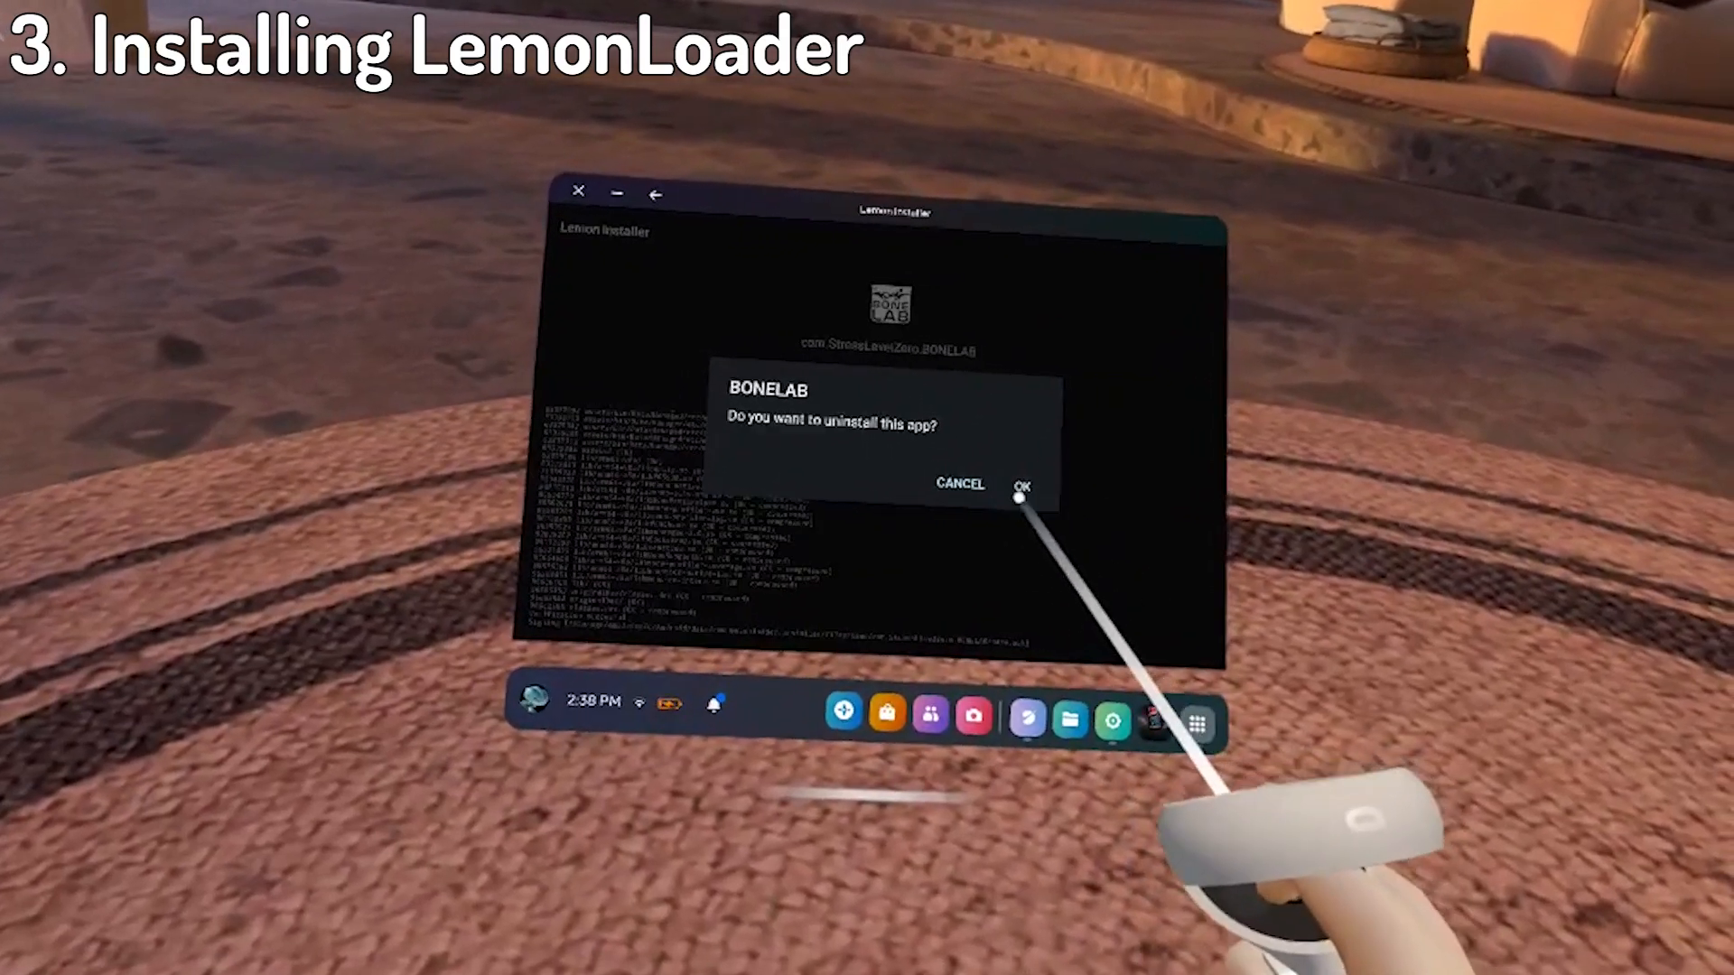
Uninstall the original and install the patched BONELAB, allowing Lemon Installer as a source.
click(1019, 486)
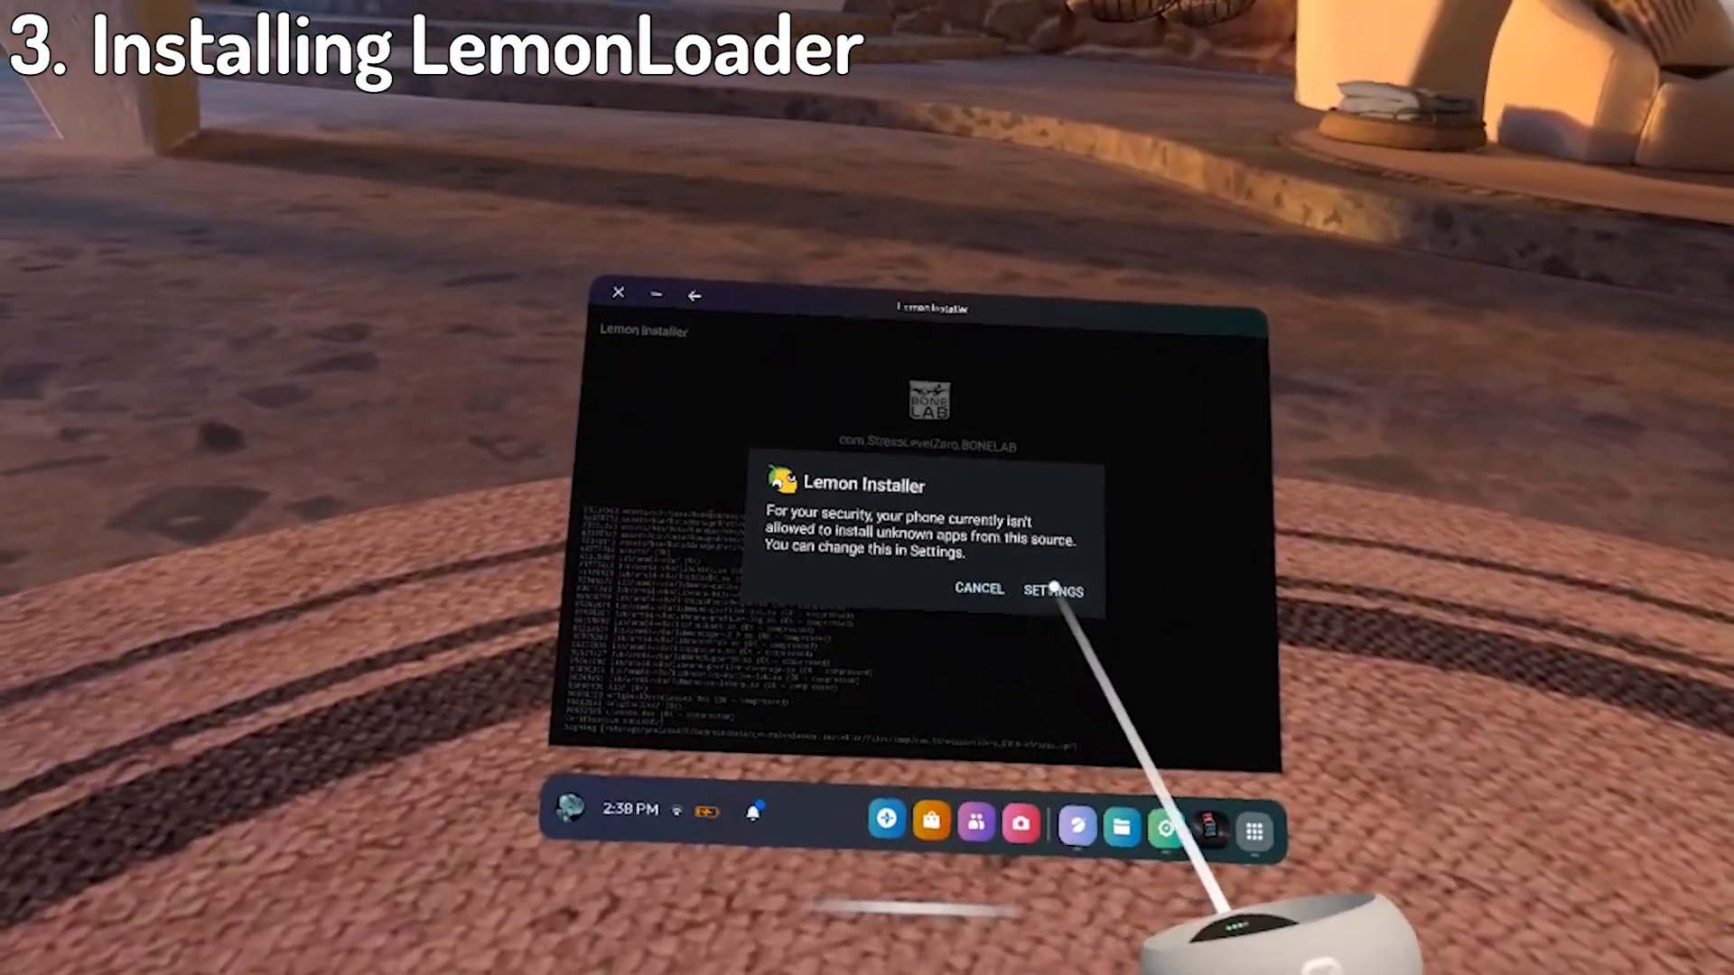
click(1052, 589)
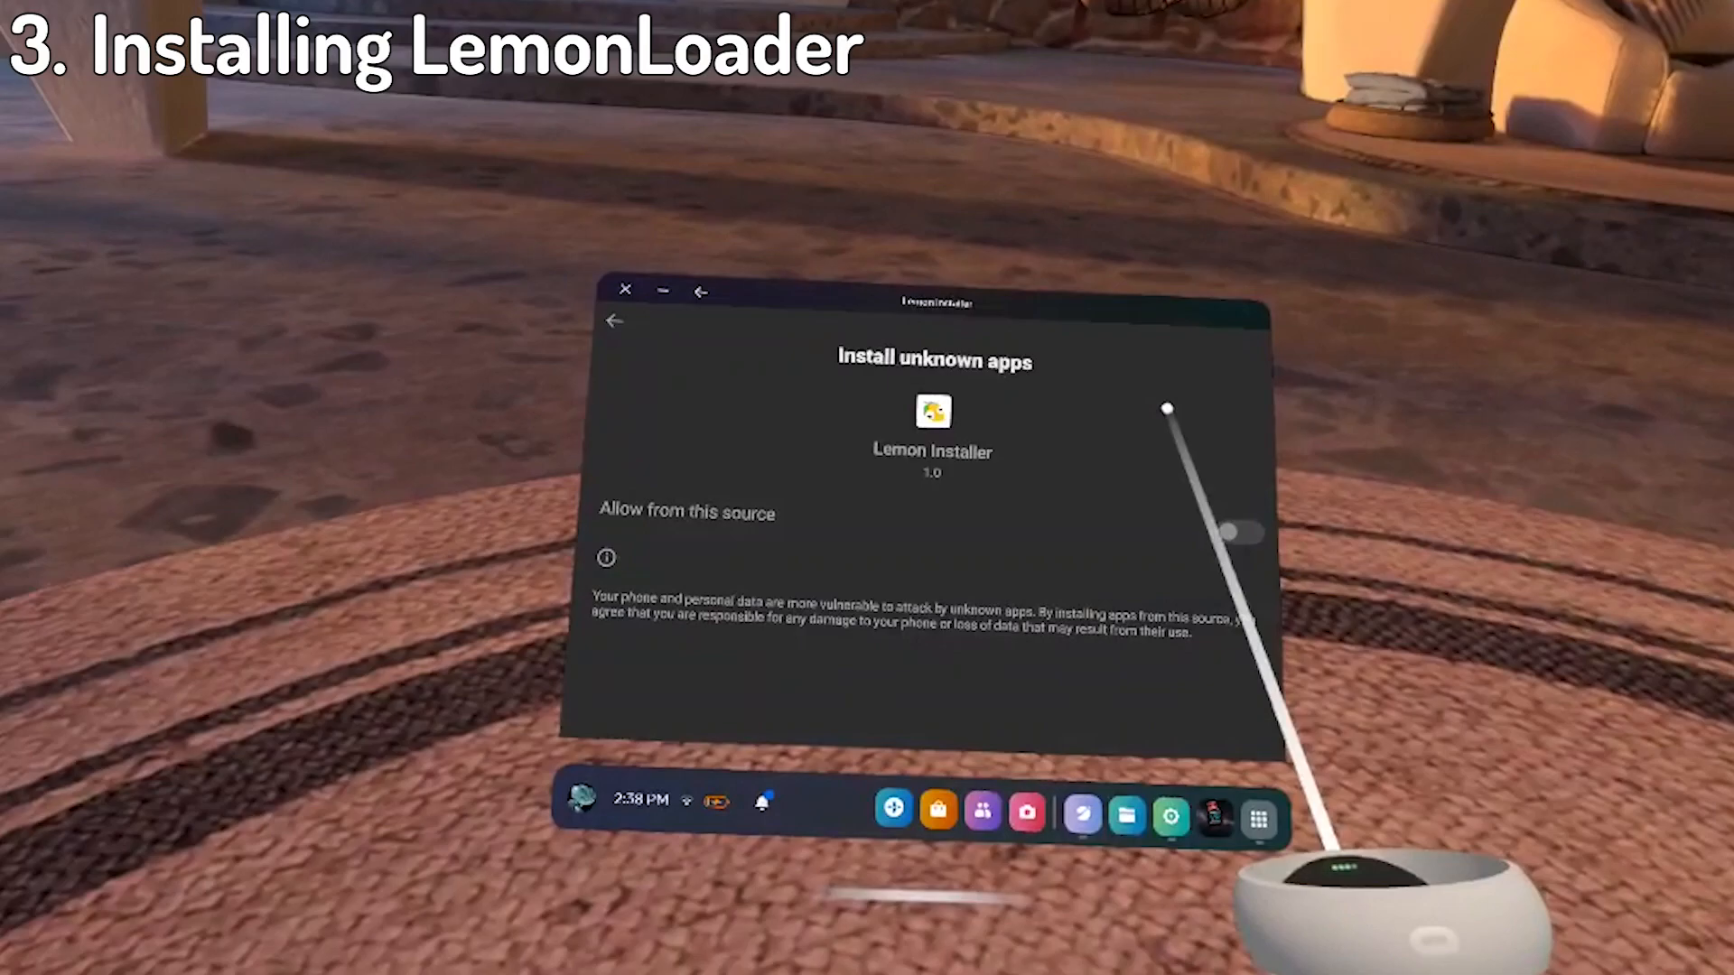
click(1241, 534)
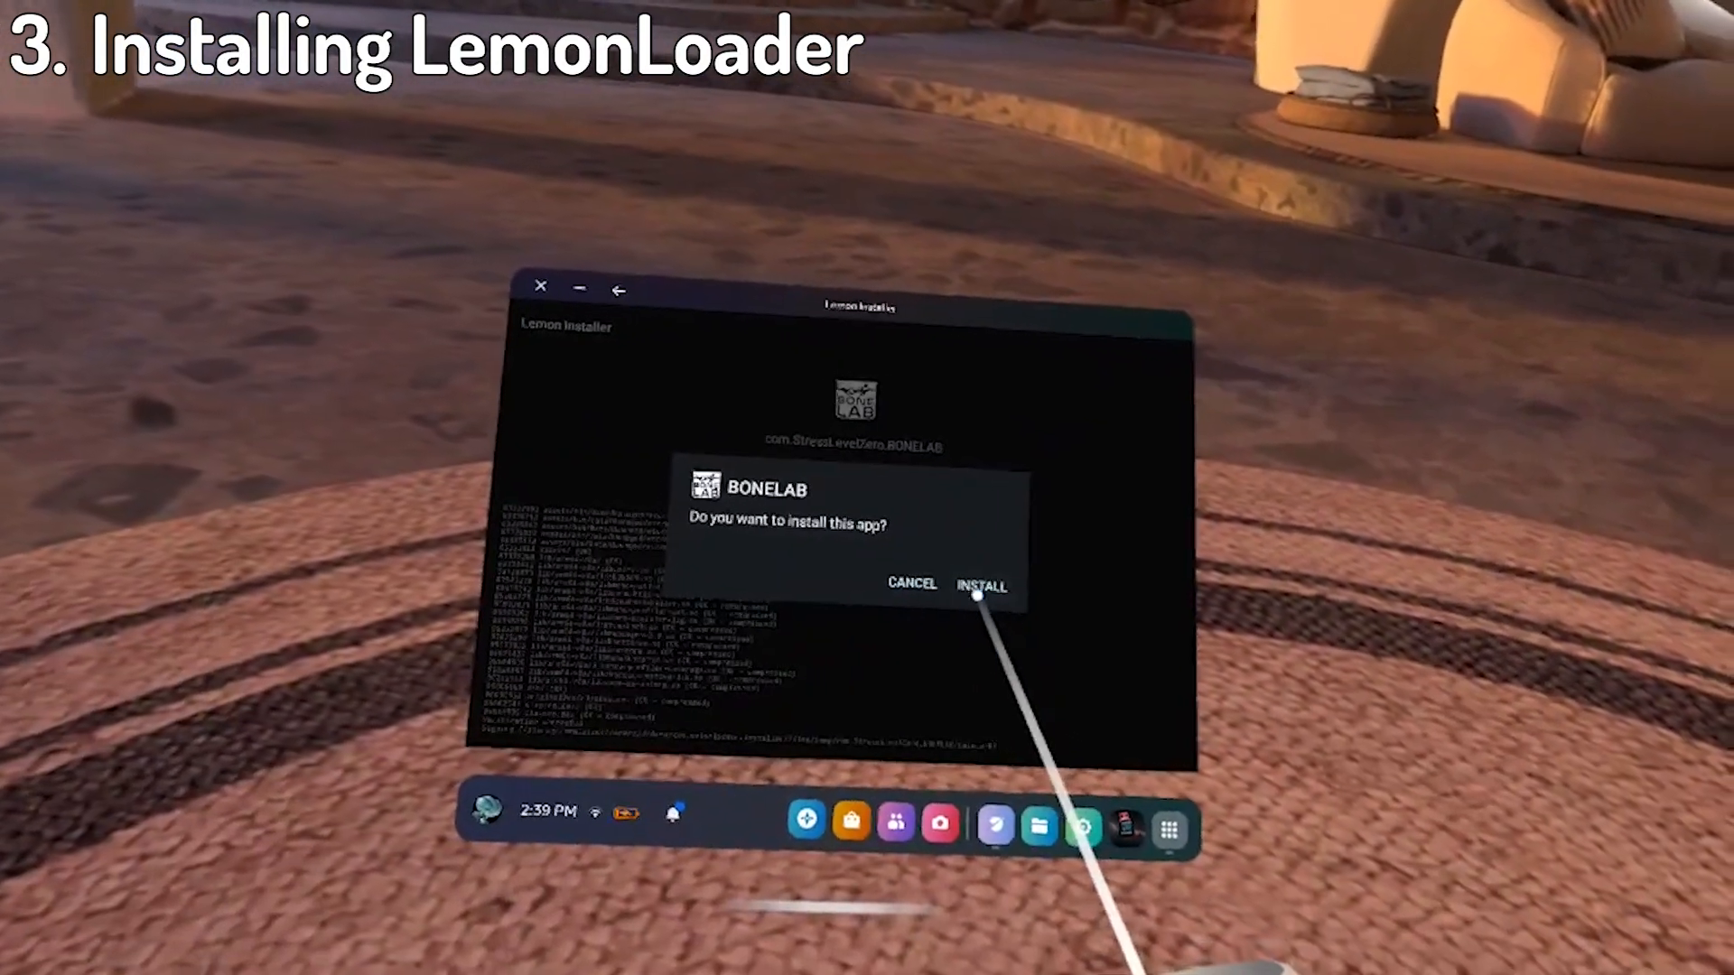
click(983, 584)
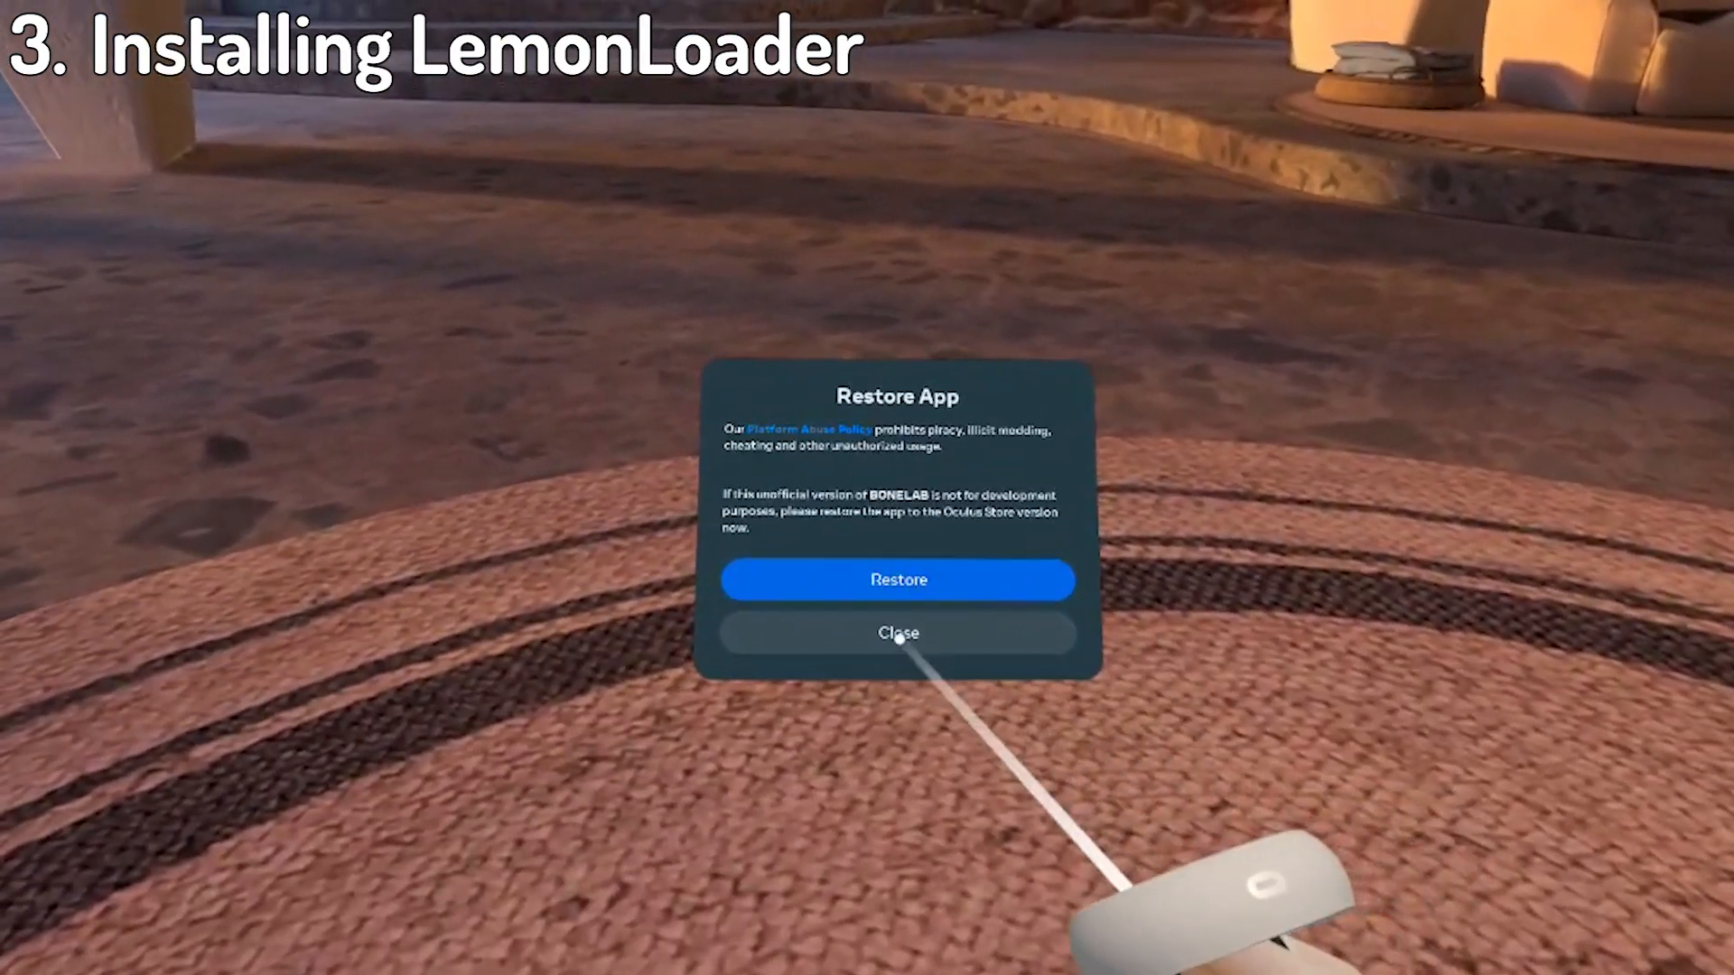
click(898, 632)
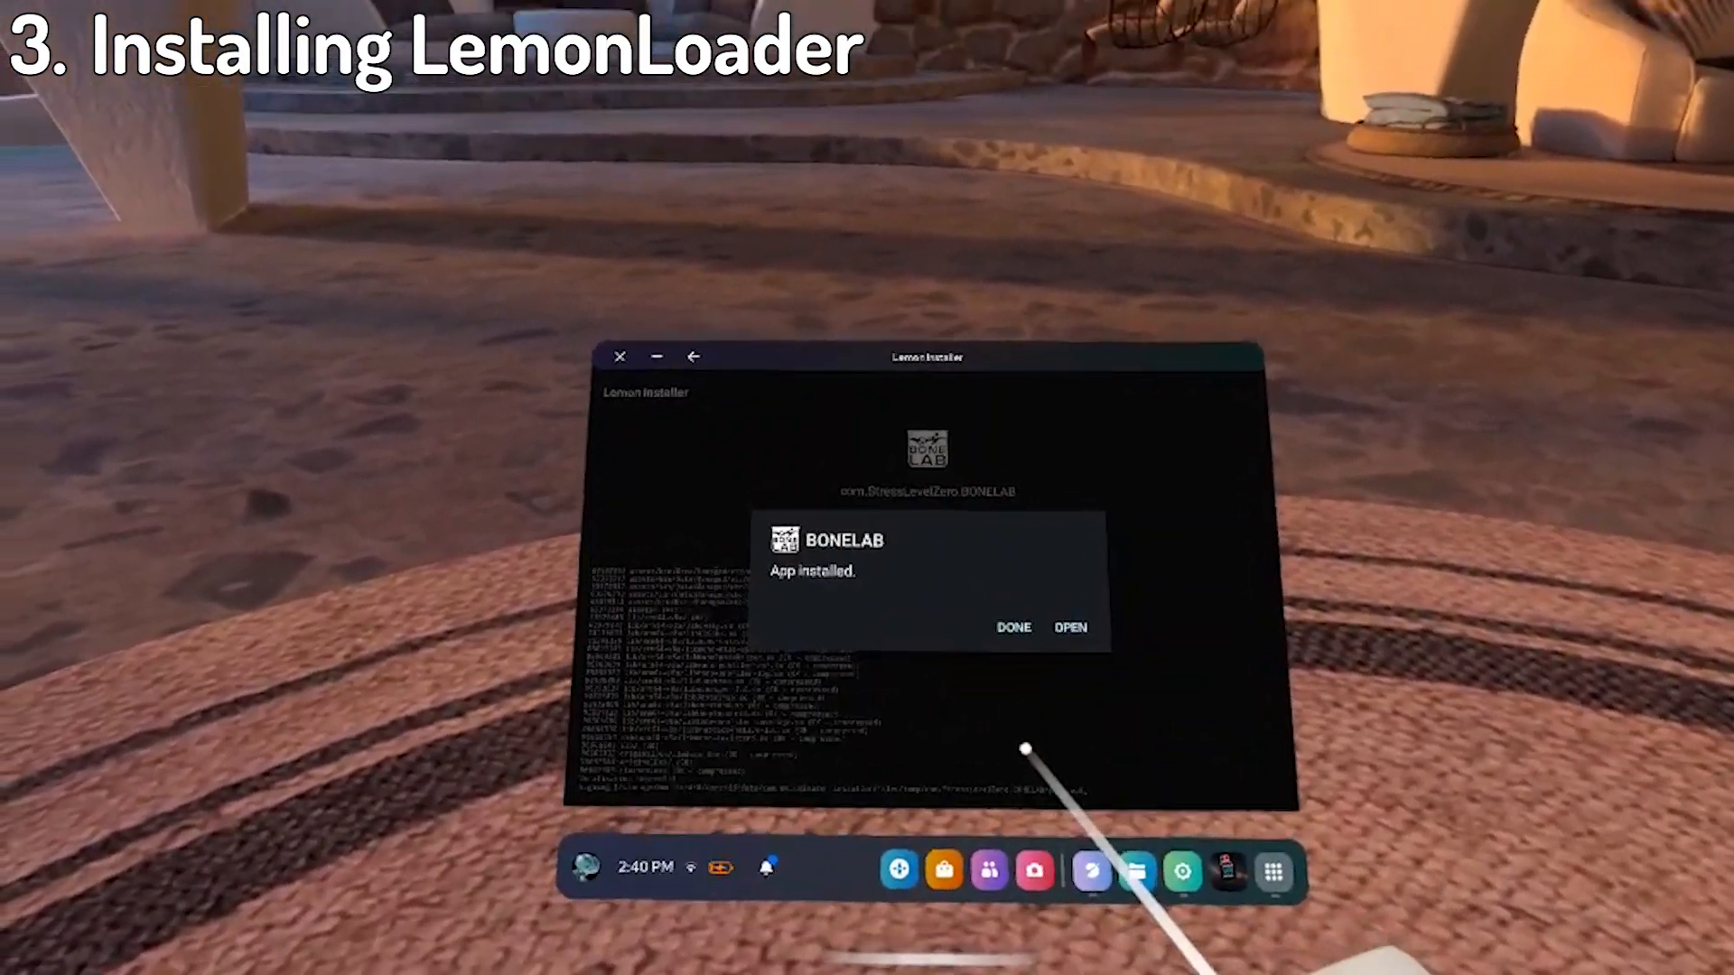
click(1067, 627)
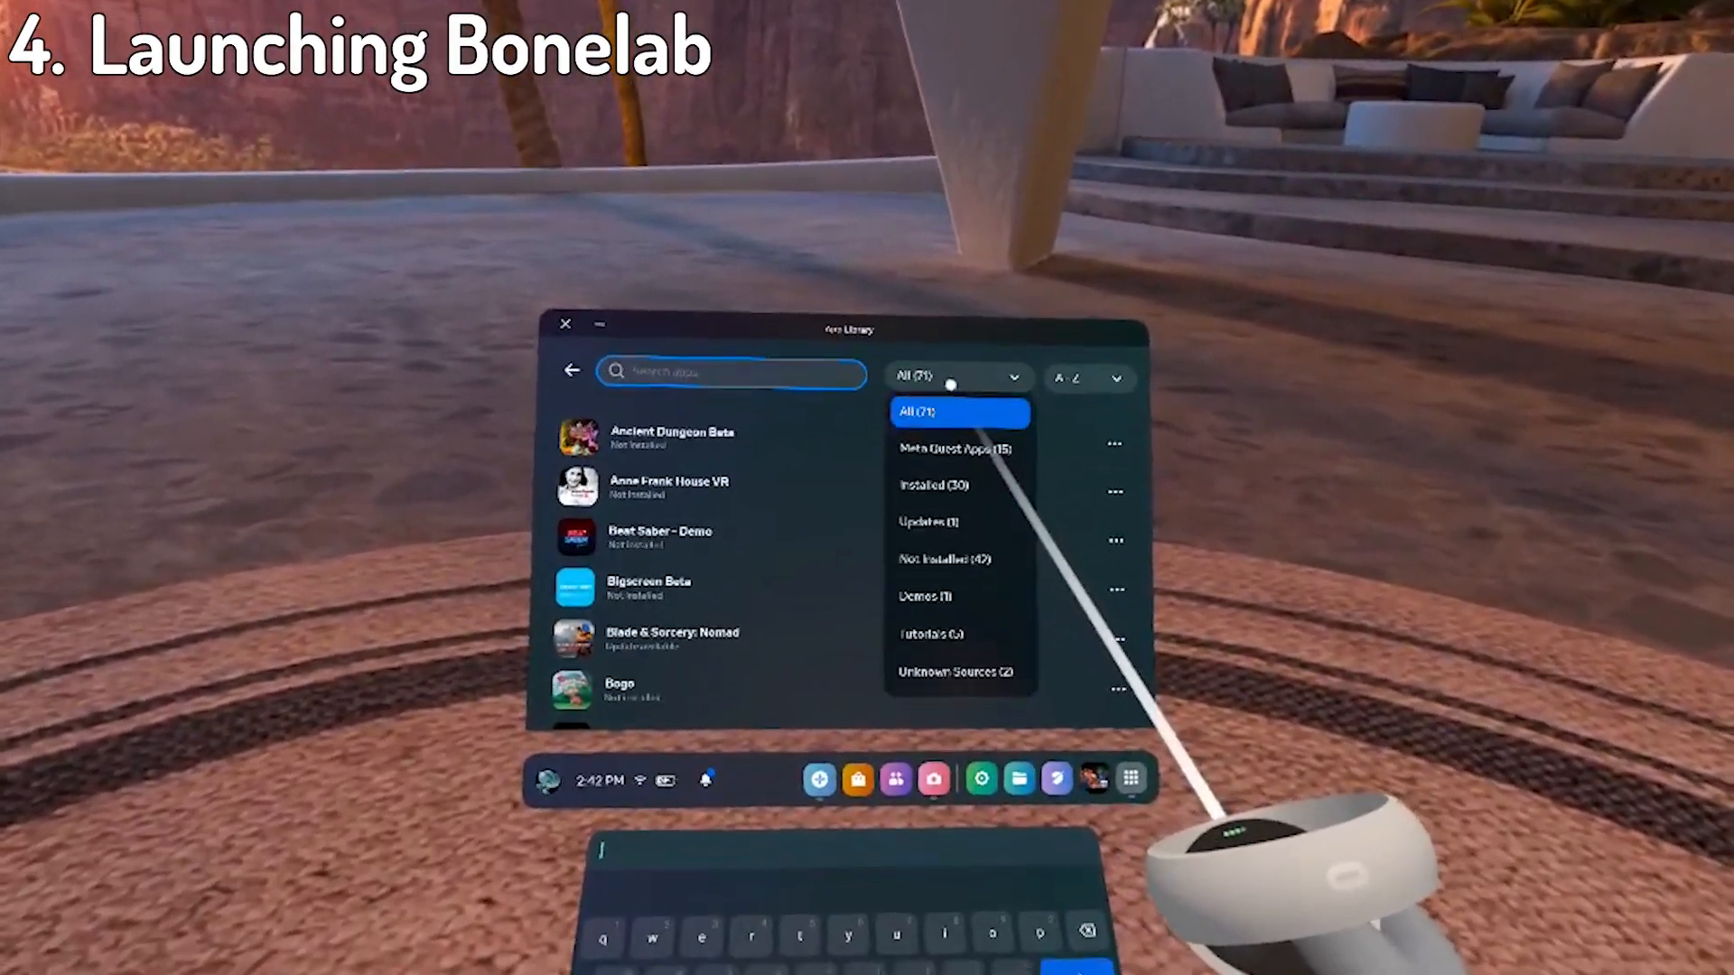
Reopen Cx File Explorer and enter the empty BONELAB folder under Android/obb to restore its files.
click(954, 672)
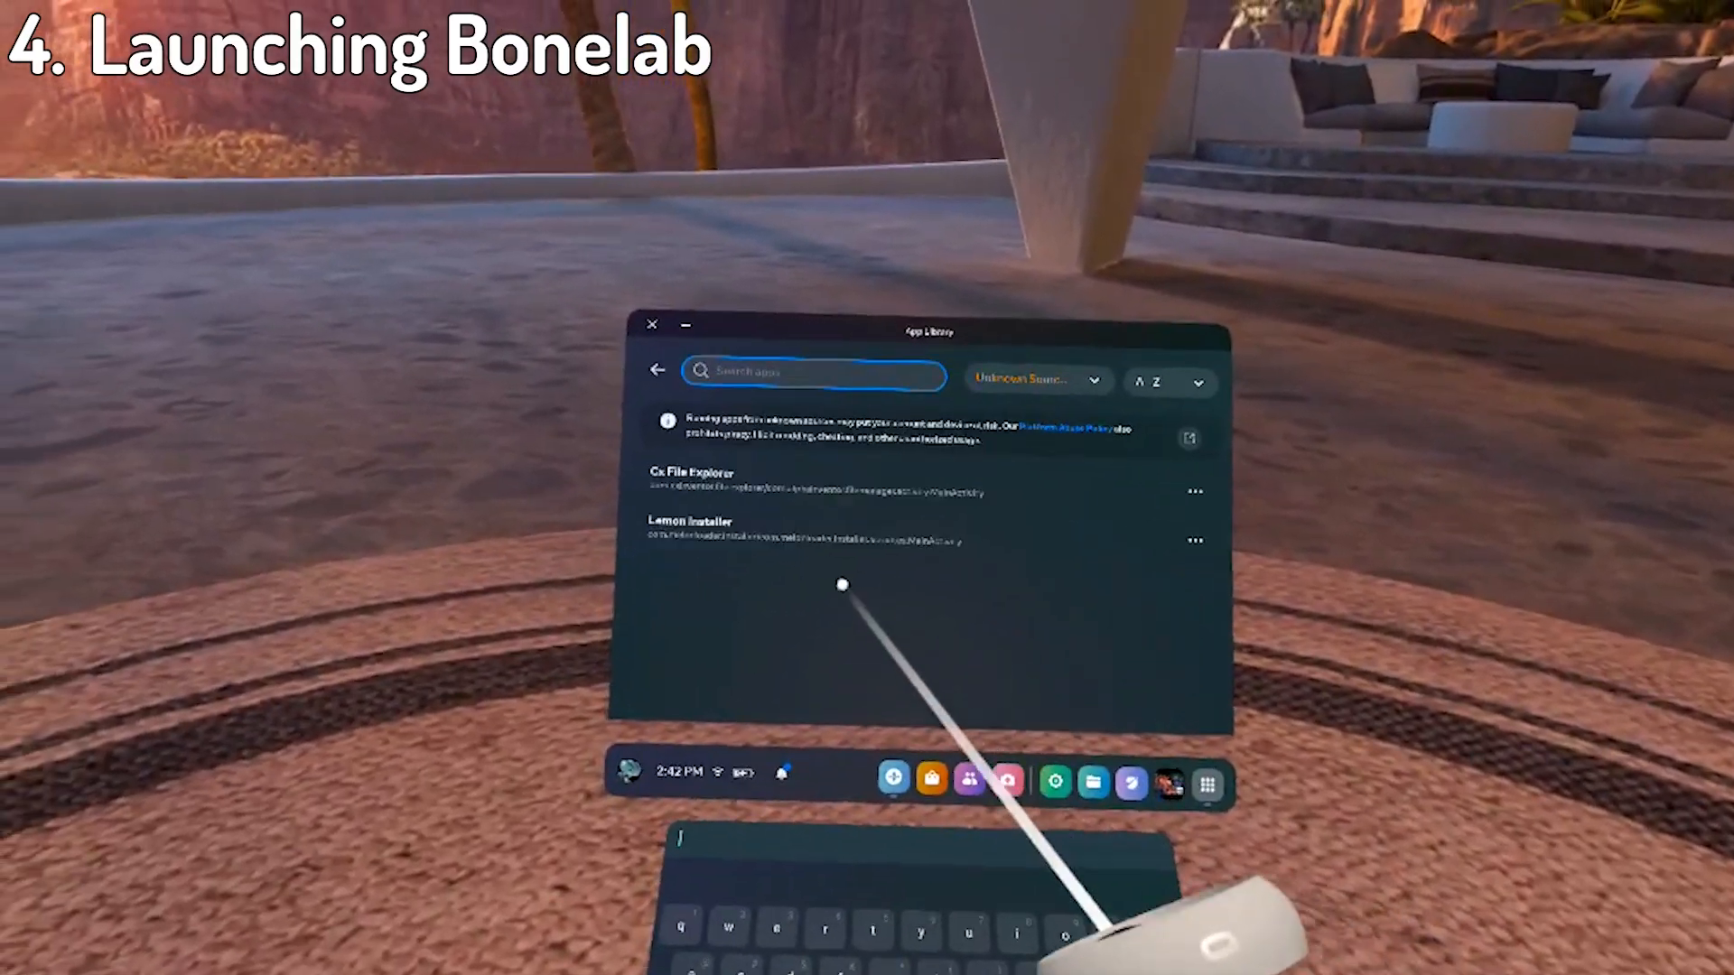
click(697, 473)
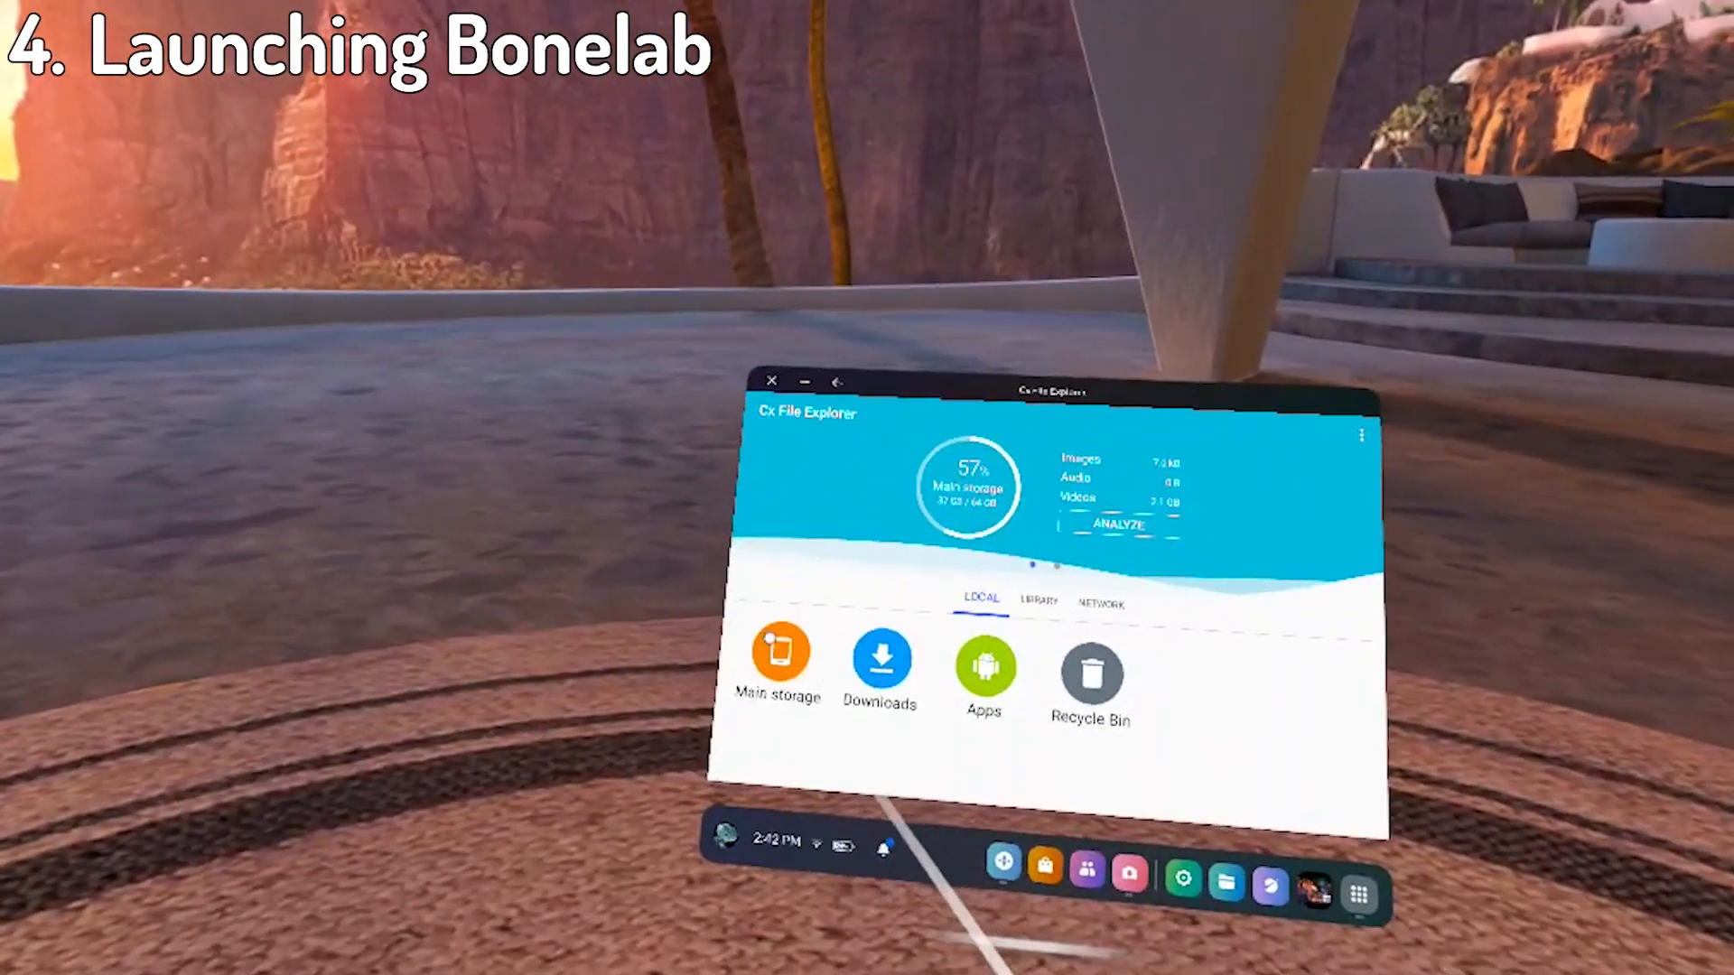
click(778, 650)
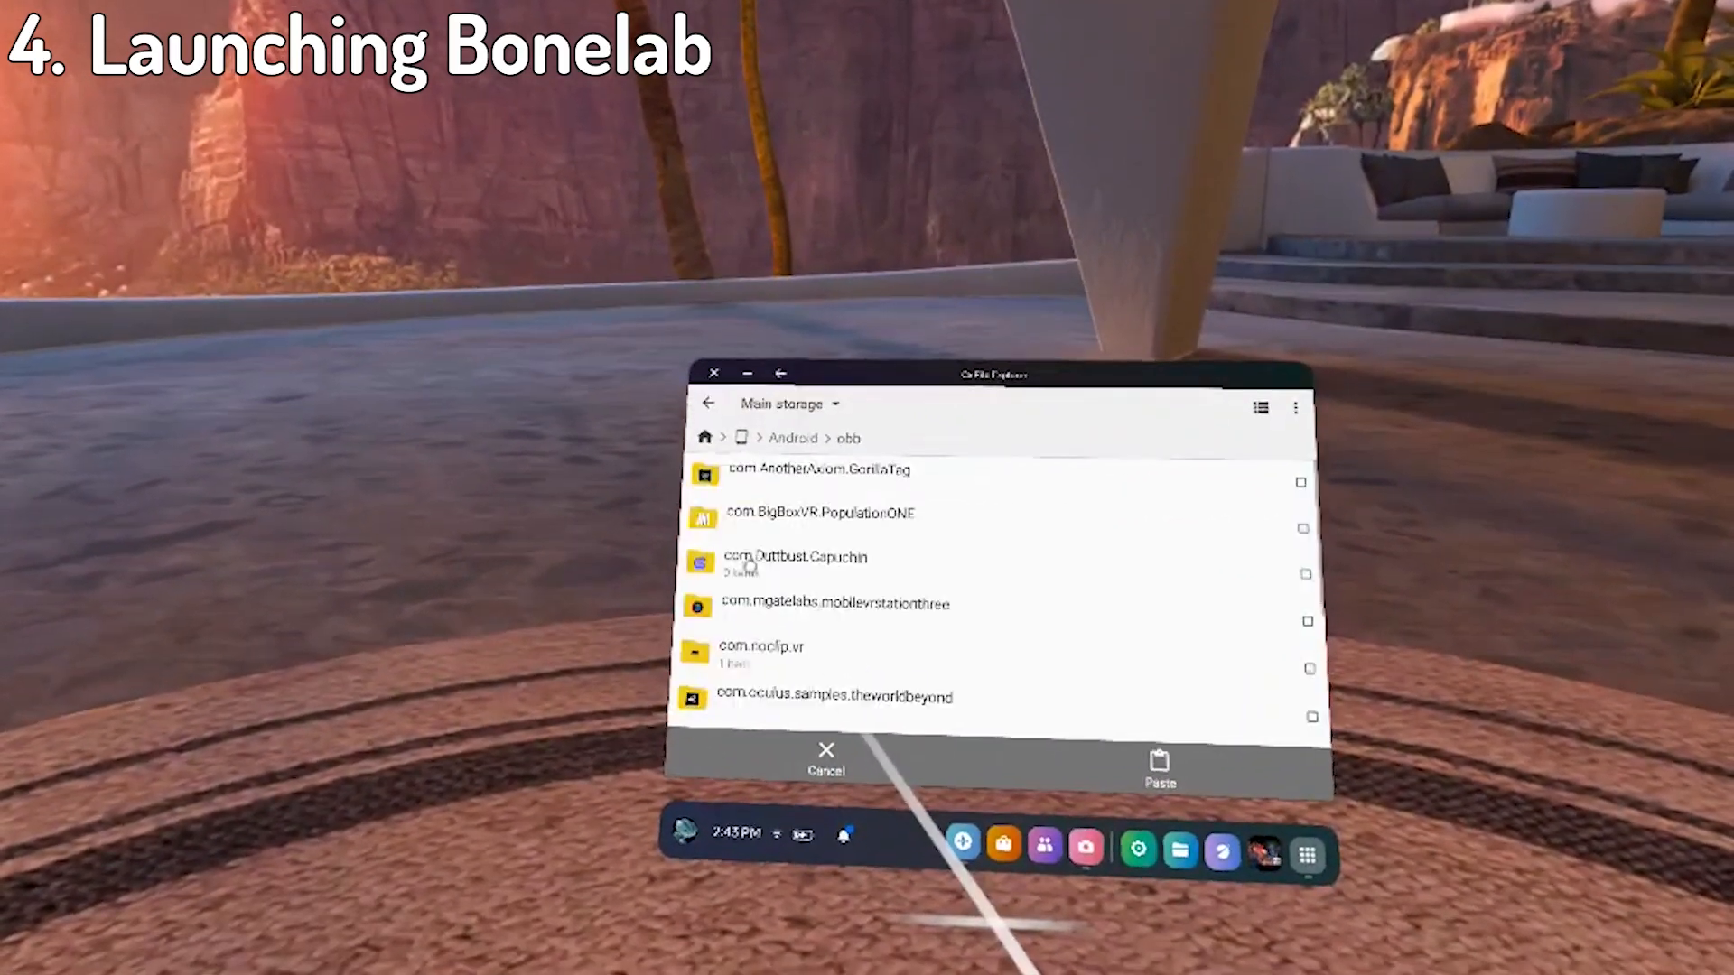
scroll(down, 3)
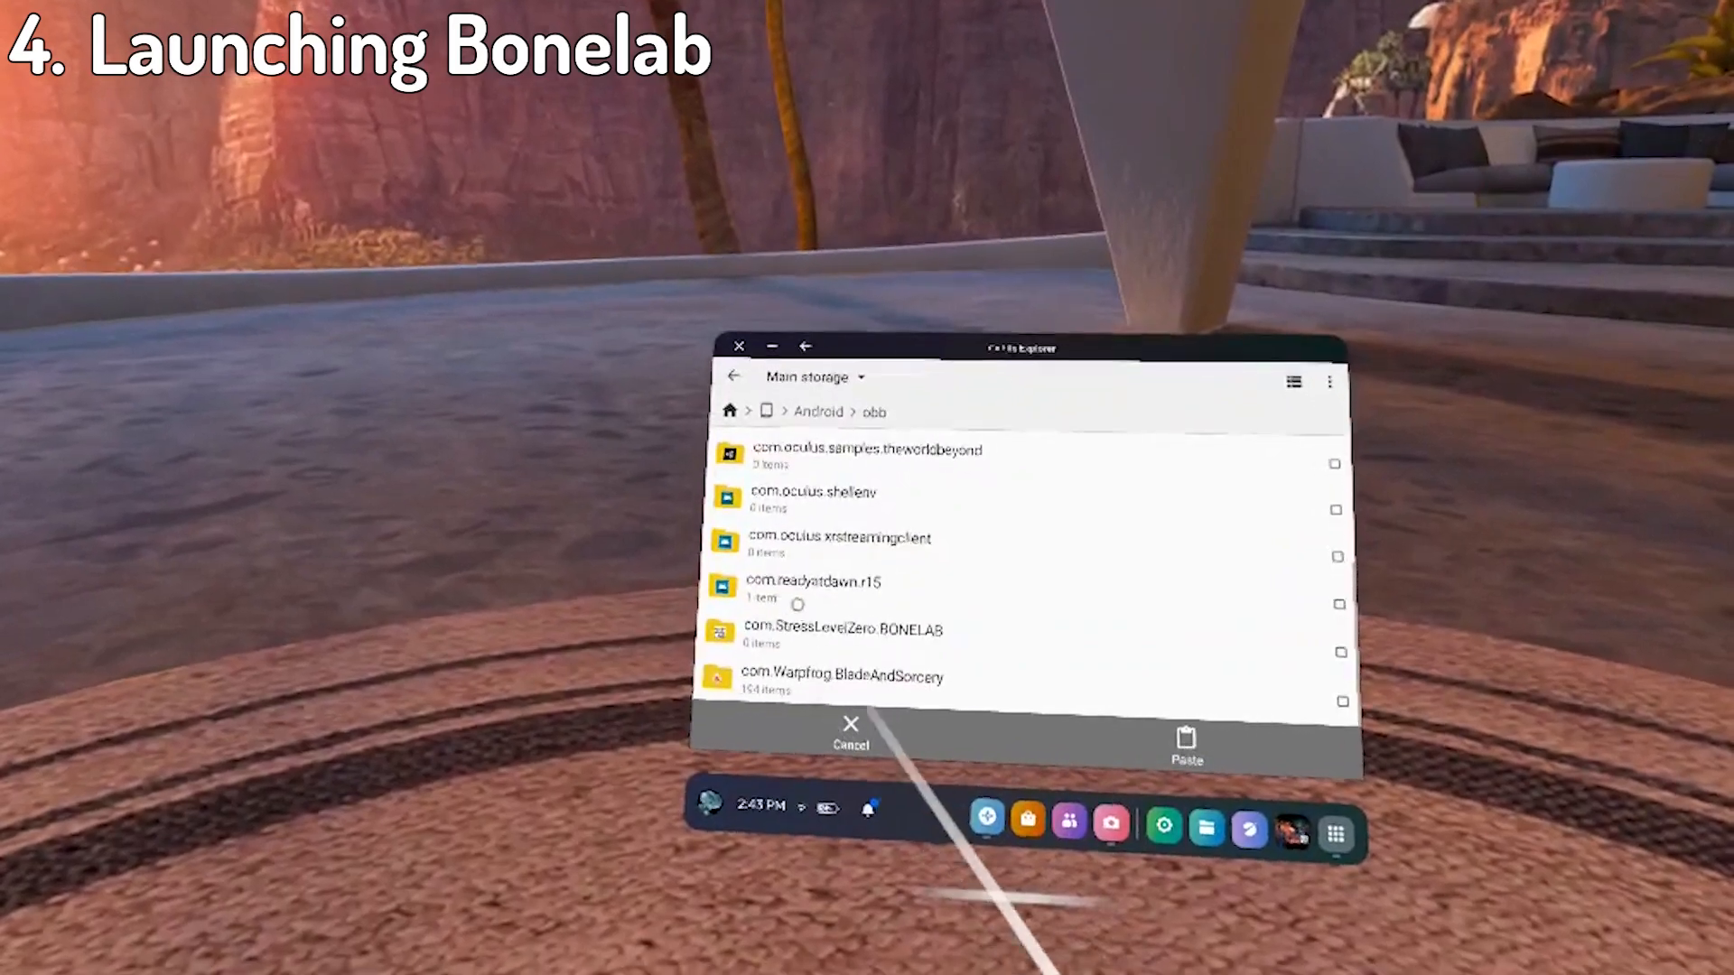
double_click(854, 630)
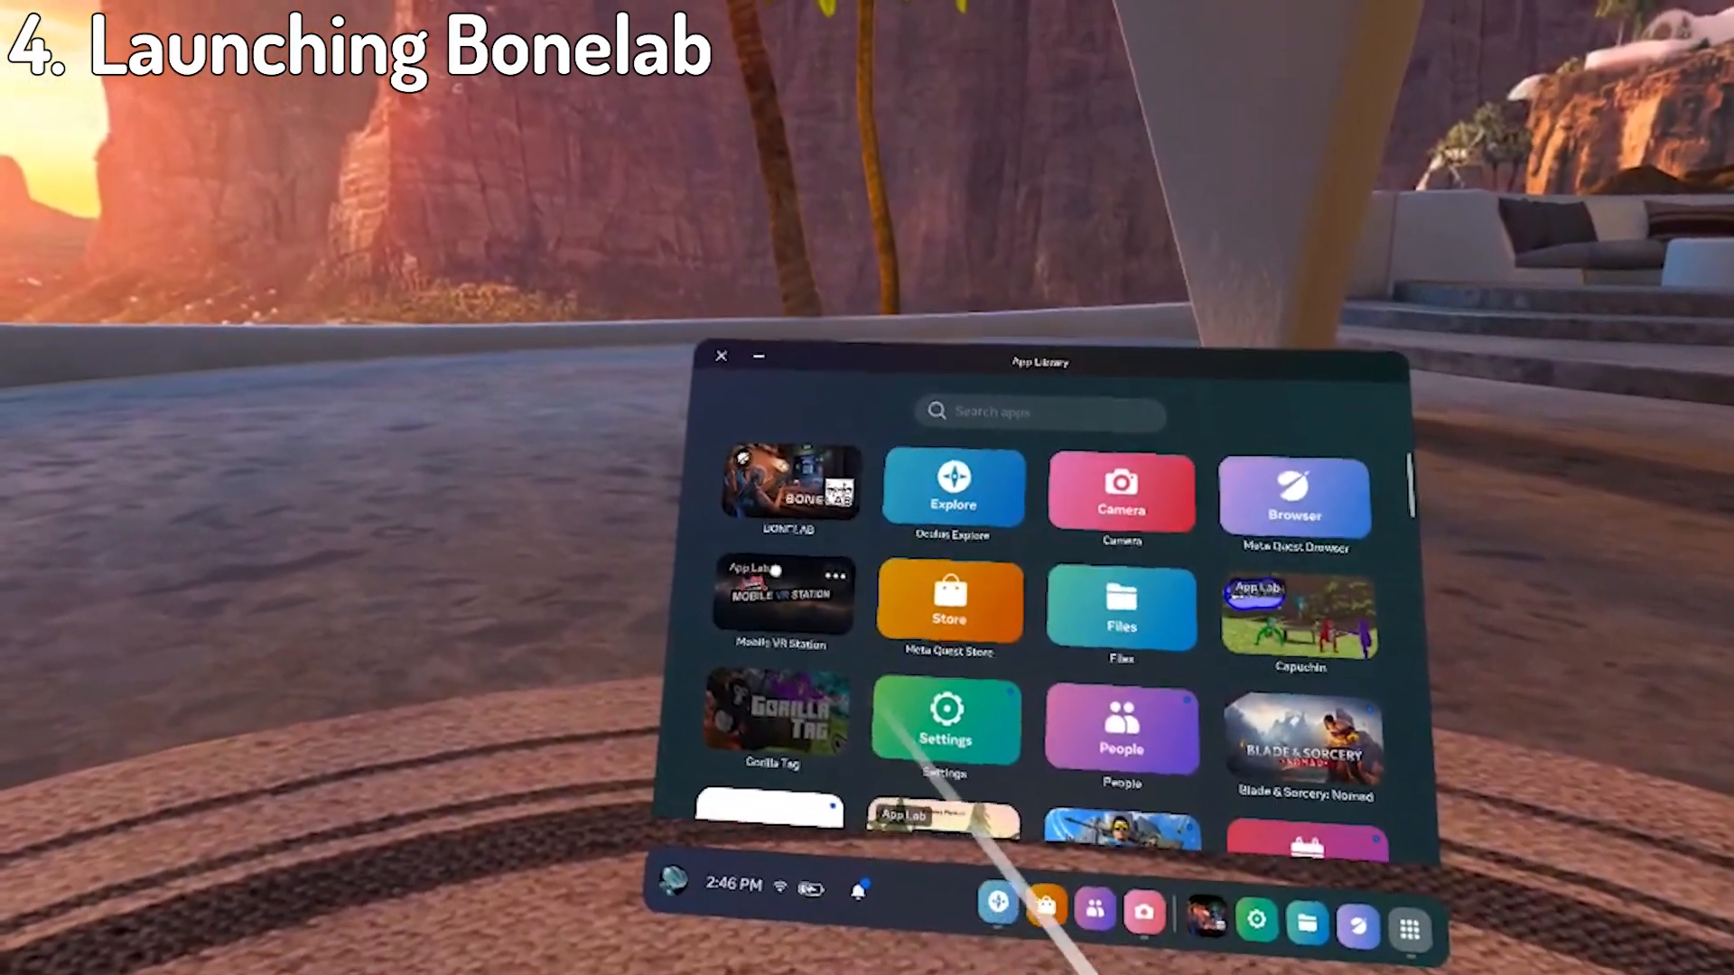
Launch the patched BONELAB from the App Library.
click(788, 490)
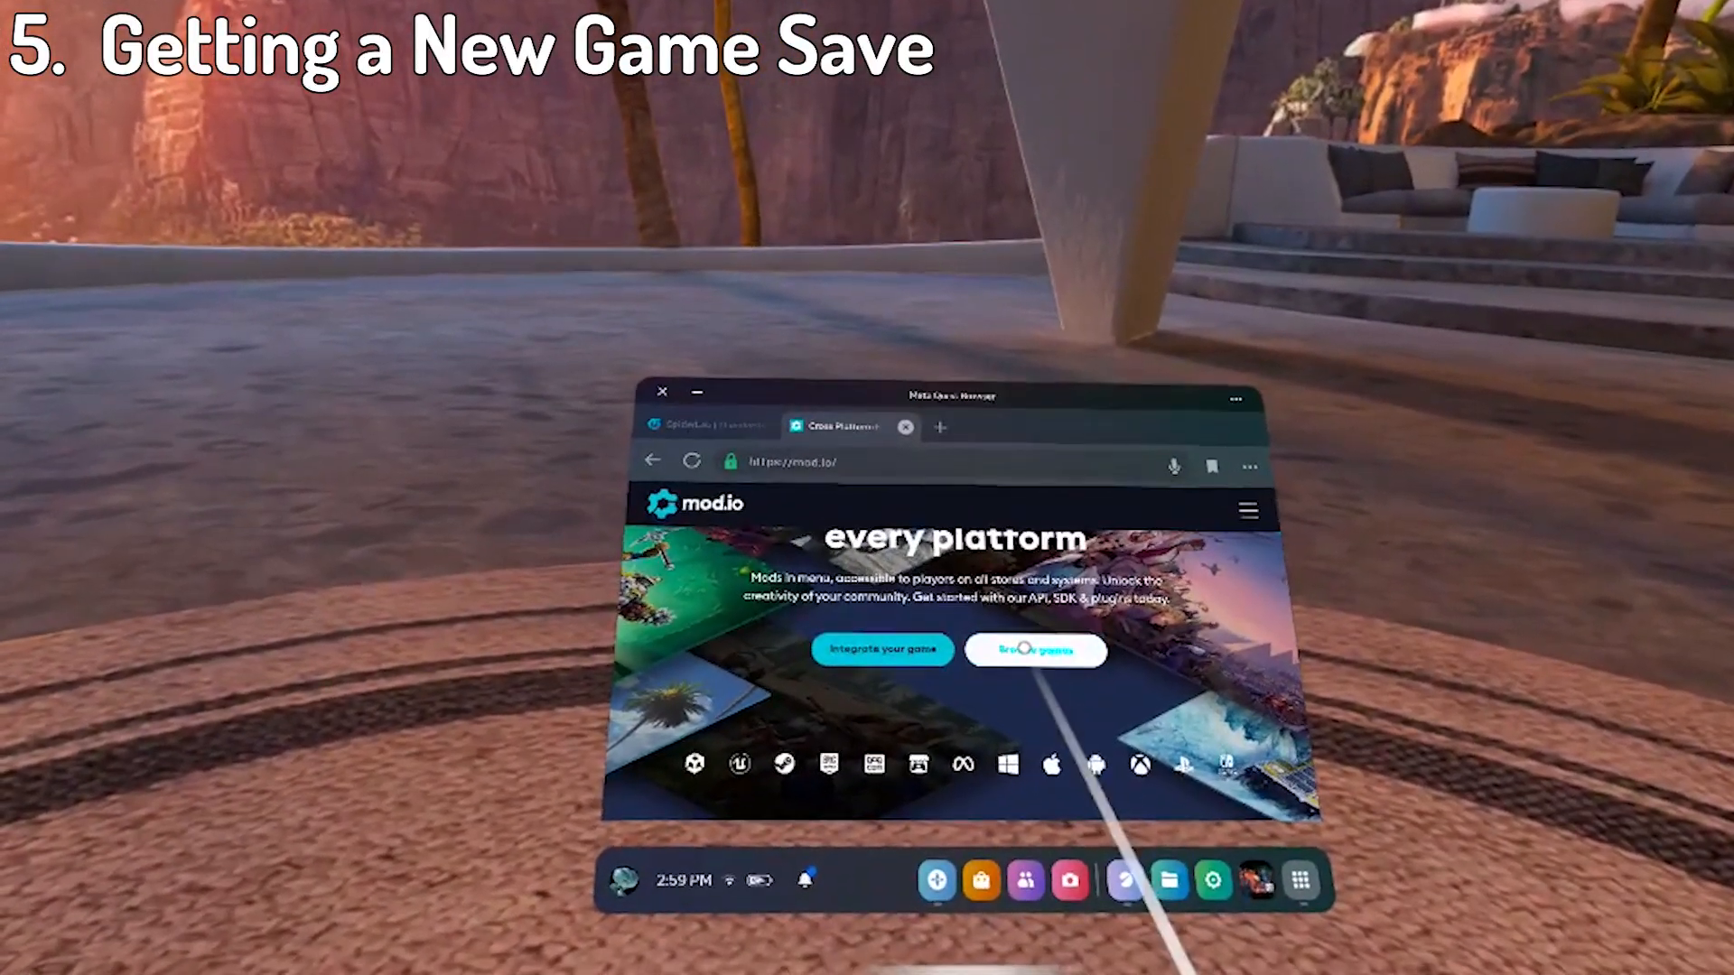
Browse mod.io to Bonelab, search "sav" and select the first 100% dev save listing.
click(1035, 648)
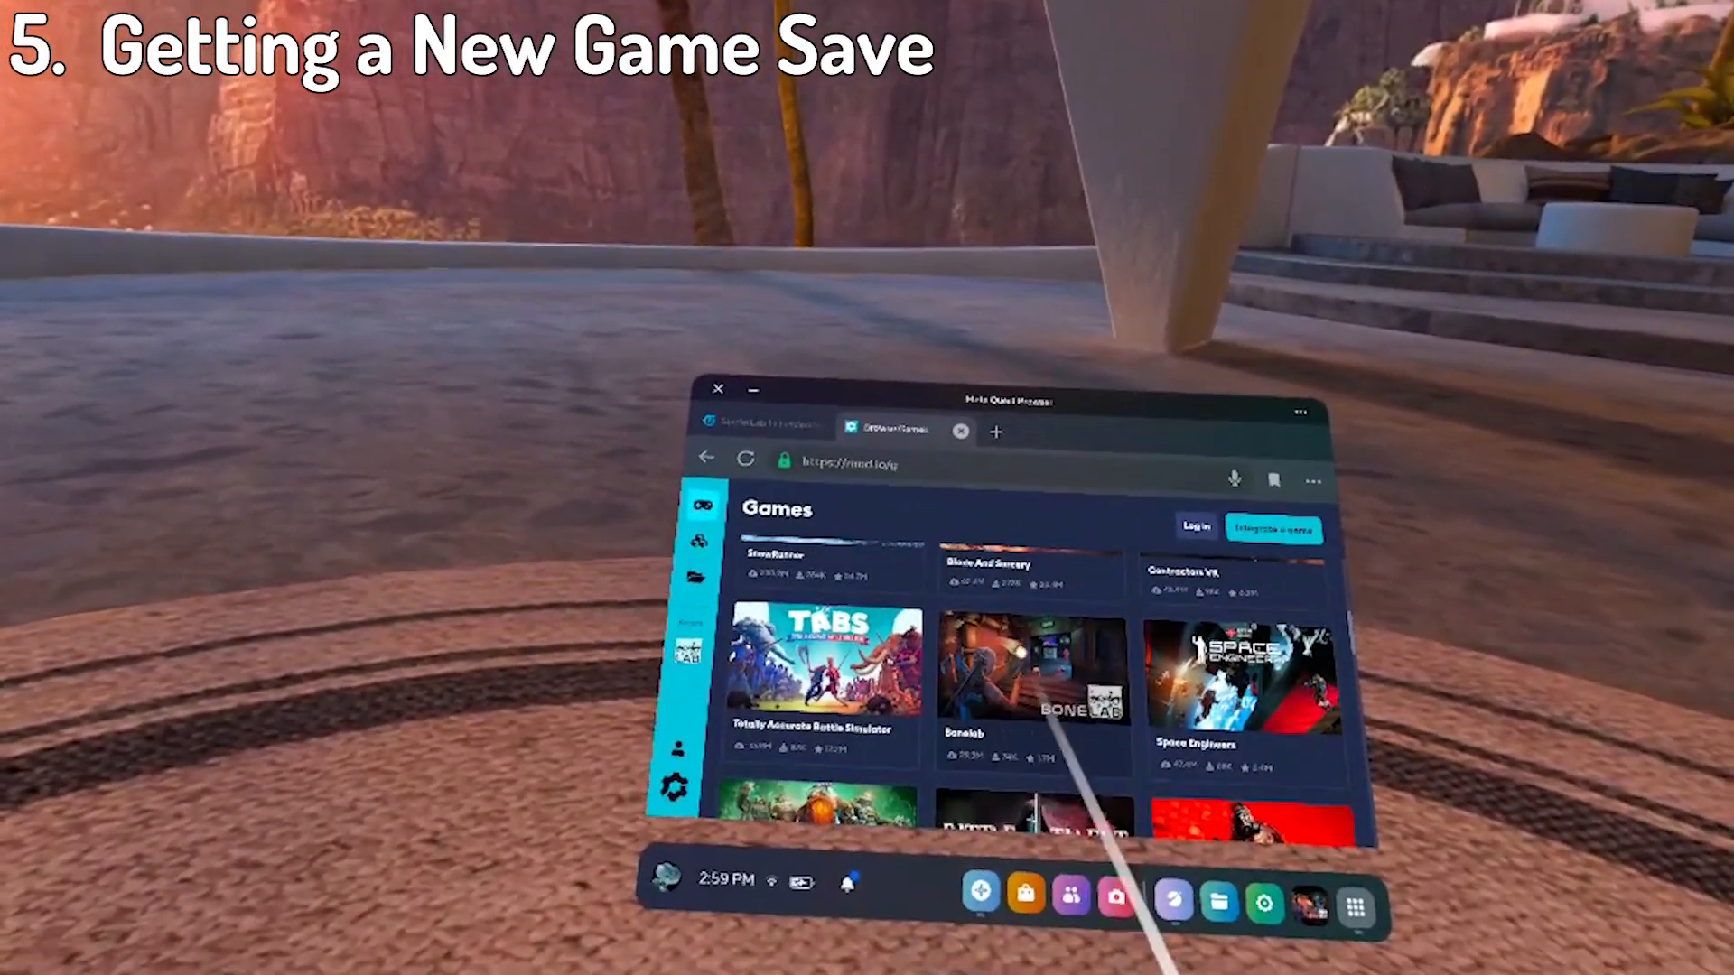
text(save)
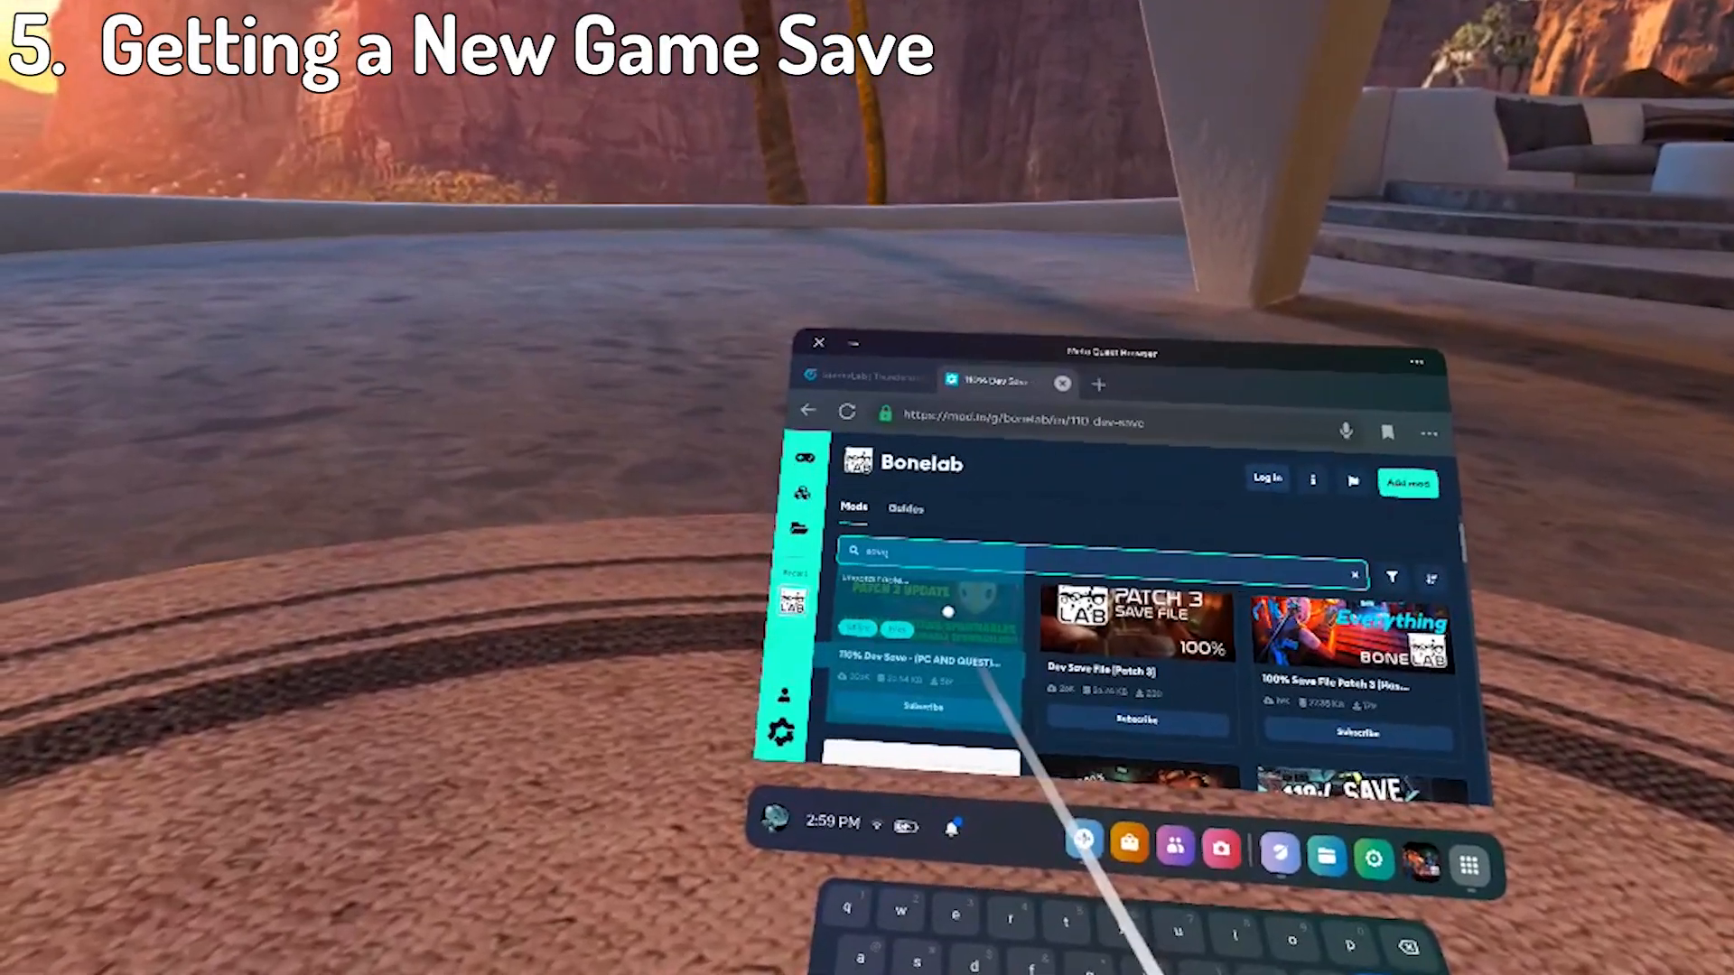
click(907, 663)
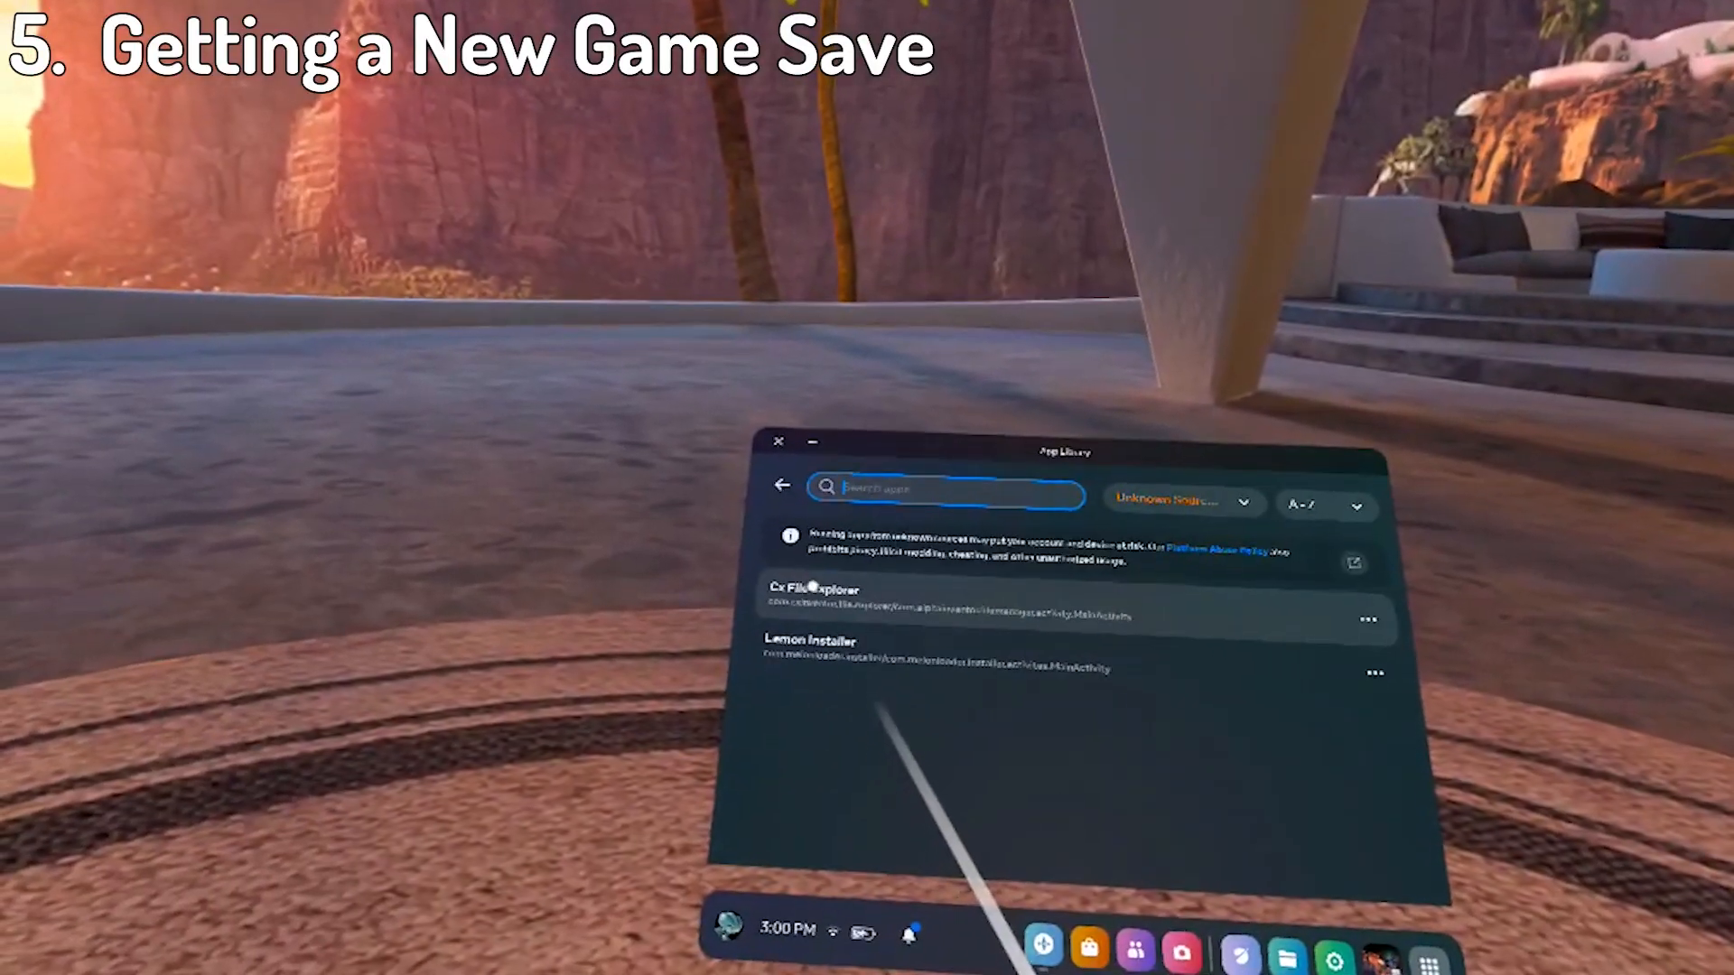
Launch Cx File Explorer, grant access to Android/data and head into the Downloads folder.
click(815, 589)
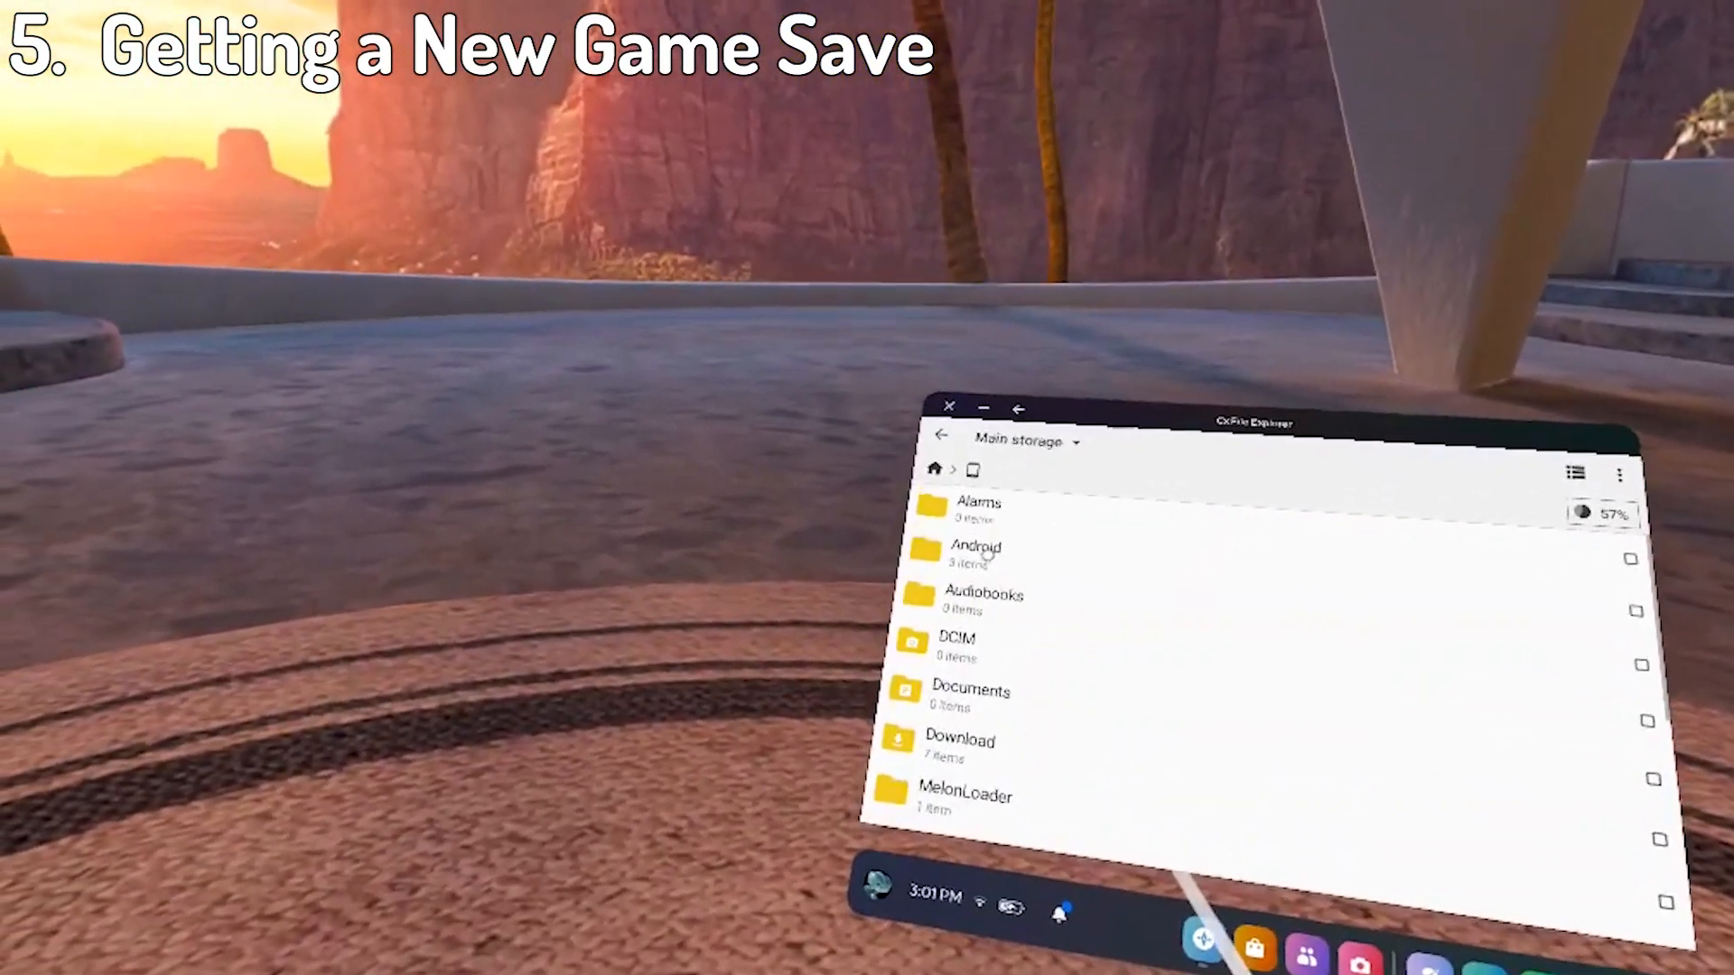
click(975, 546)
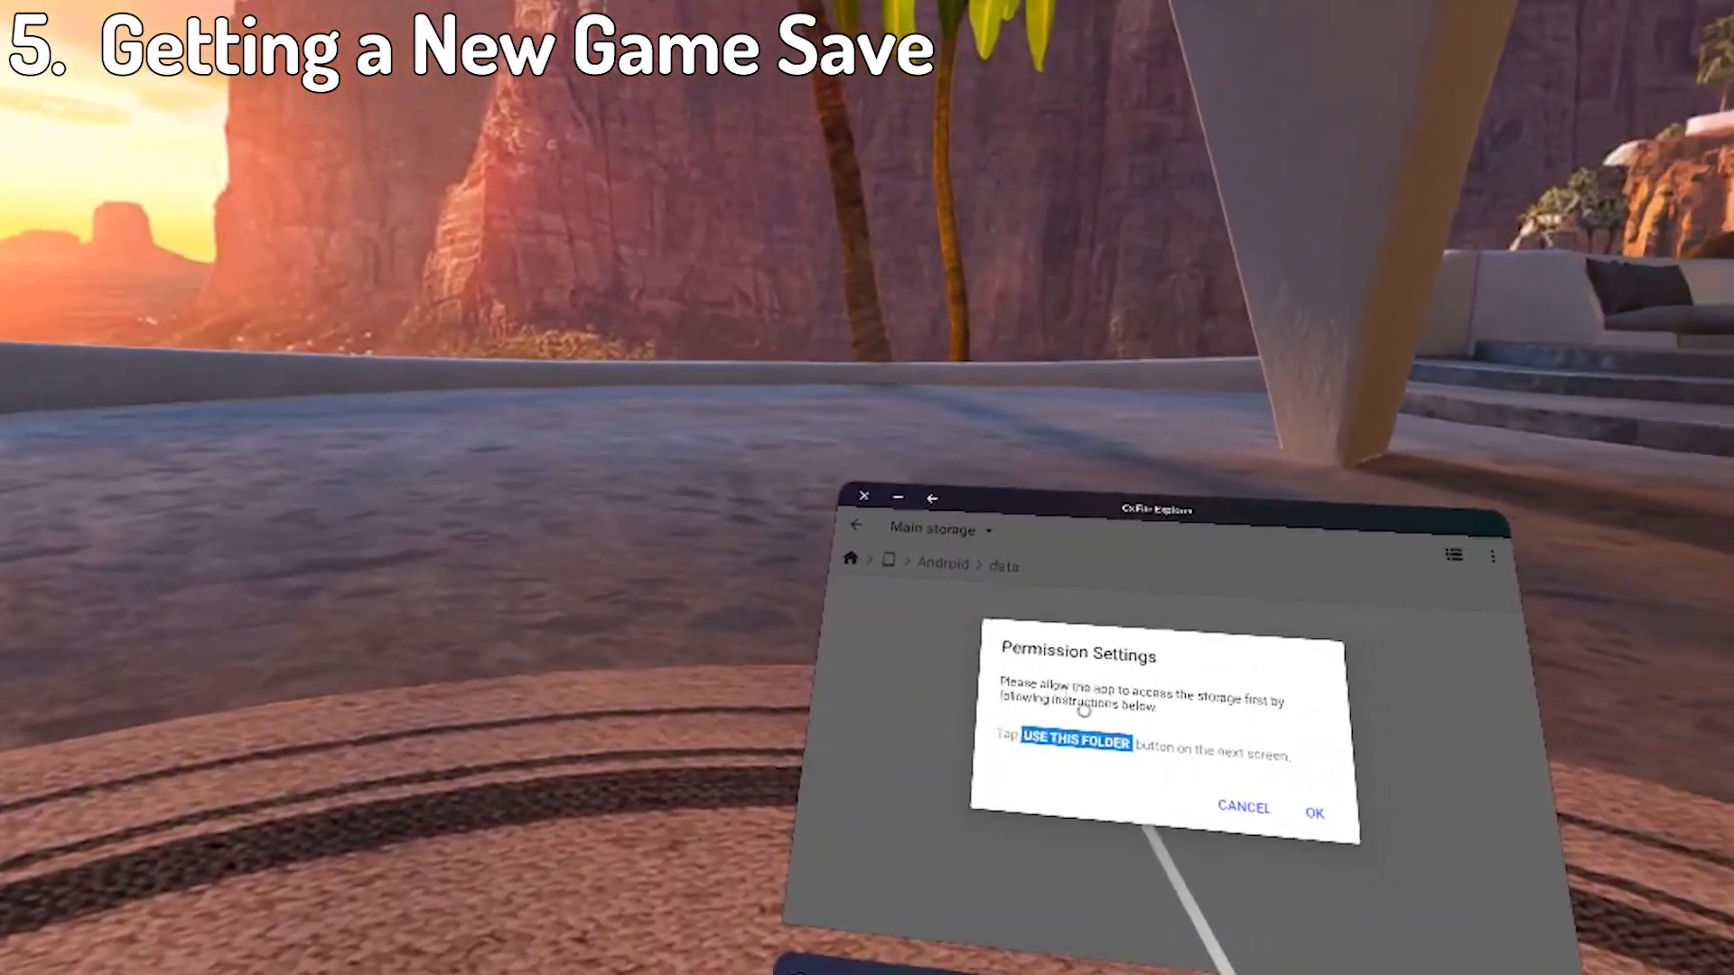
click(1315, 809)
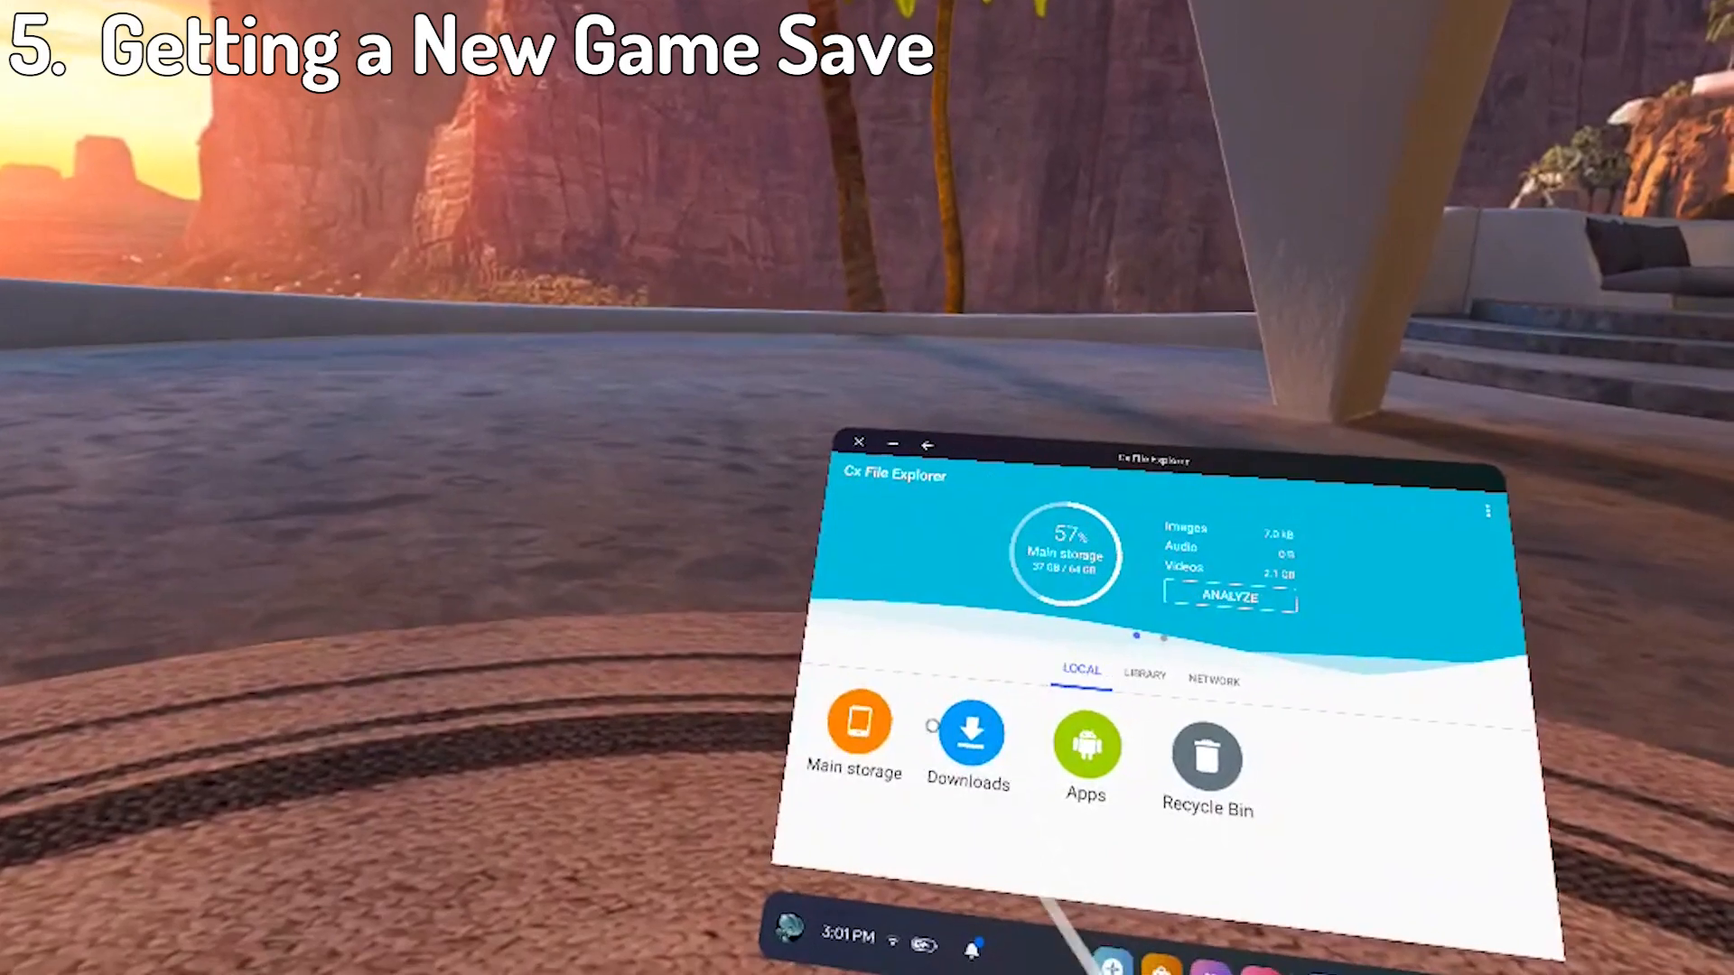
click(968, 729)
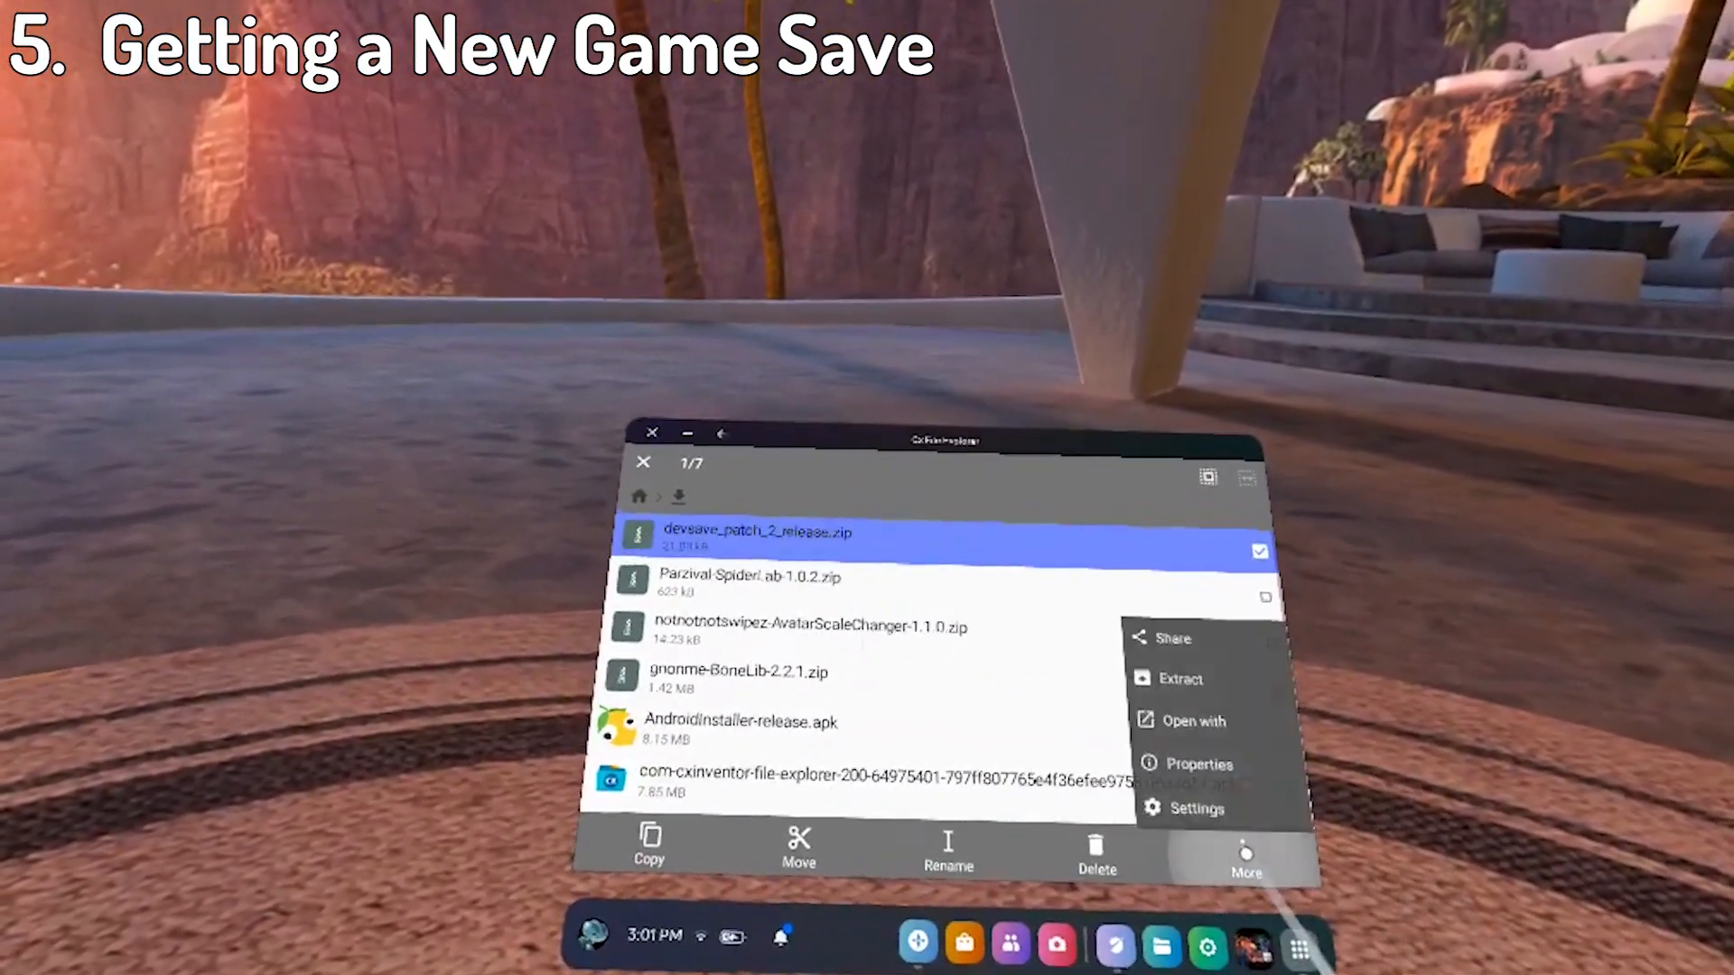
Extract devsave_patch_2_release.zip into BONELAB's data folder, overwriting slot_0.save.json.
click(1182, 680)
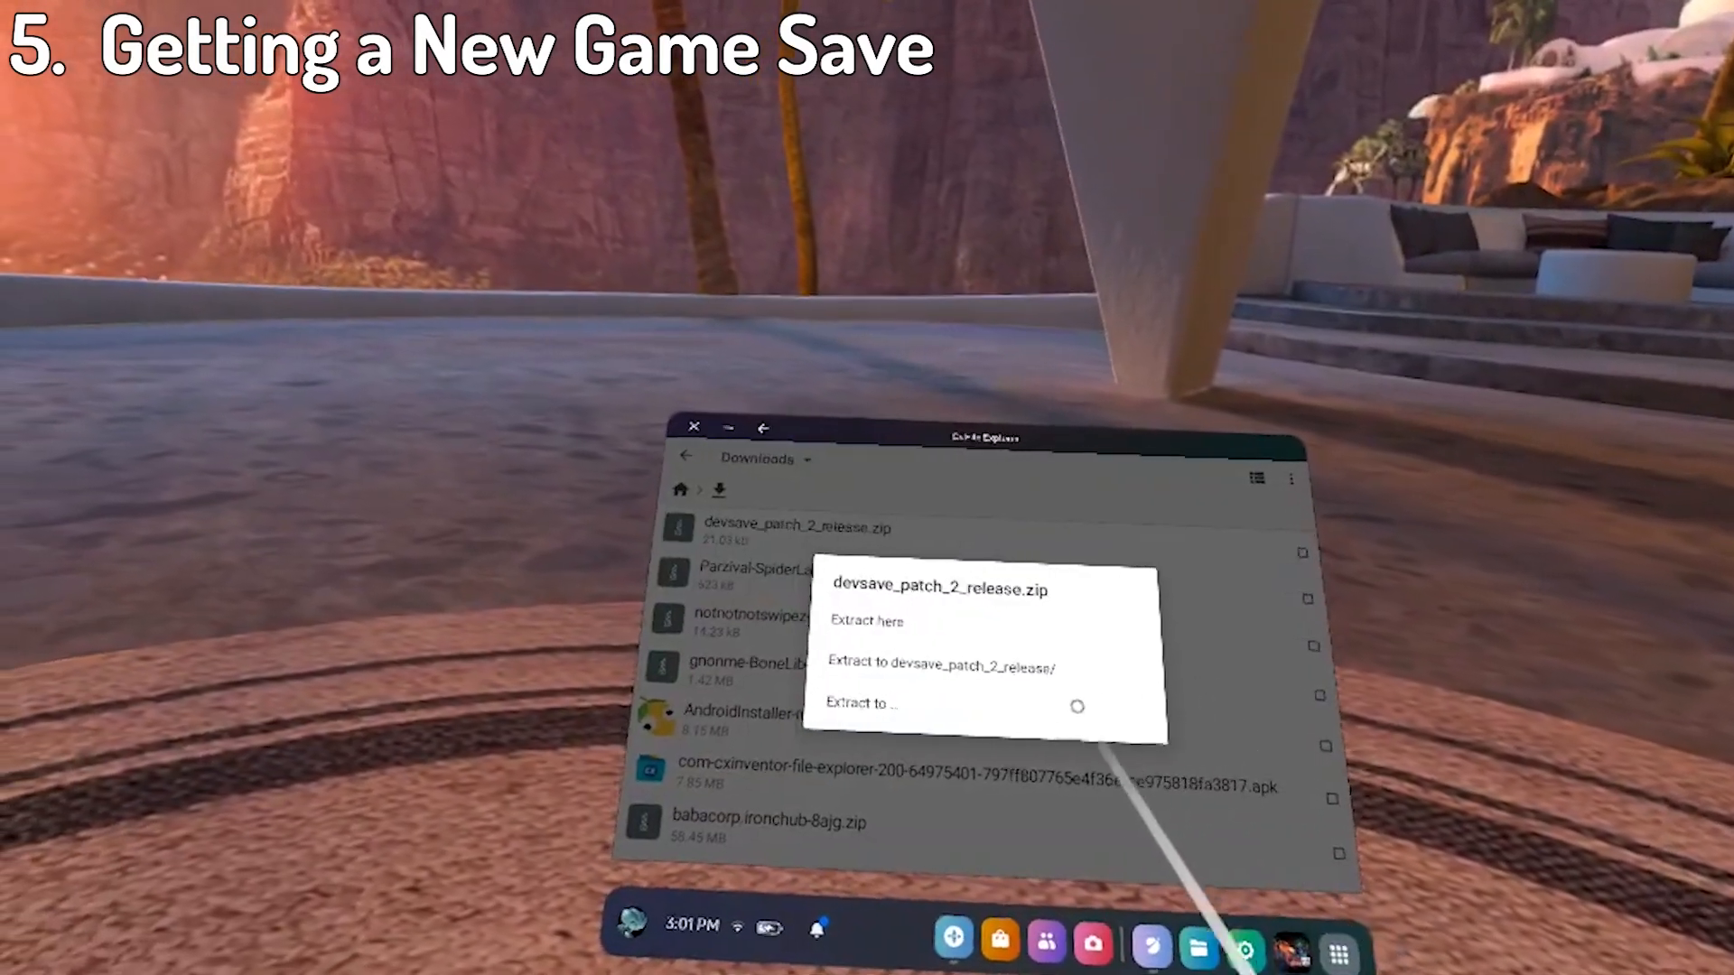
click(860, 702)
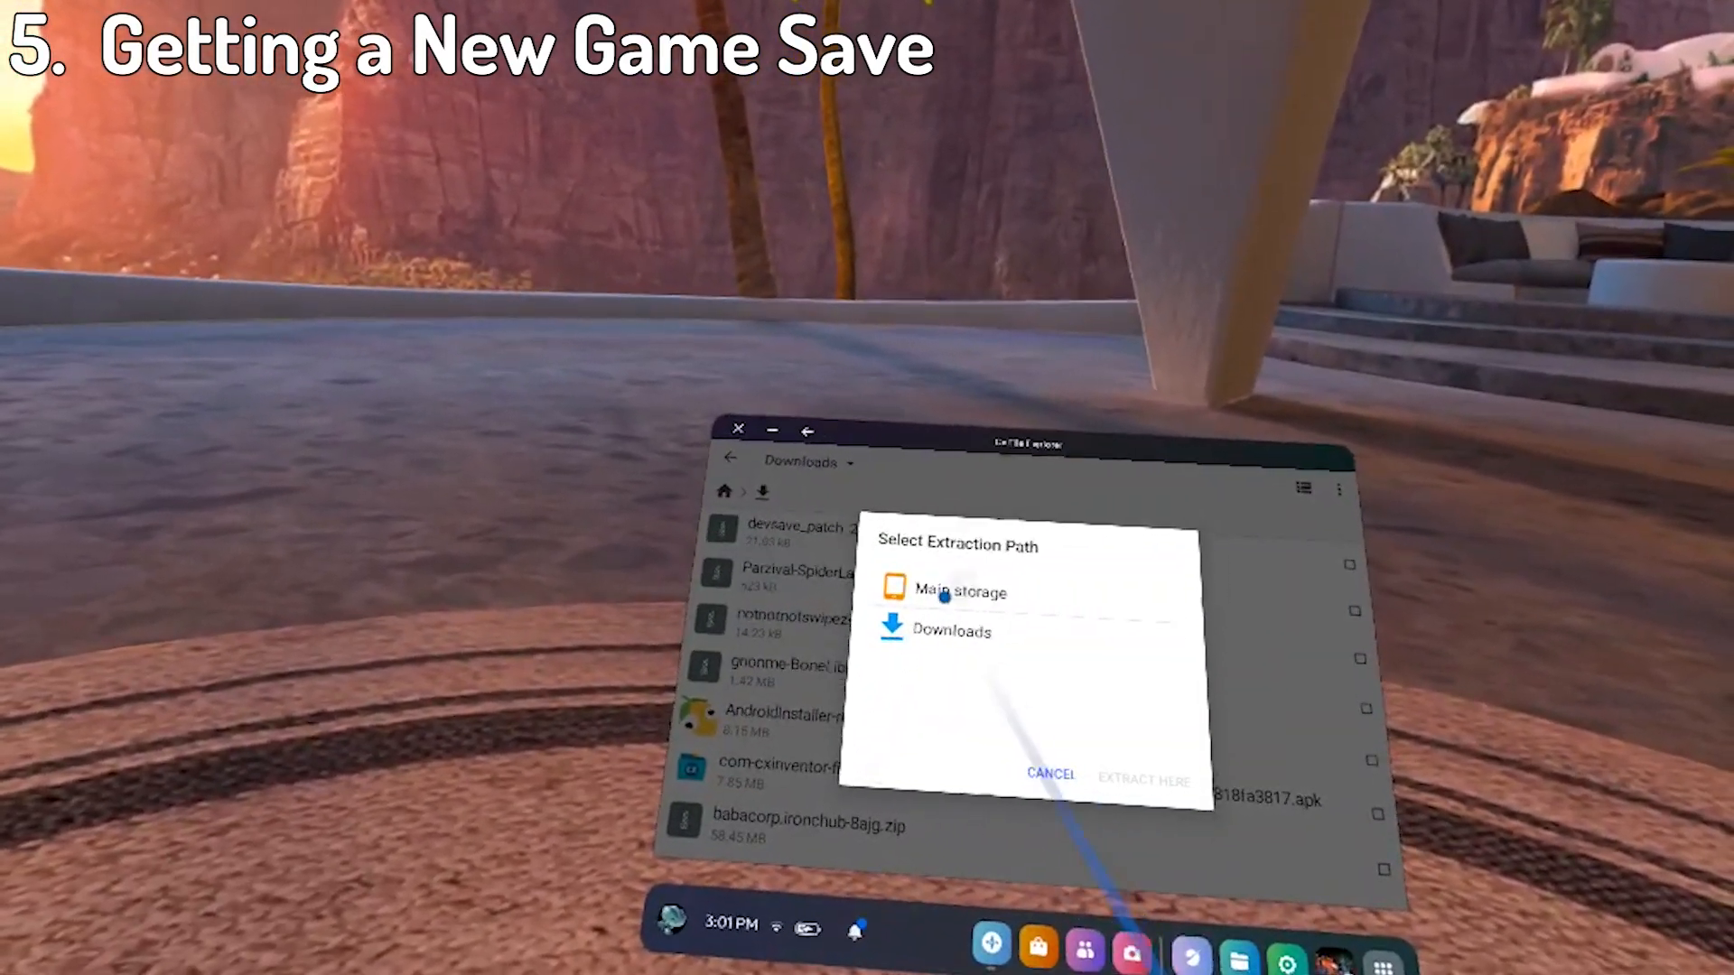
click(959, 590)
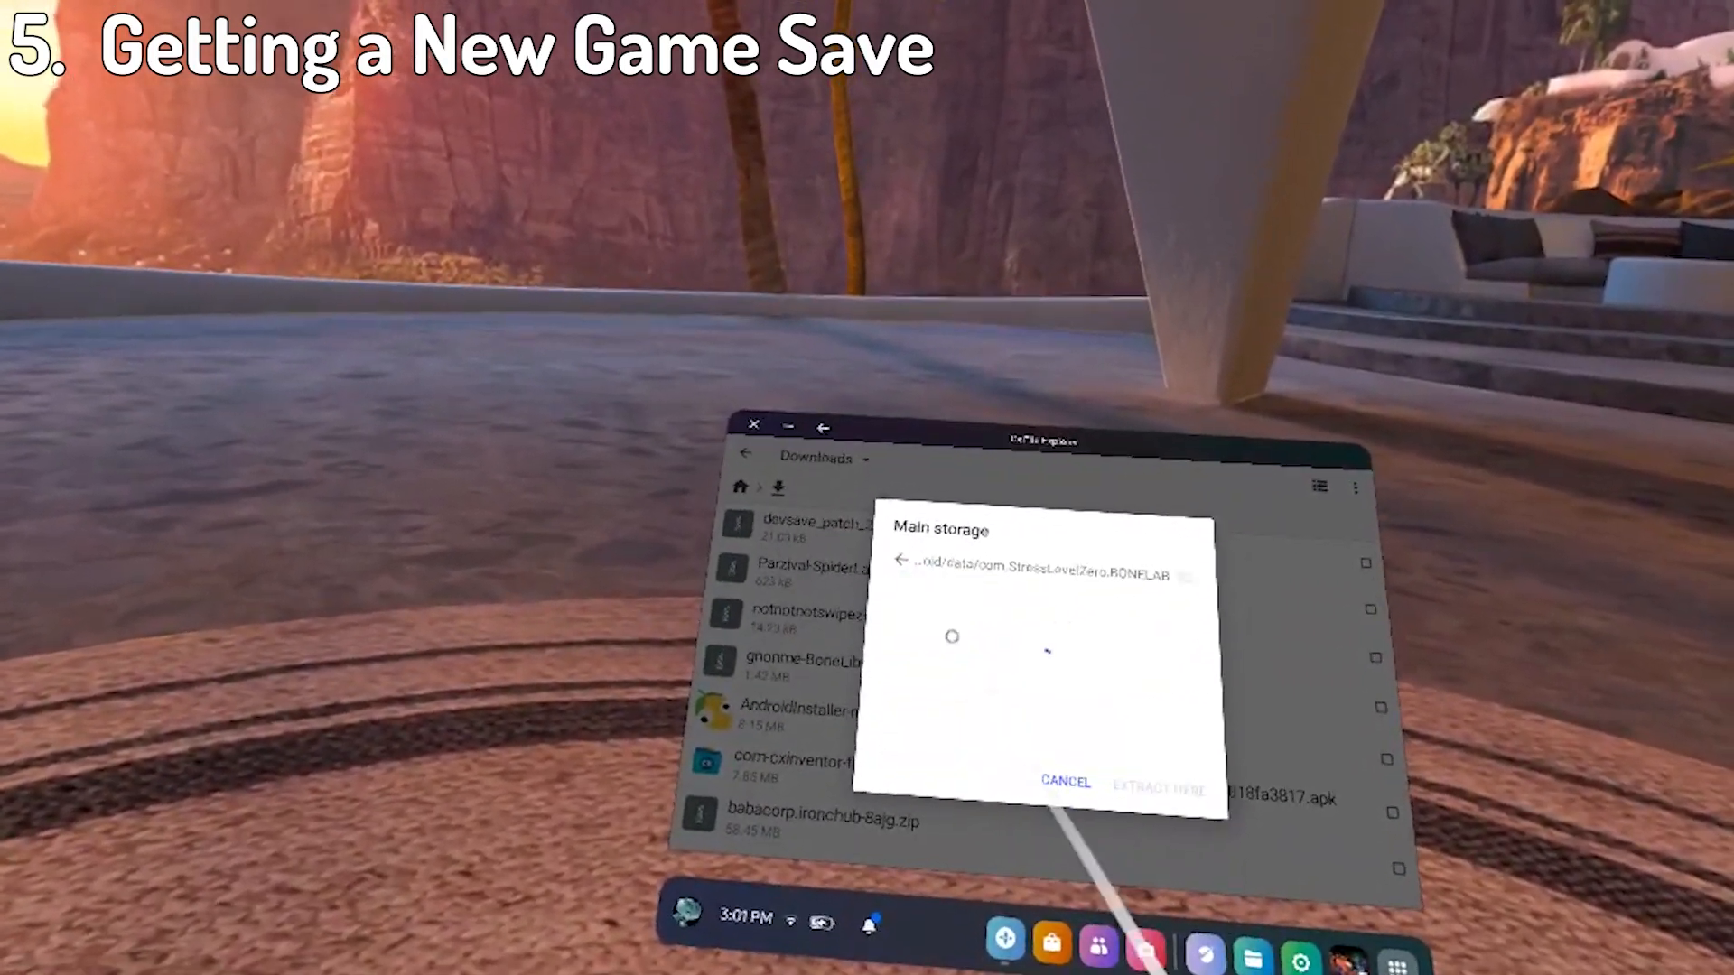
click(1158, 787)
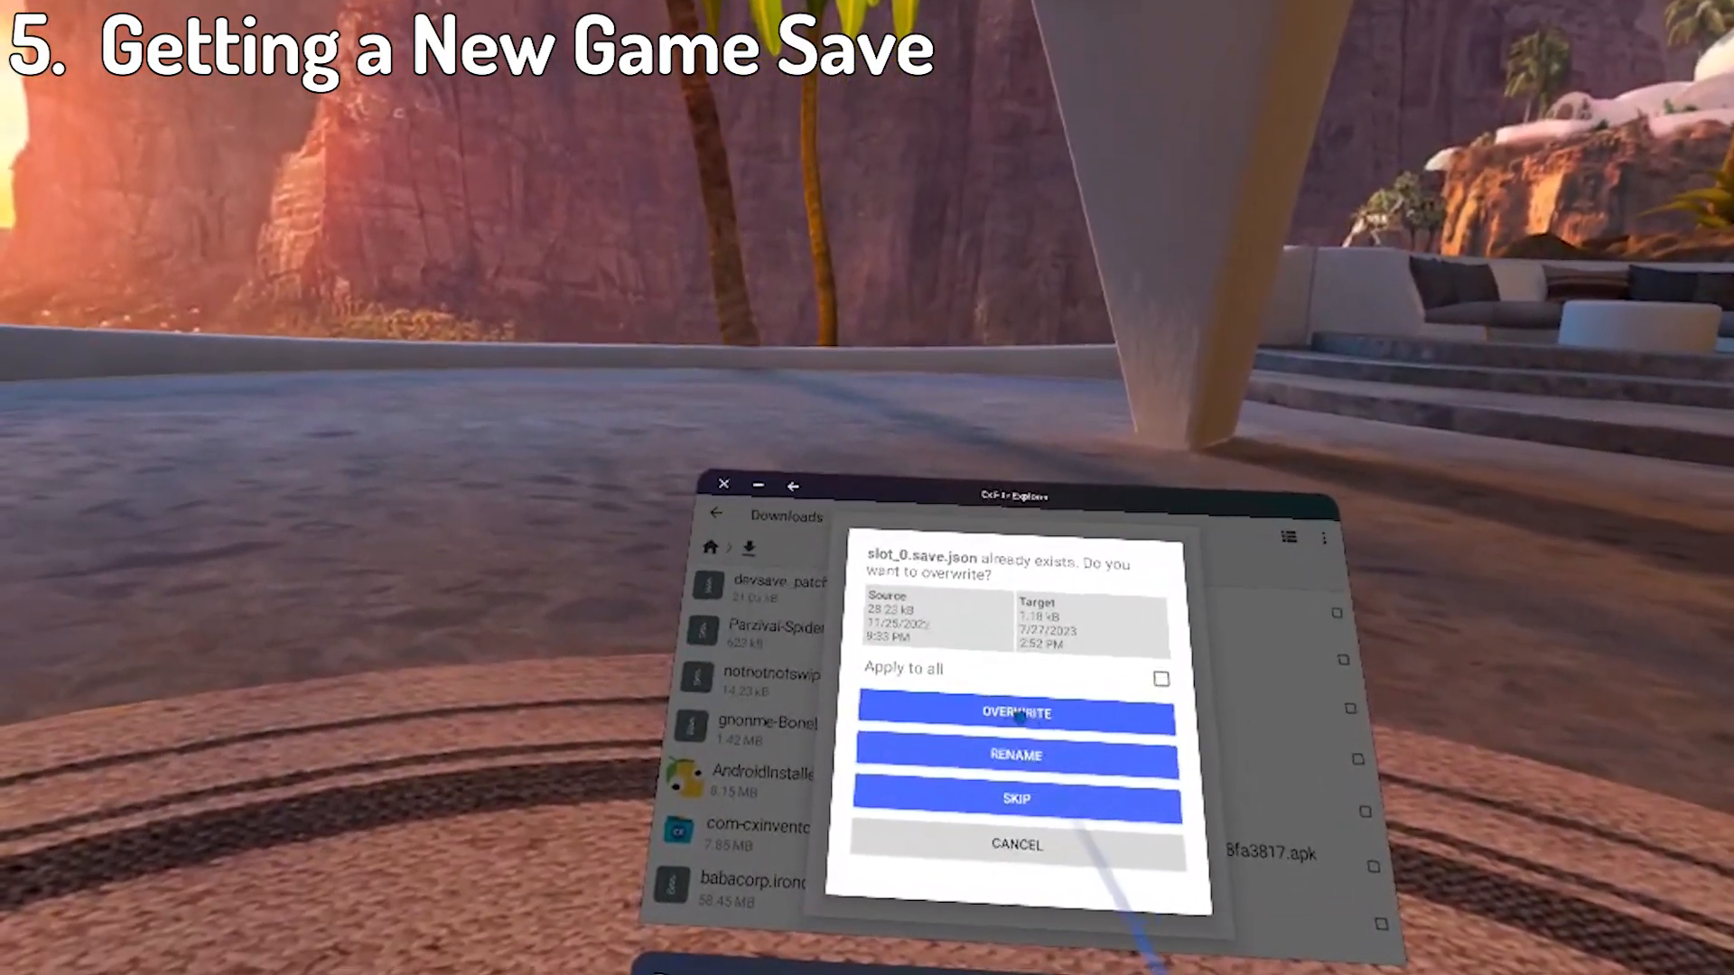
click(1014, 711)
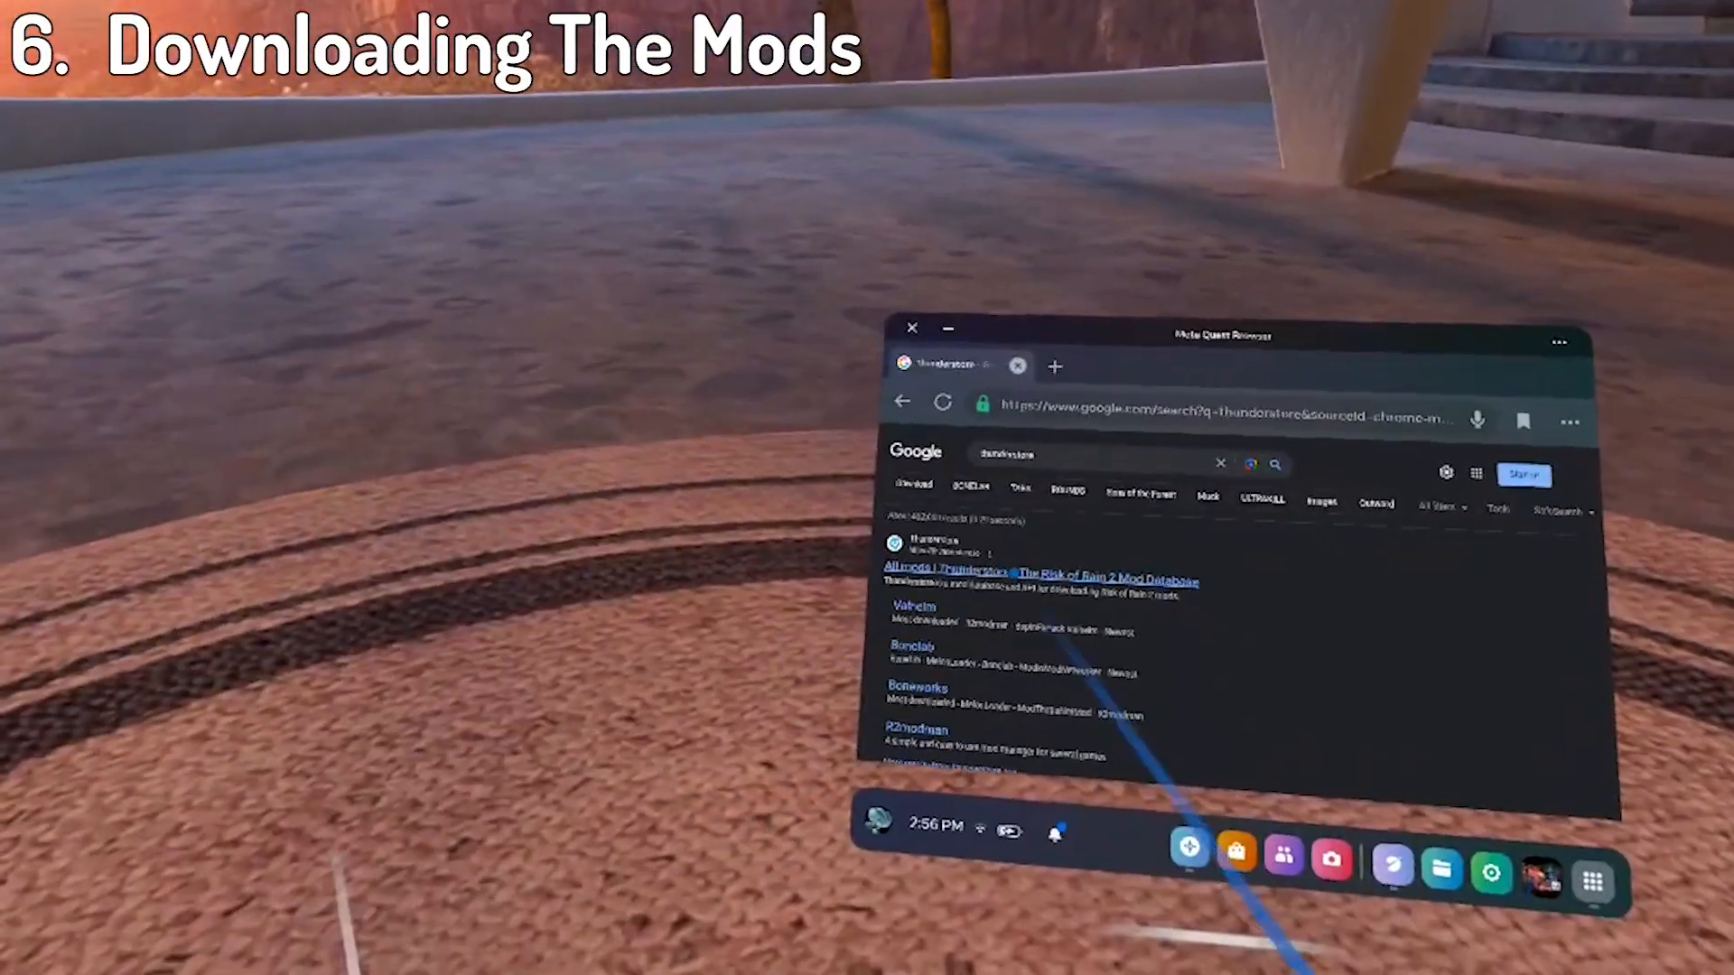
Browse Thunderstore's BONELAB community to the BoneLib page and its Manual Download.
click(1046, 569)
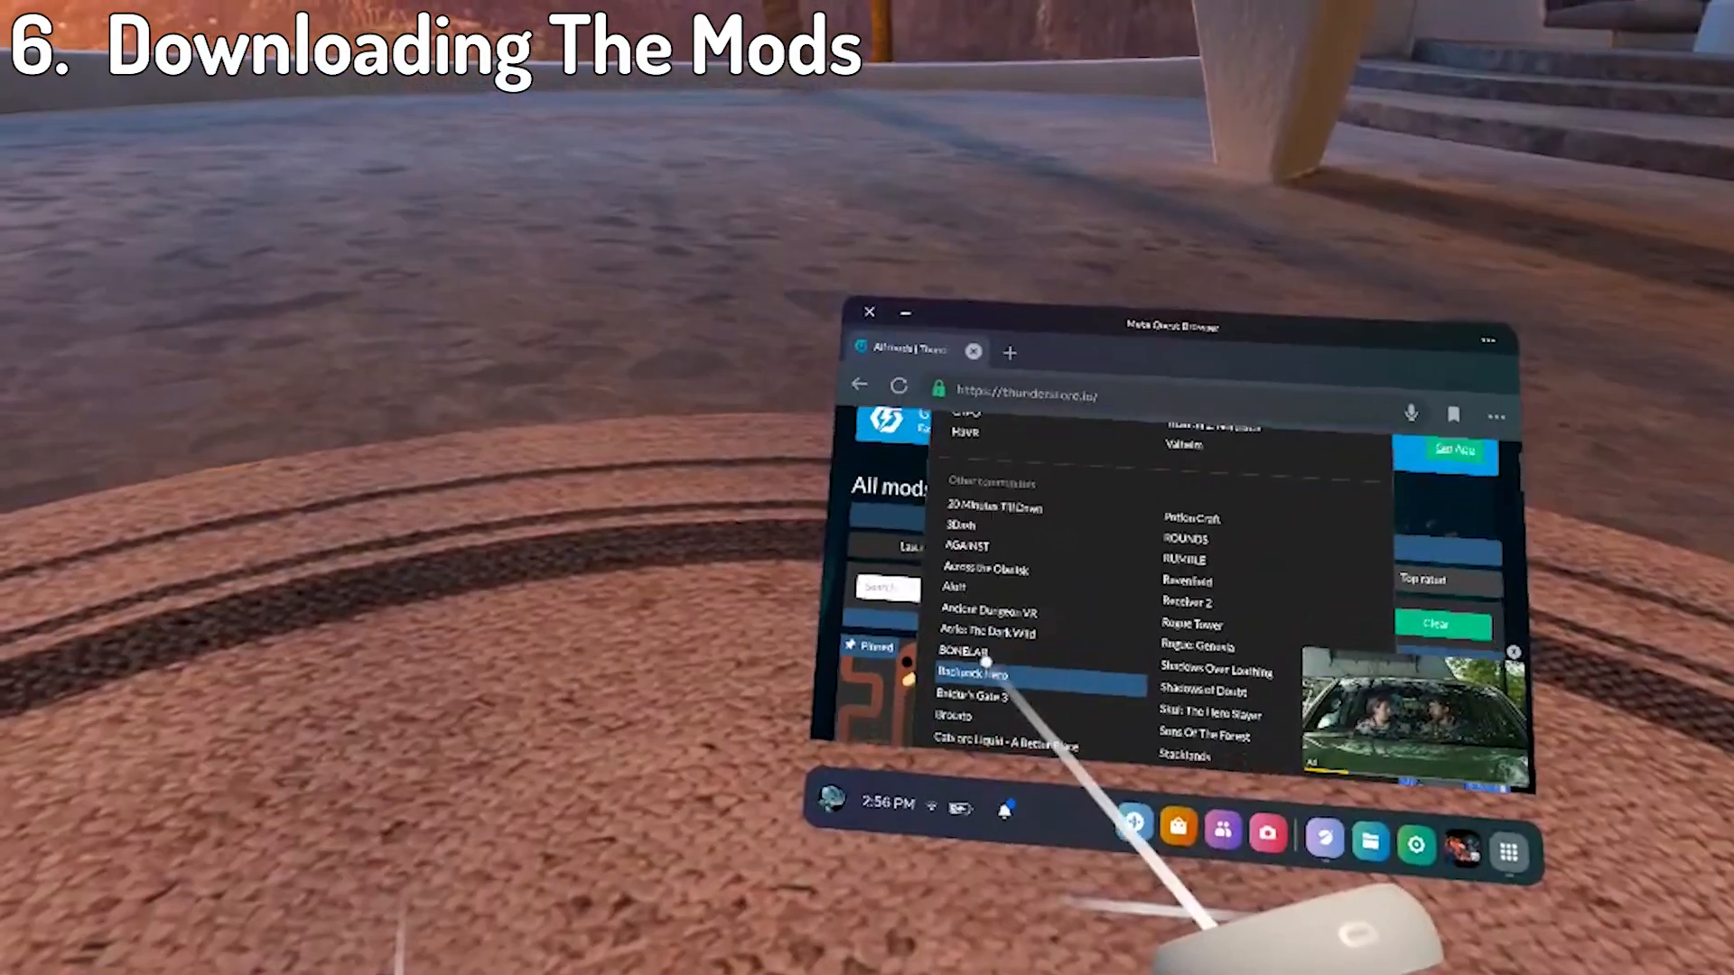
click(1017, 691)
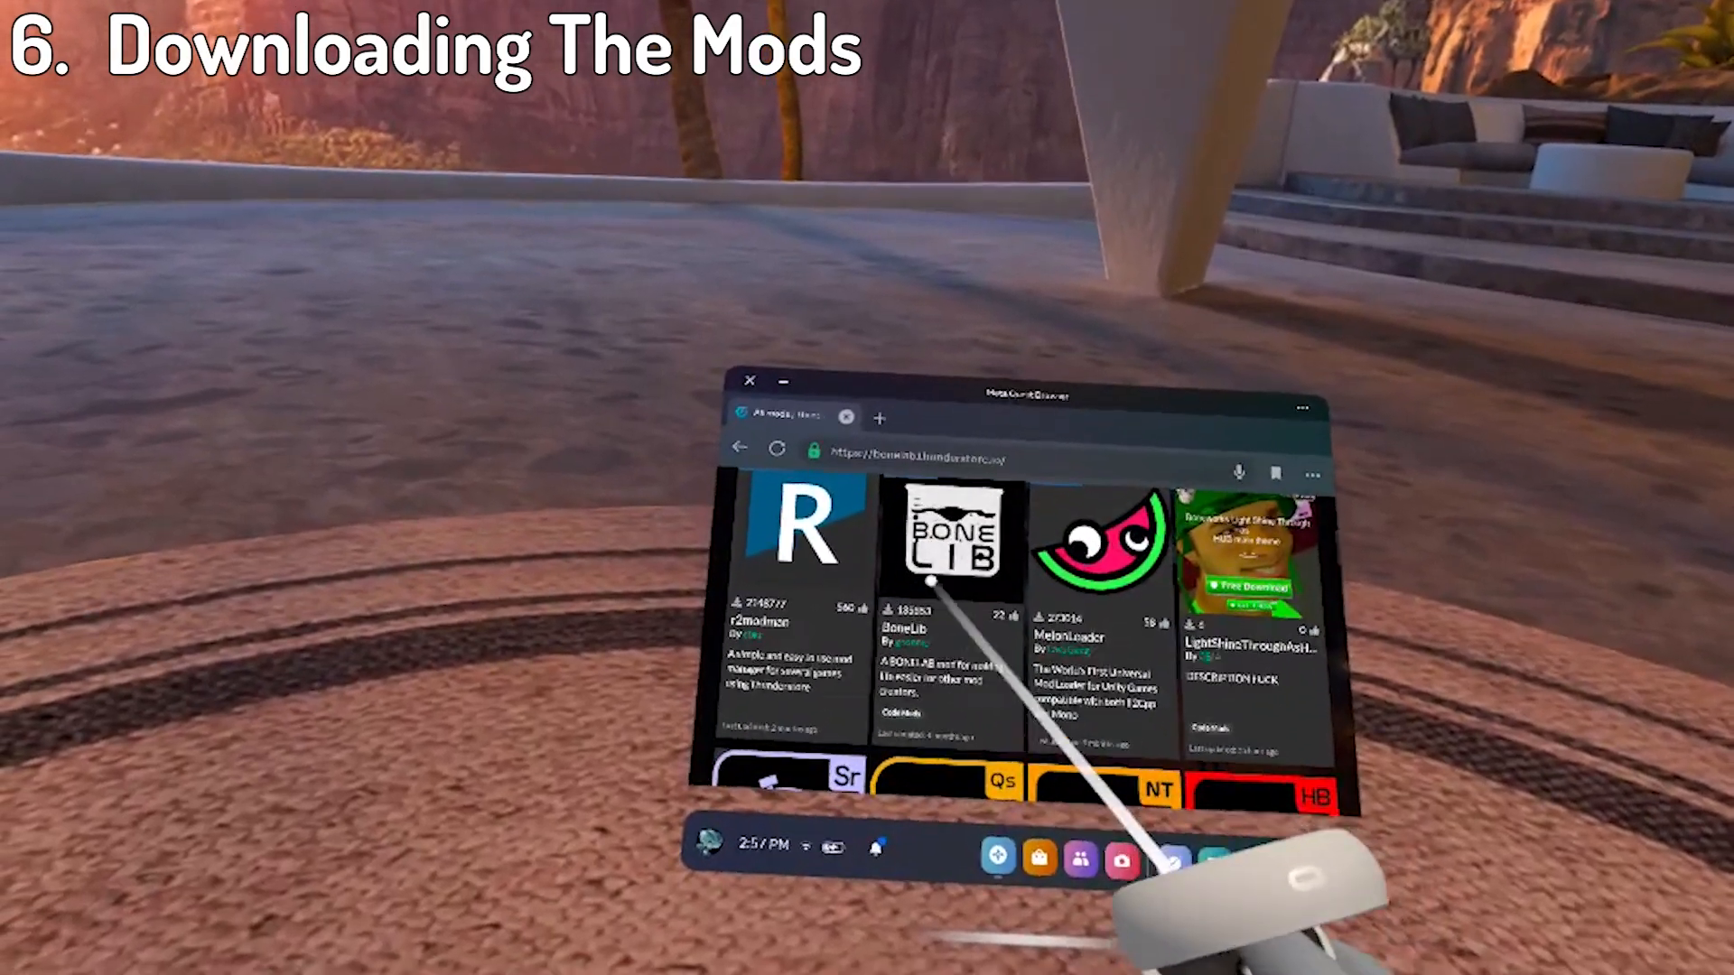
click(949, 536)
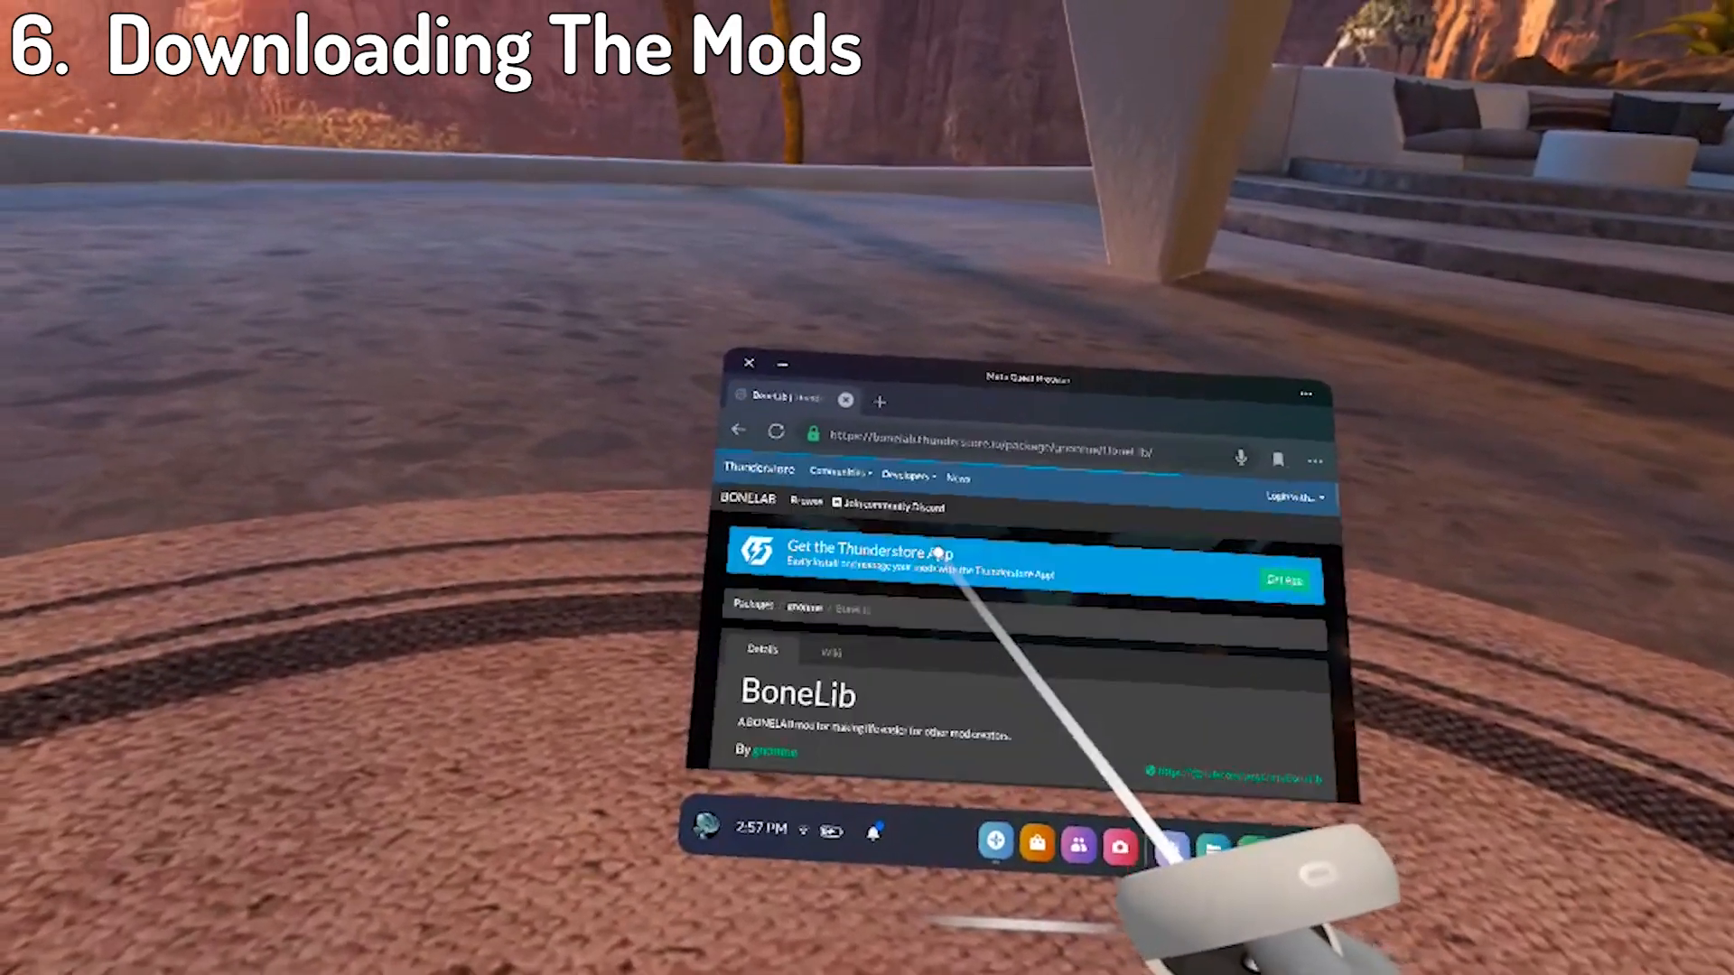
scroll(down, 3)
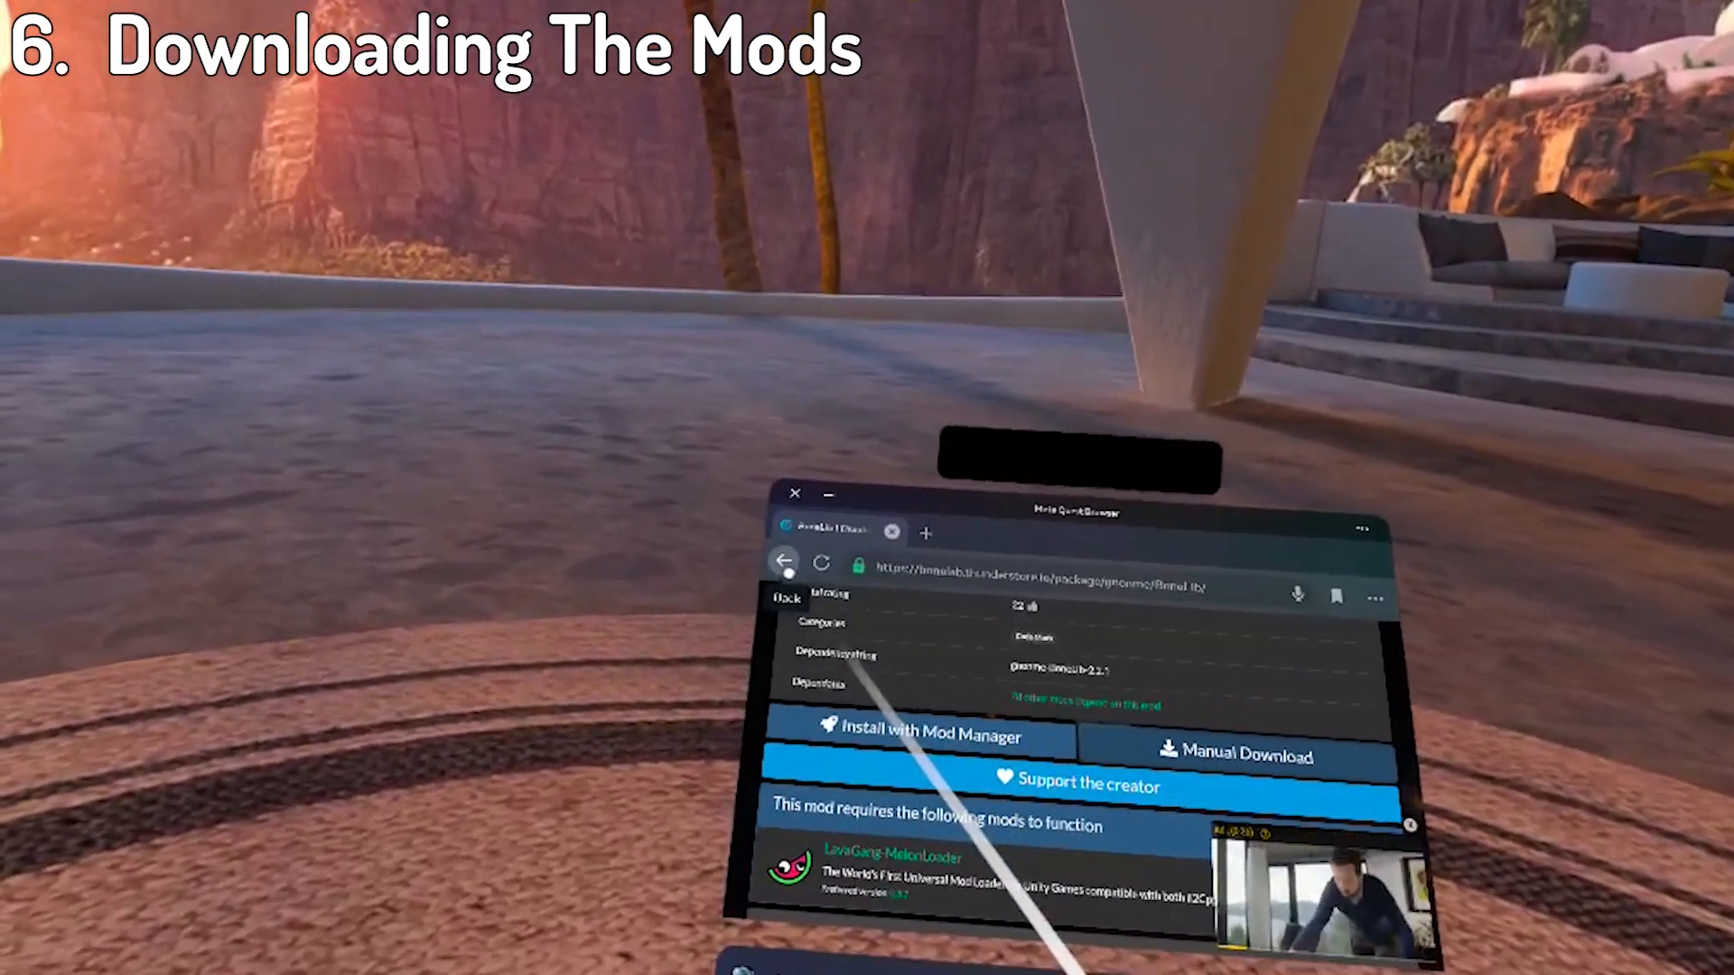
Return to the BONELAB mod list and locate AvatarScaleChanger.
click(784, 561)
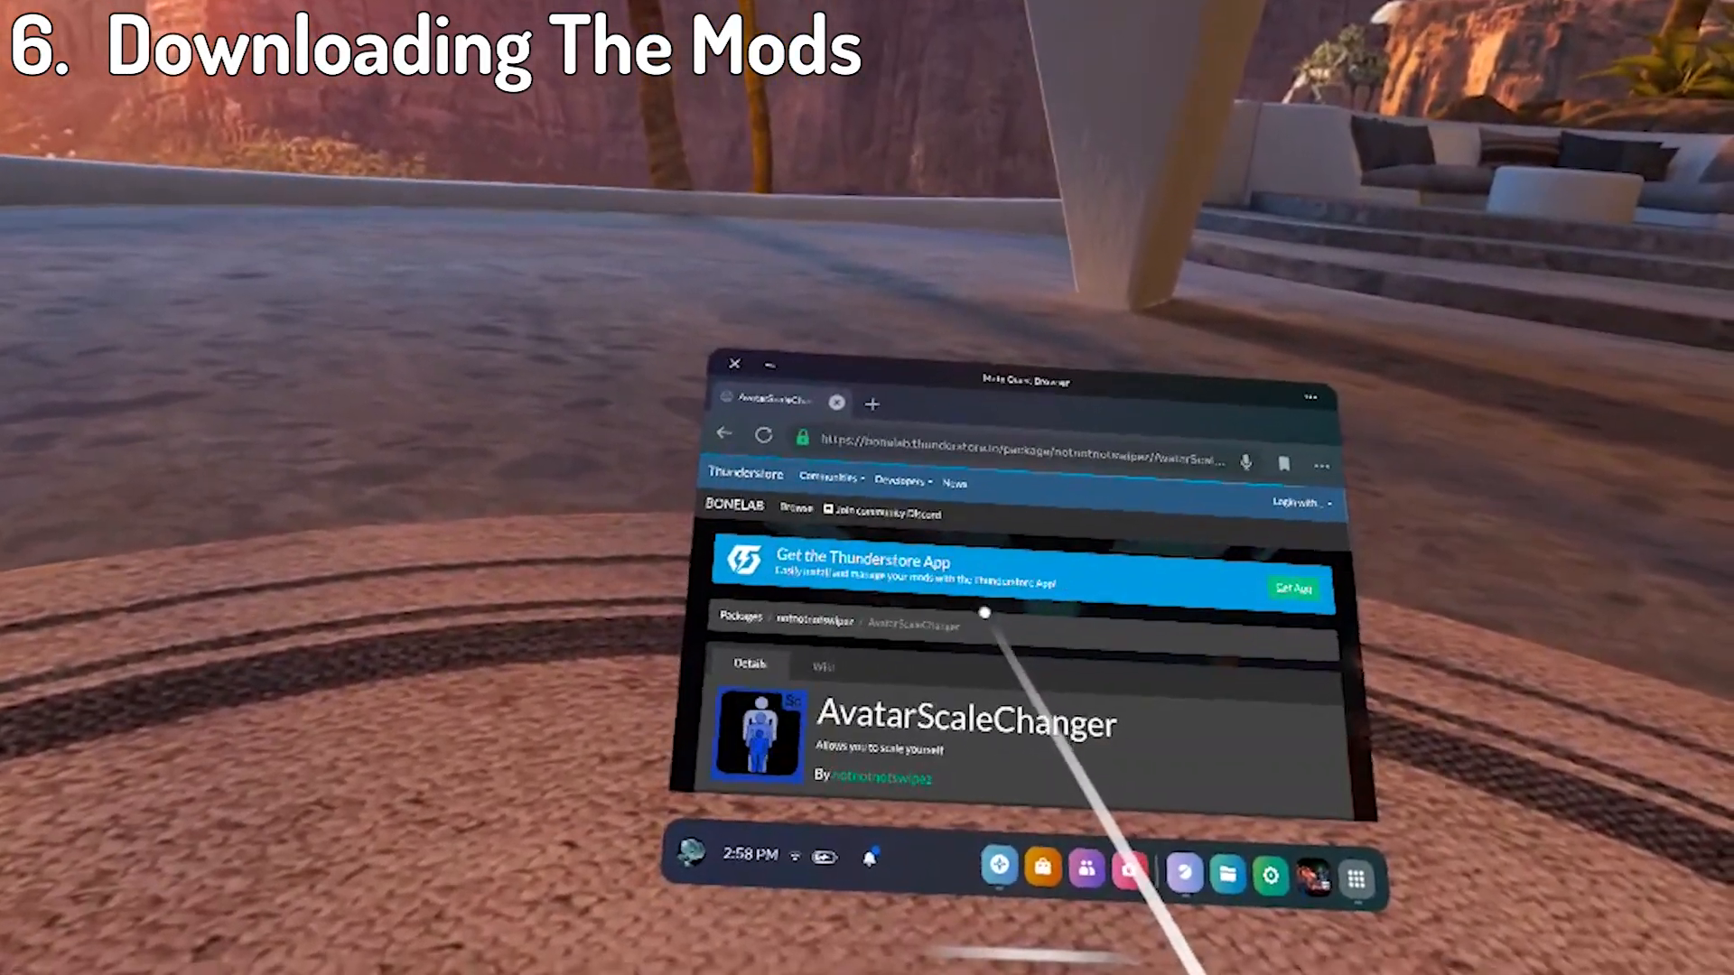
scroll(down, 3)
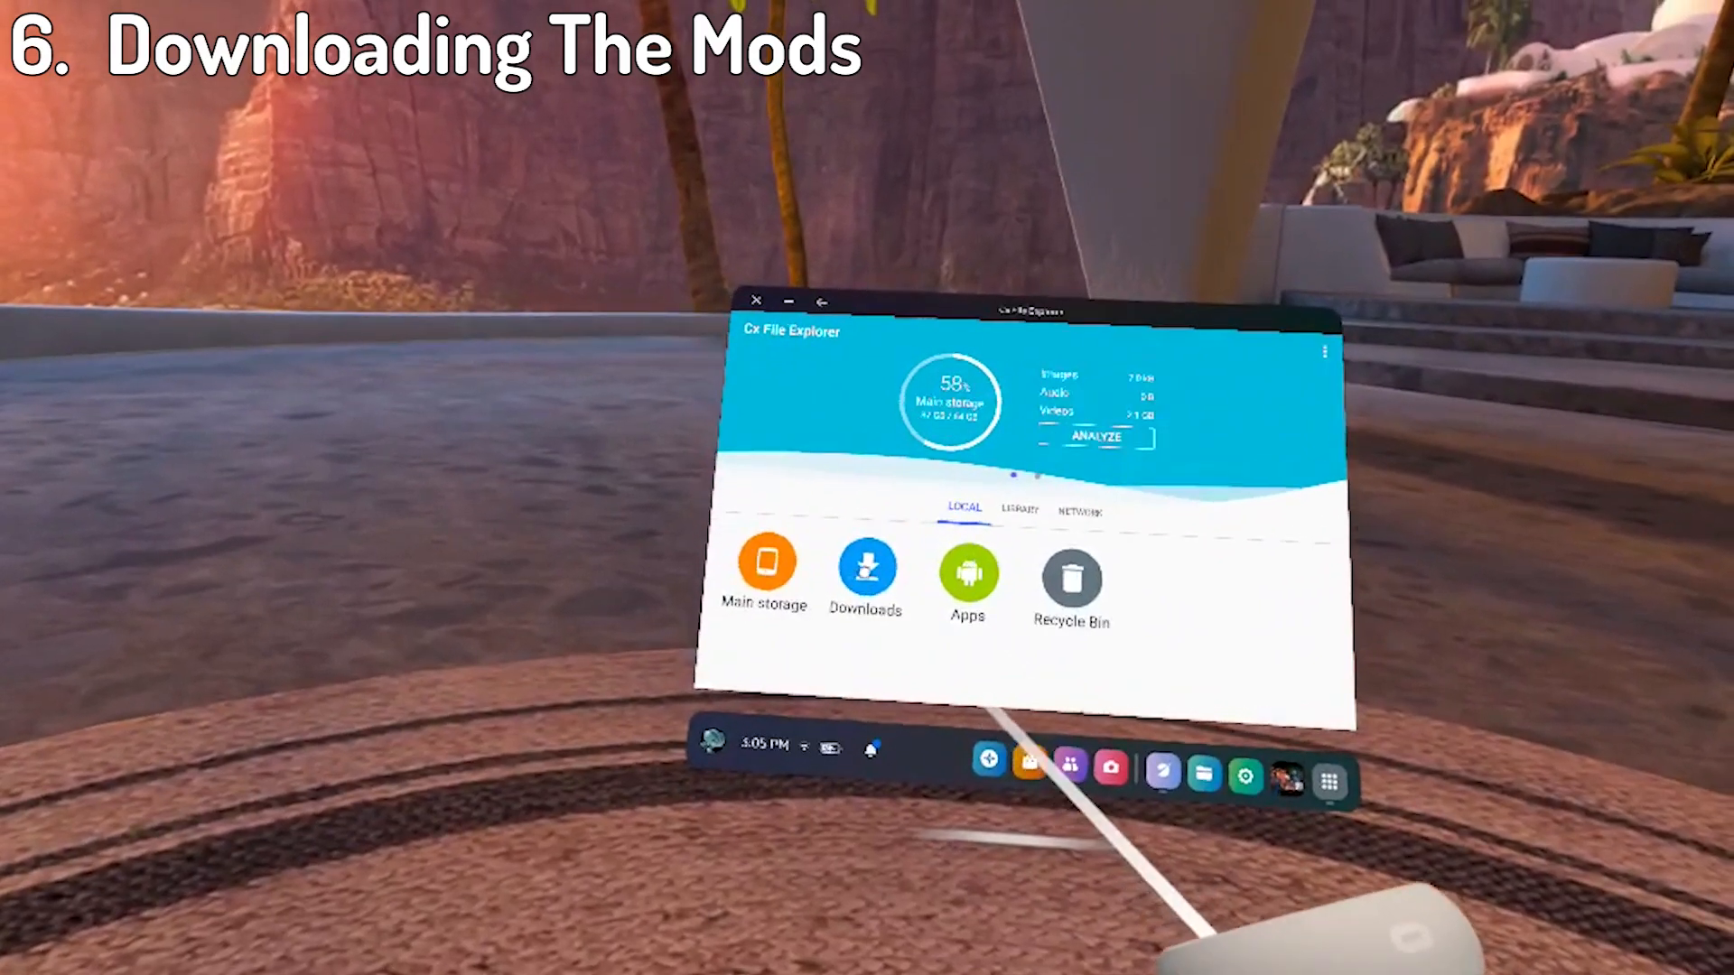
Copy BoneLib.dll and BoneLib.xml from Downloads/Mods into com.StressLevelZero.BONELAB/files/Mods.
click(866, 566)
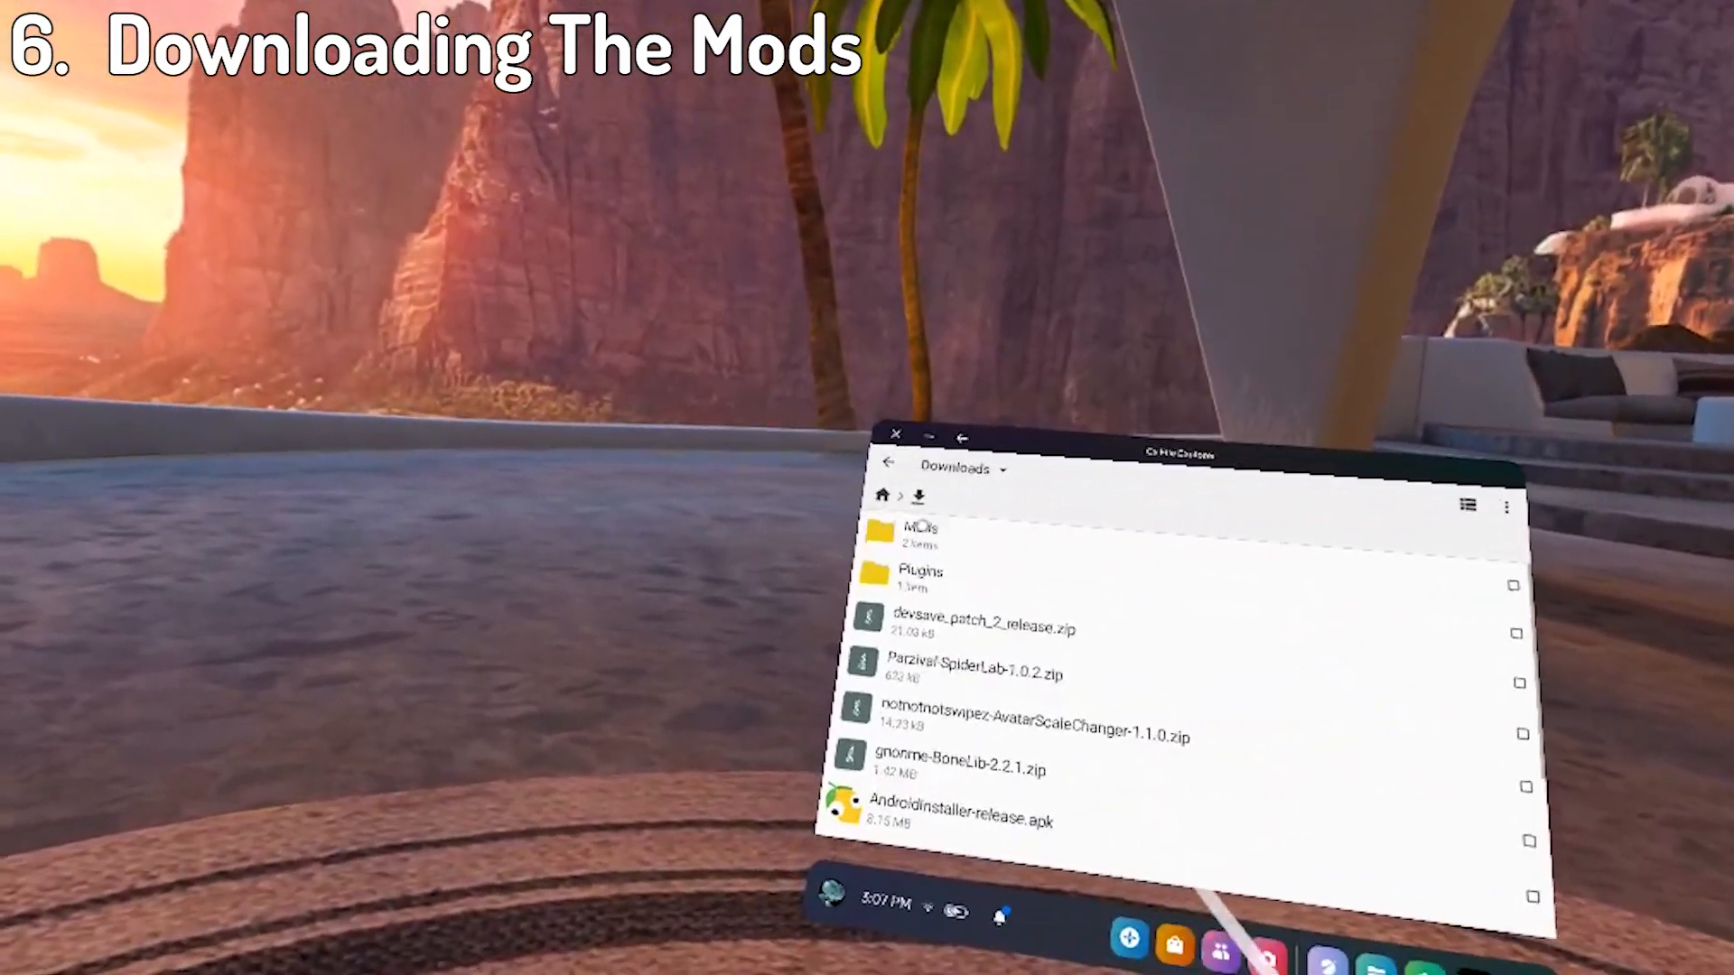
double_click(919, 535)
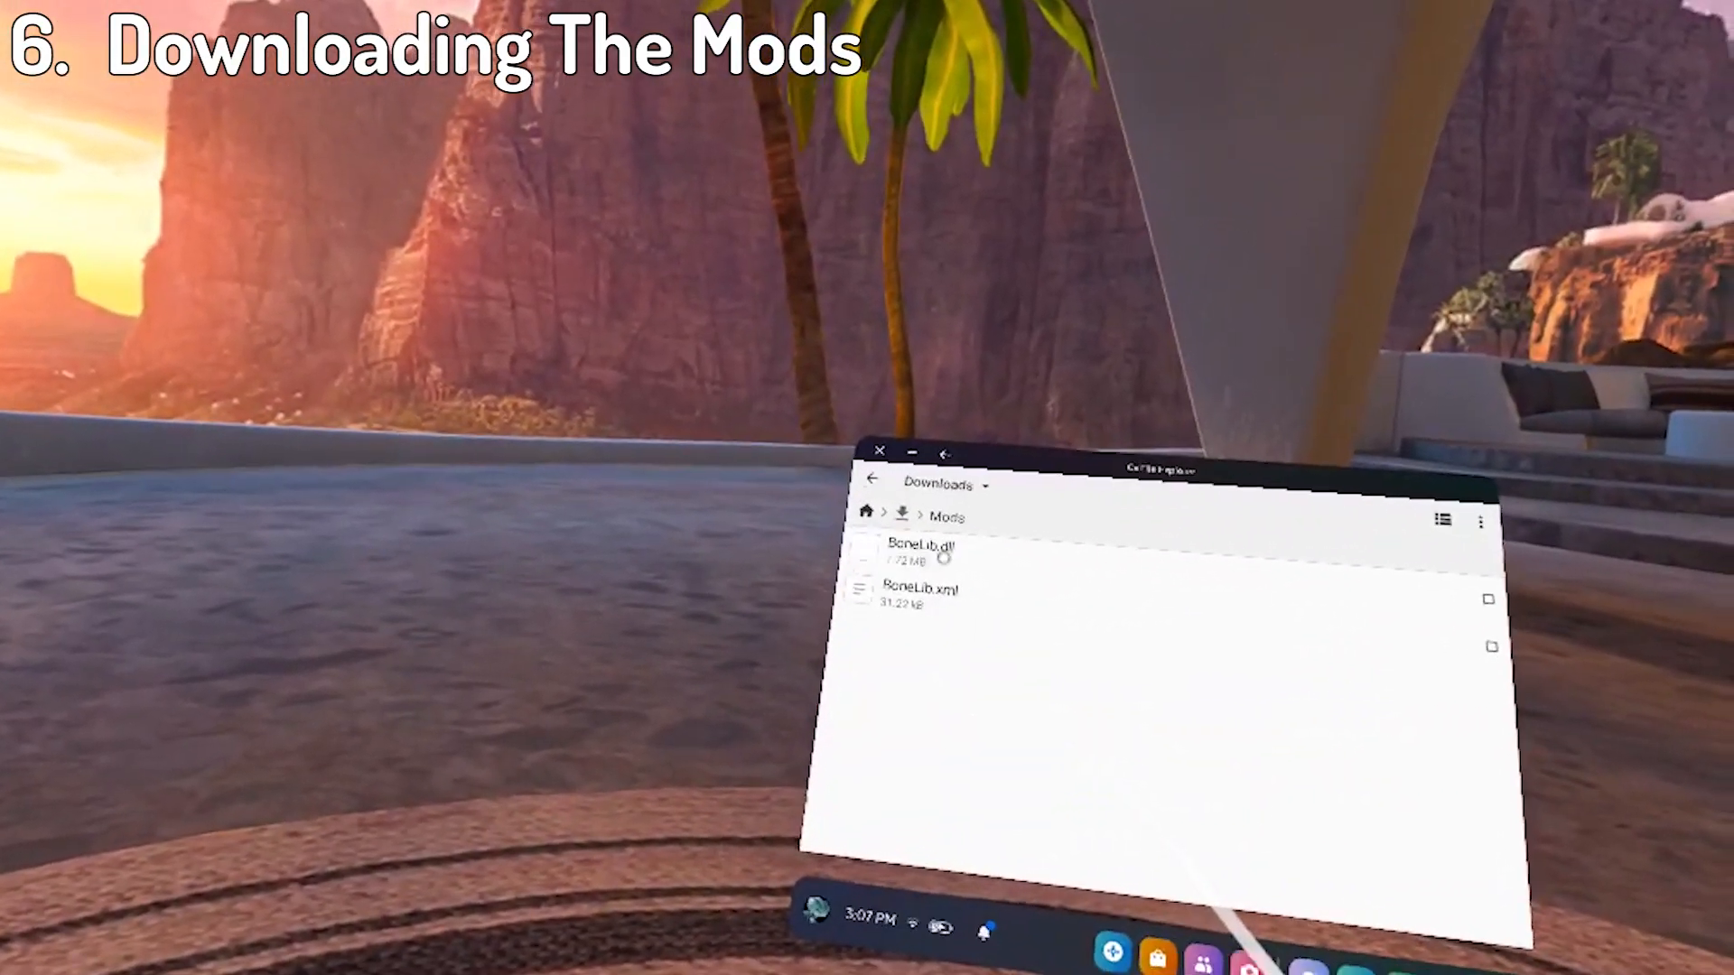
click(920, 548)
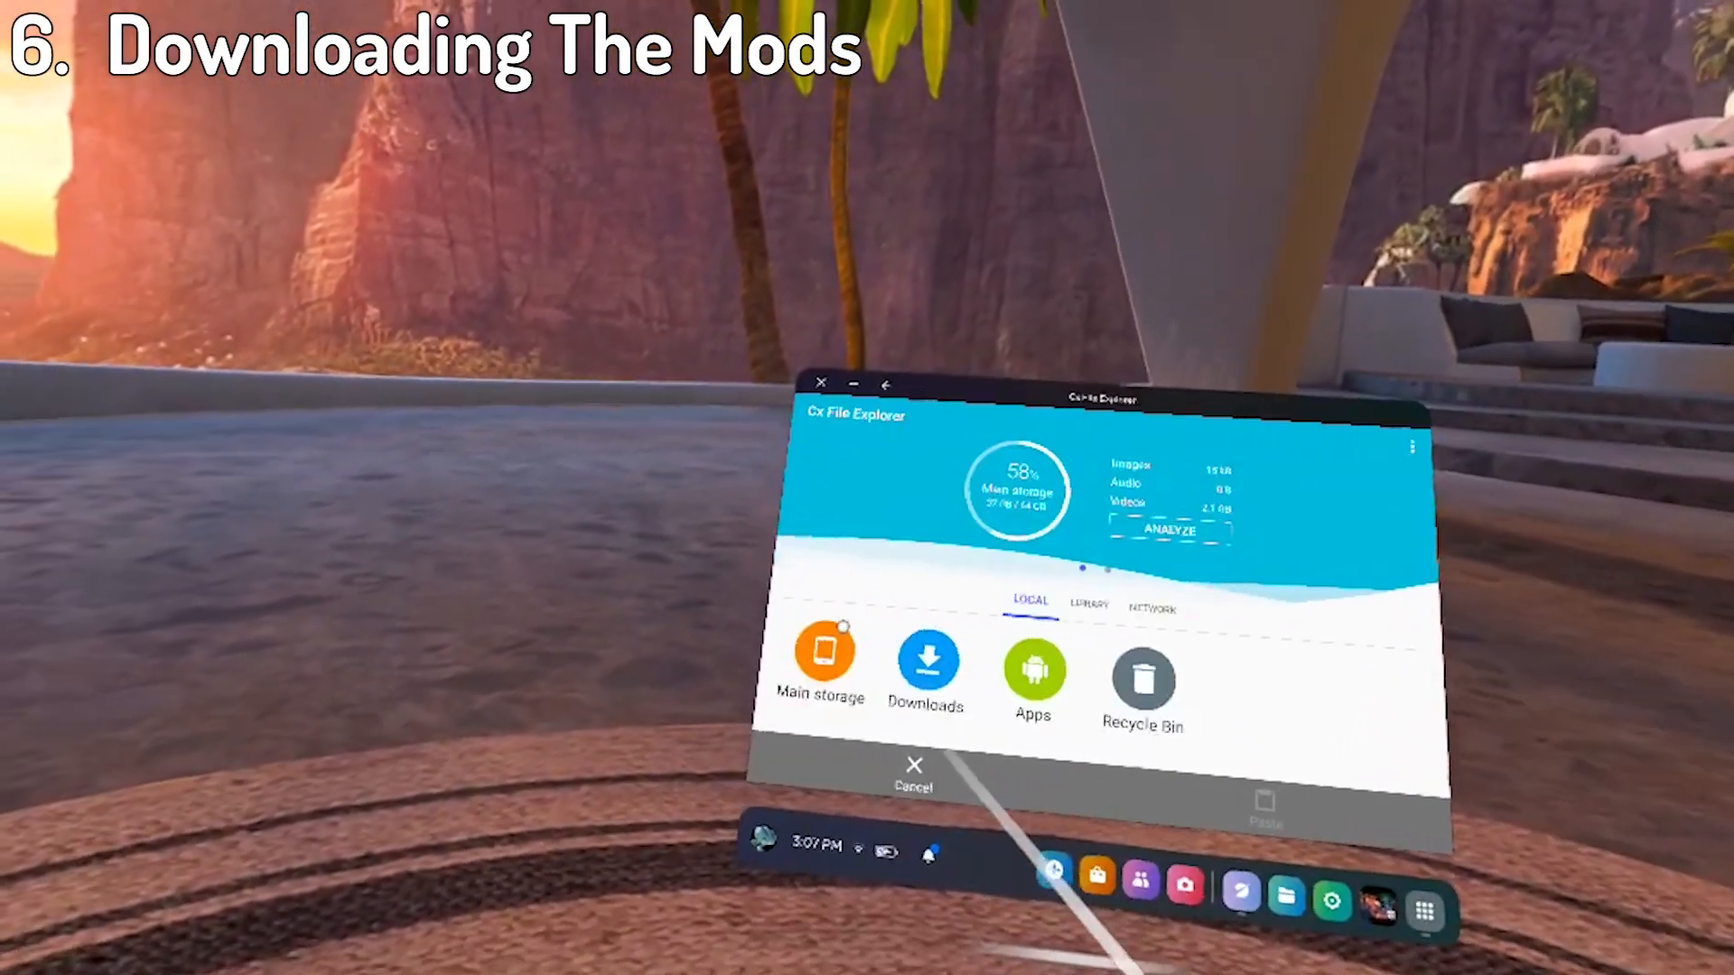
click(822, 663)
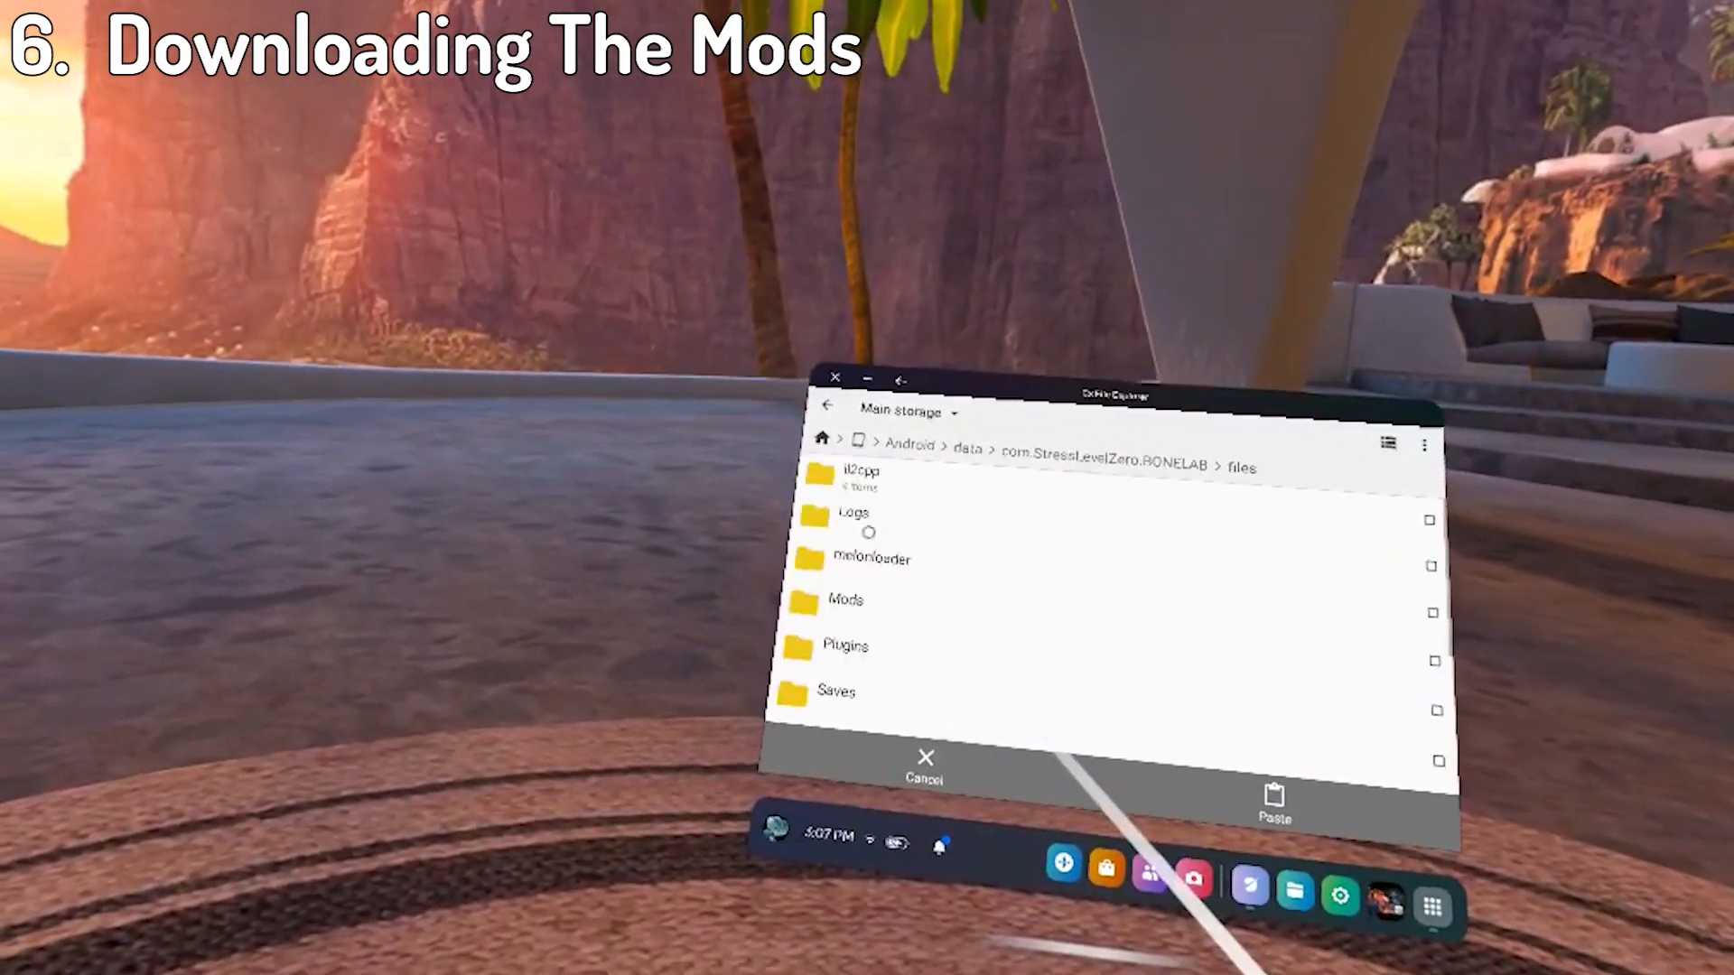
click(847, 600)
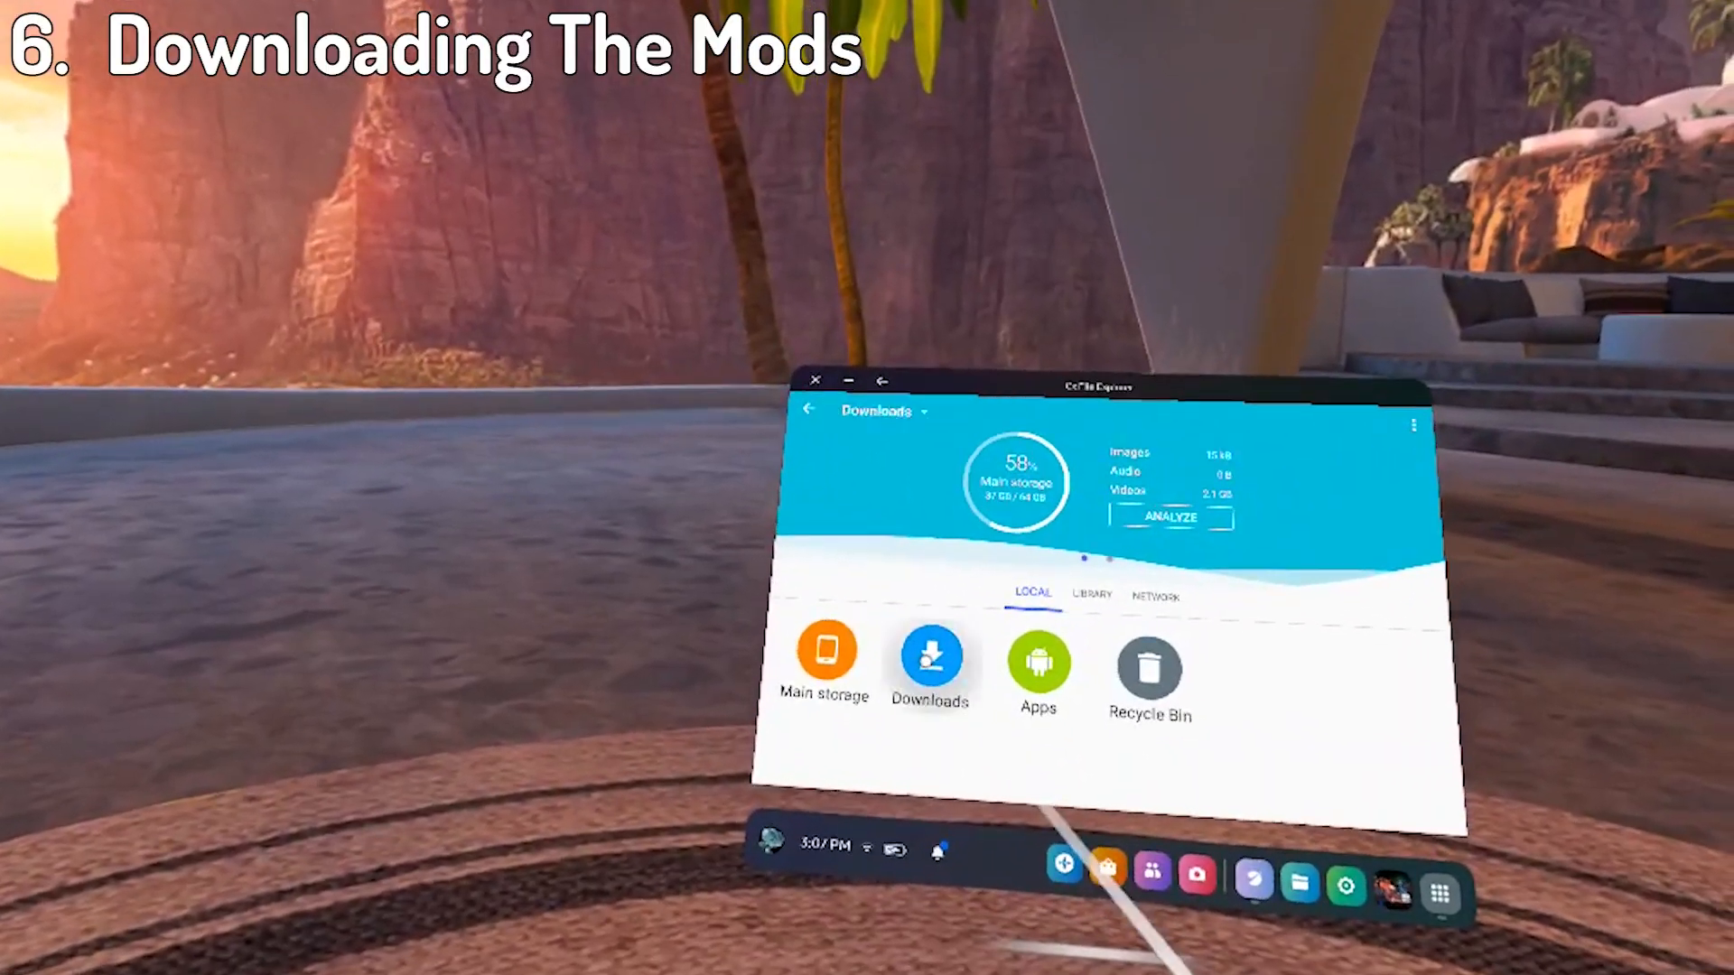
Copy BoneLibUpdater.dll from Downloads/Plugins into BONELAB's files/Plugins folder.
click(930, 656)
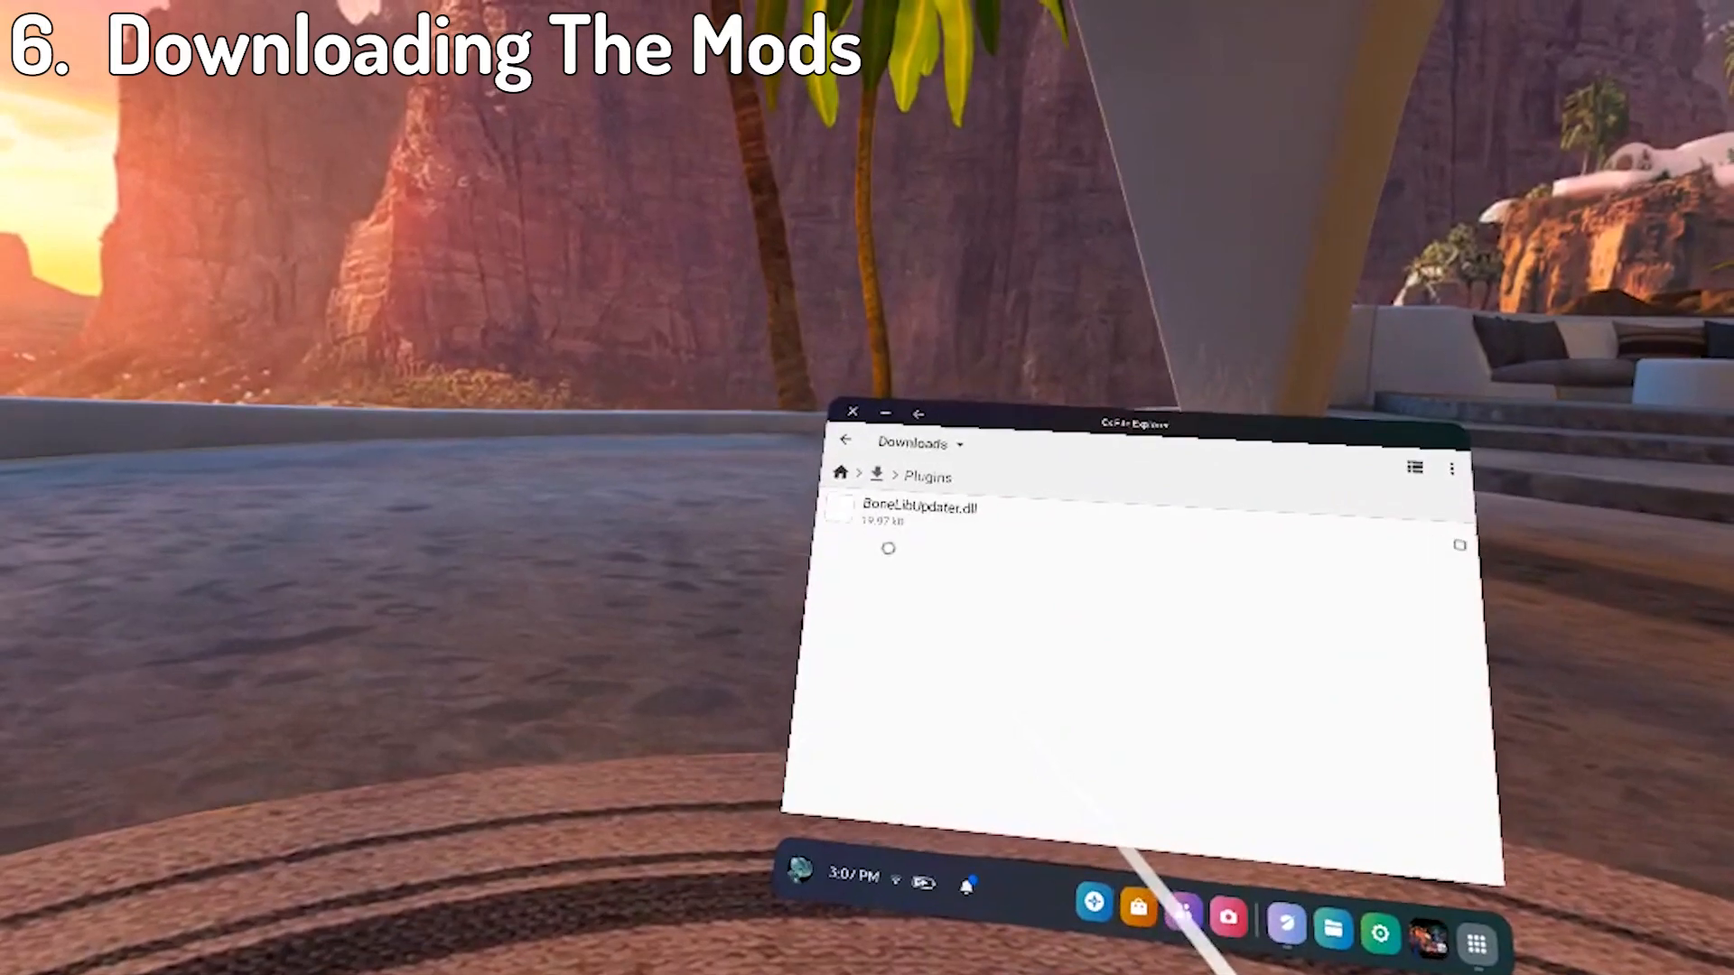
click(907, 510)
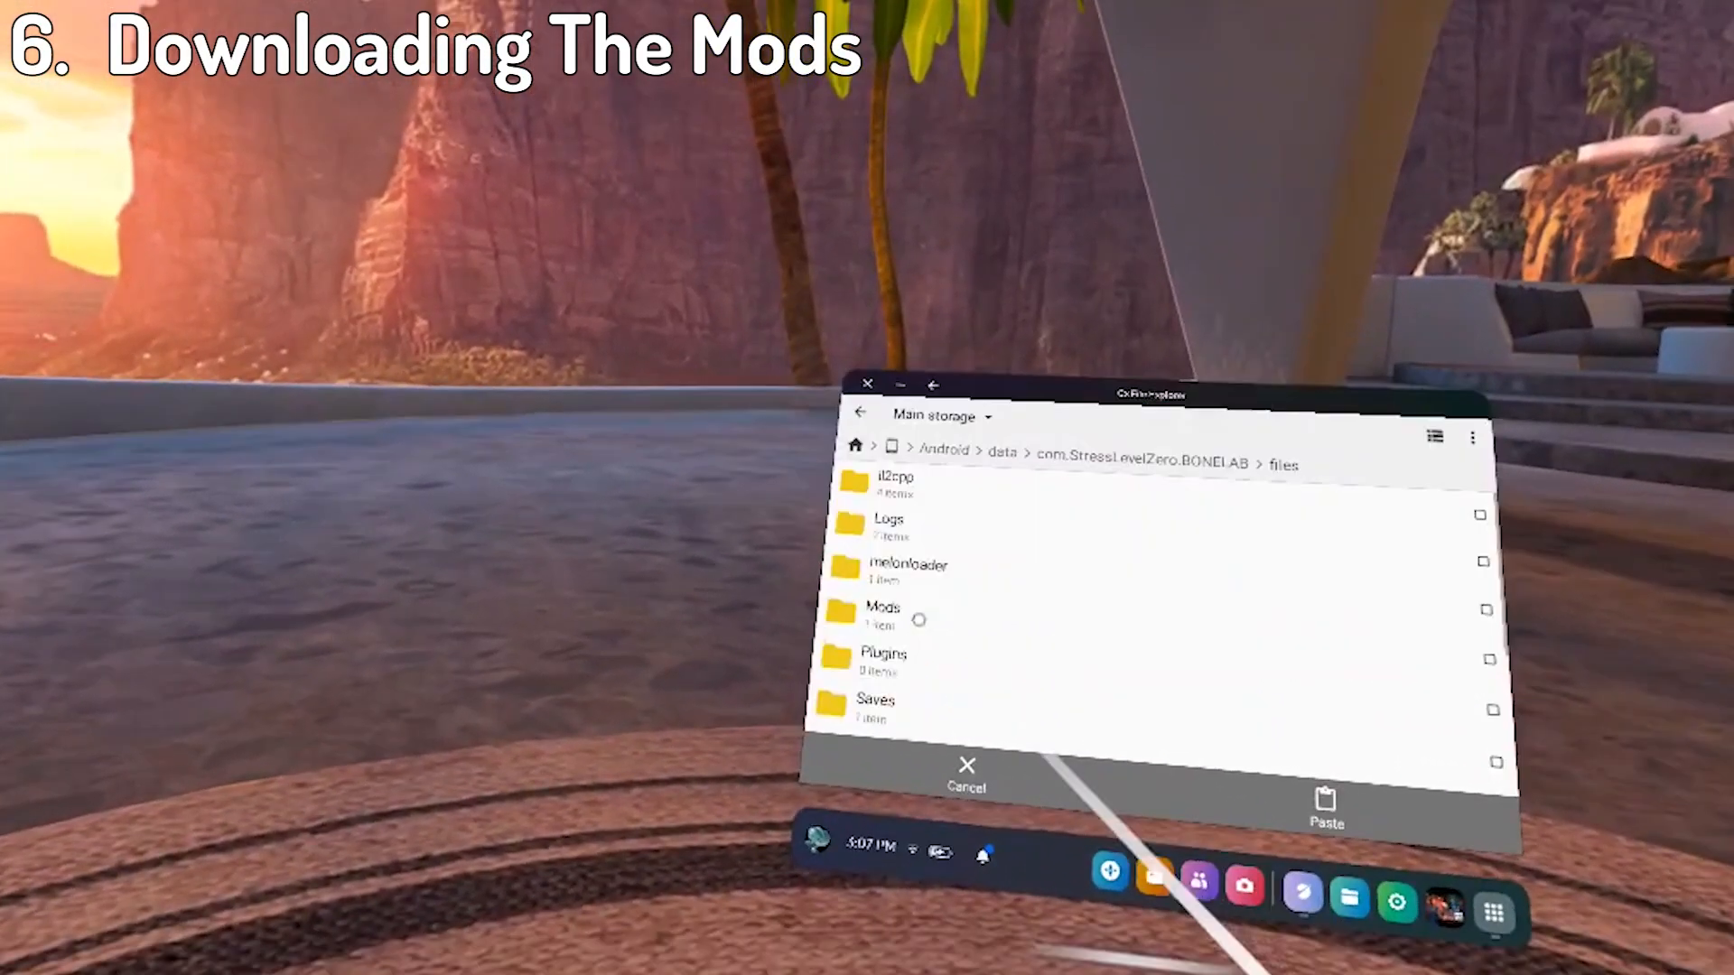
click(886, 654)
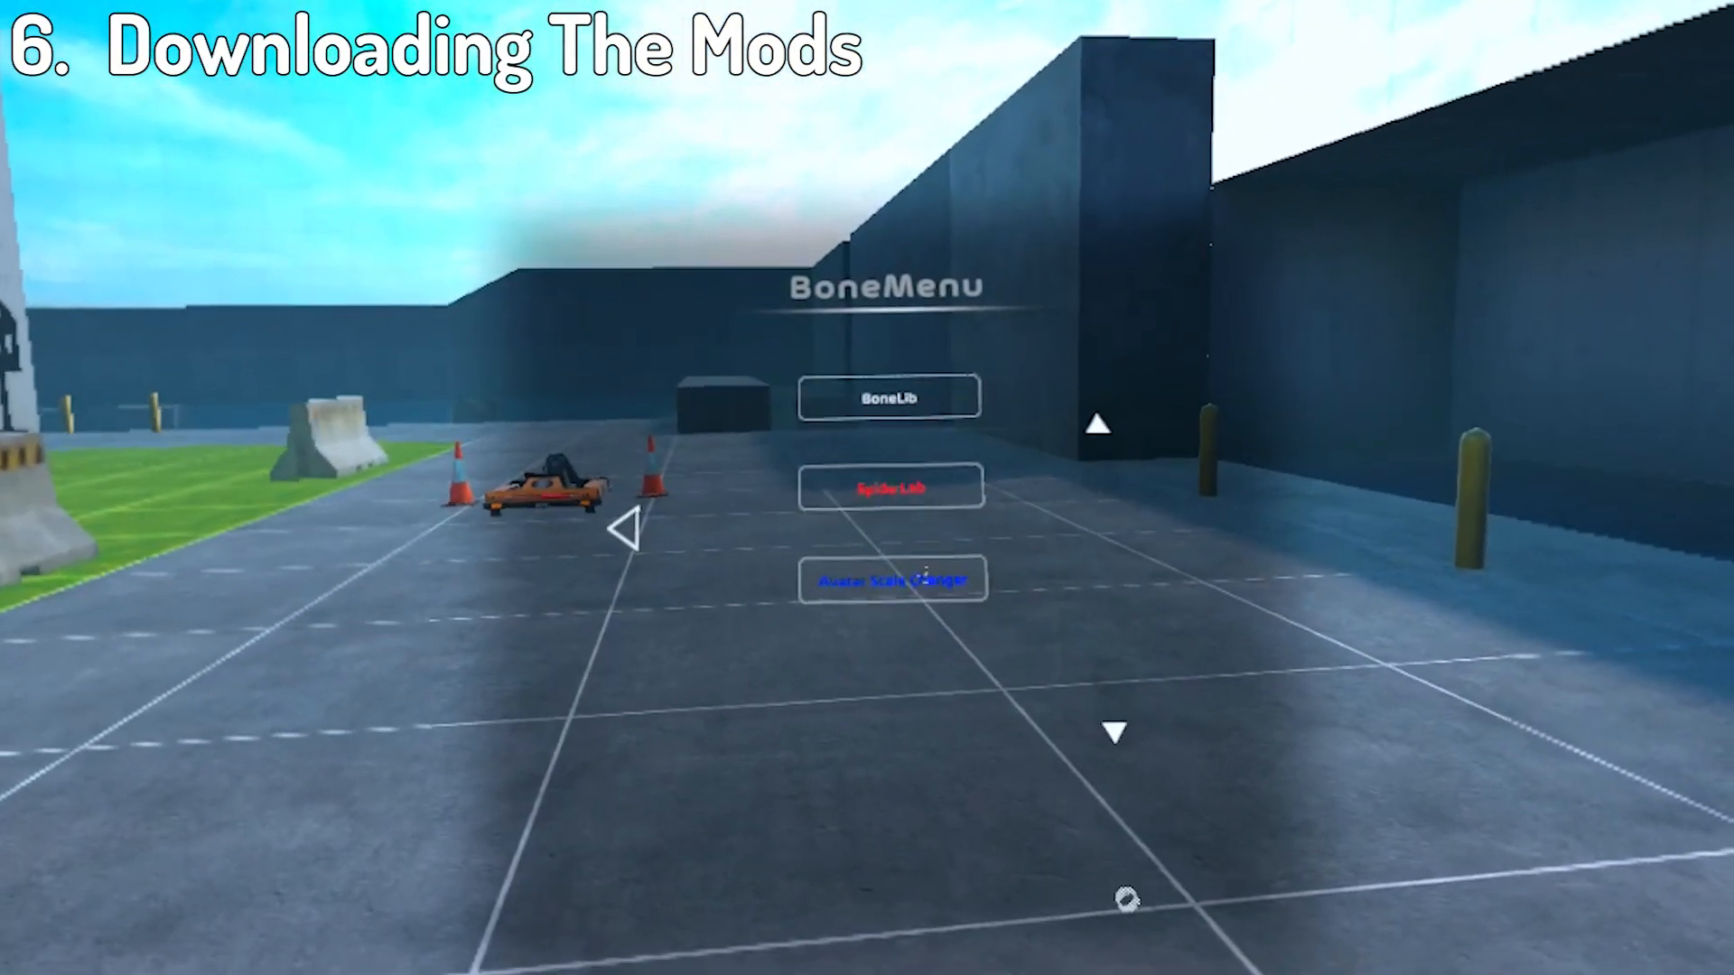
In BoneMenu's Avatar Scale Changer, lower the scale from 1 to 0.8.
click(891, 580)
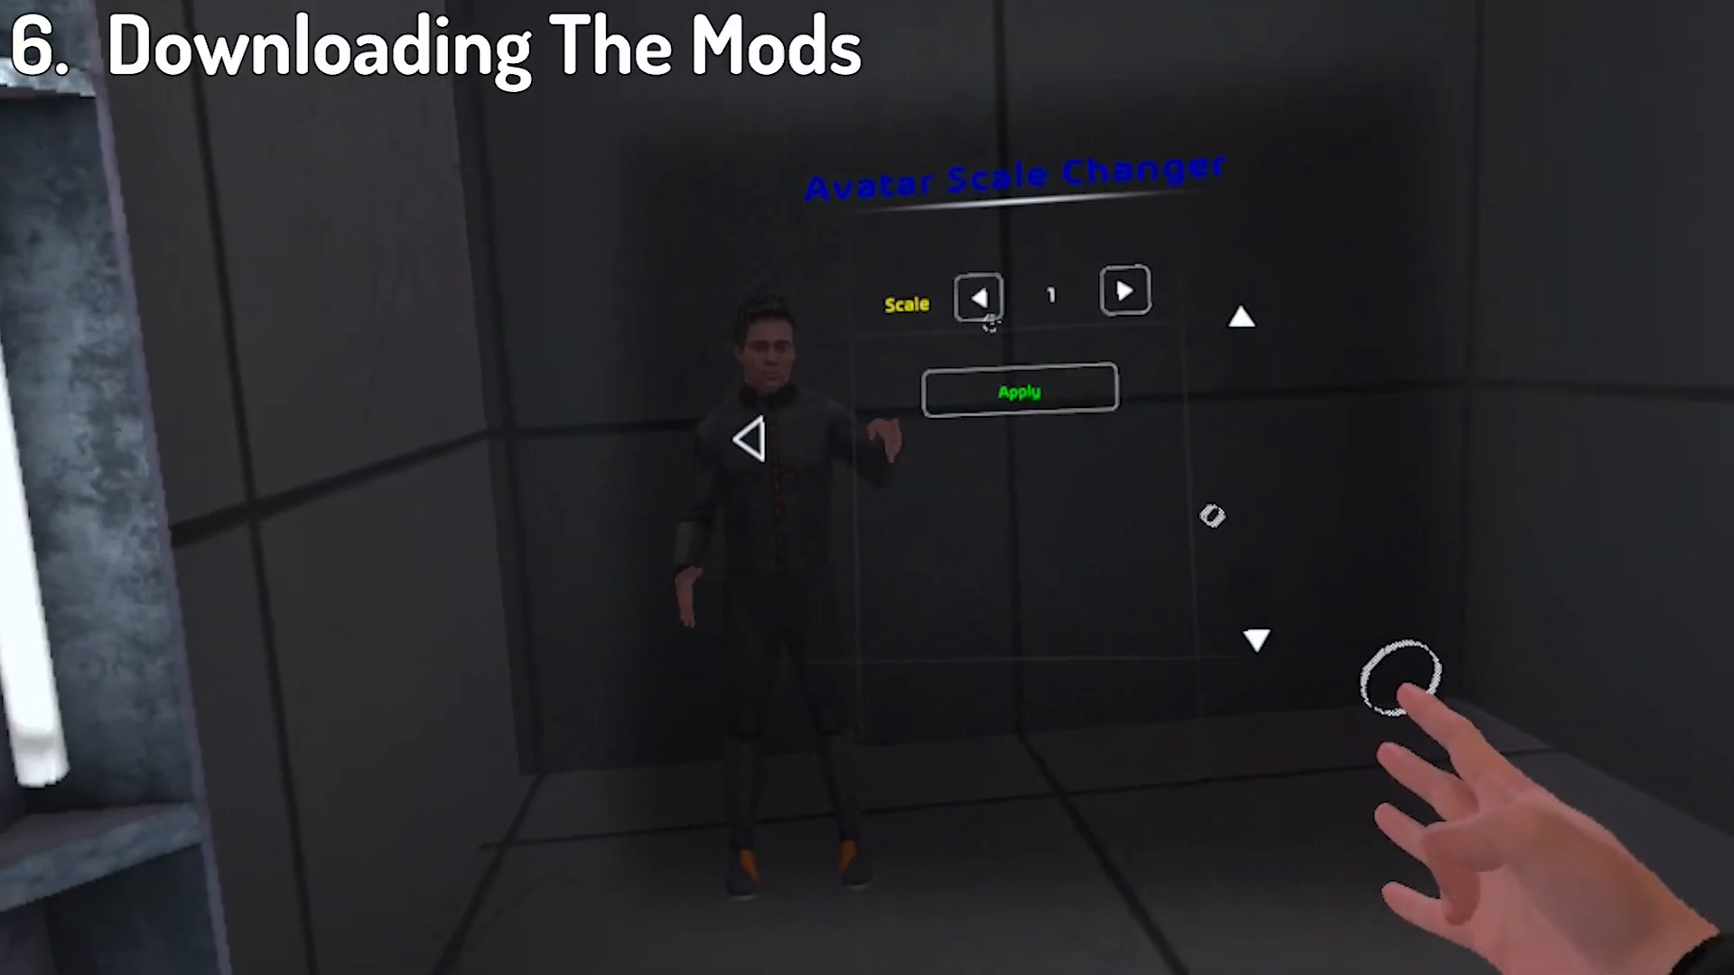
click(977, 295)
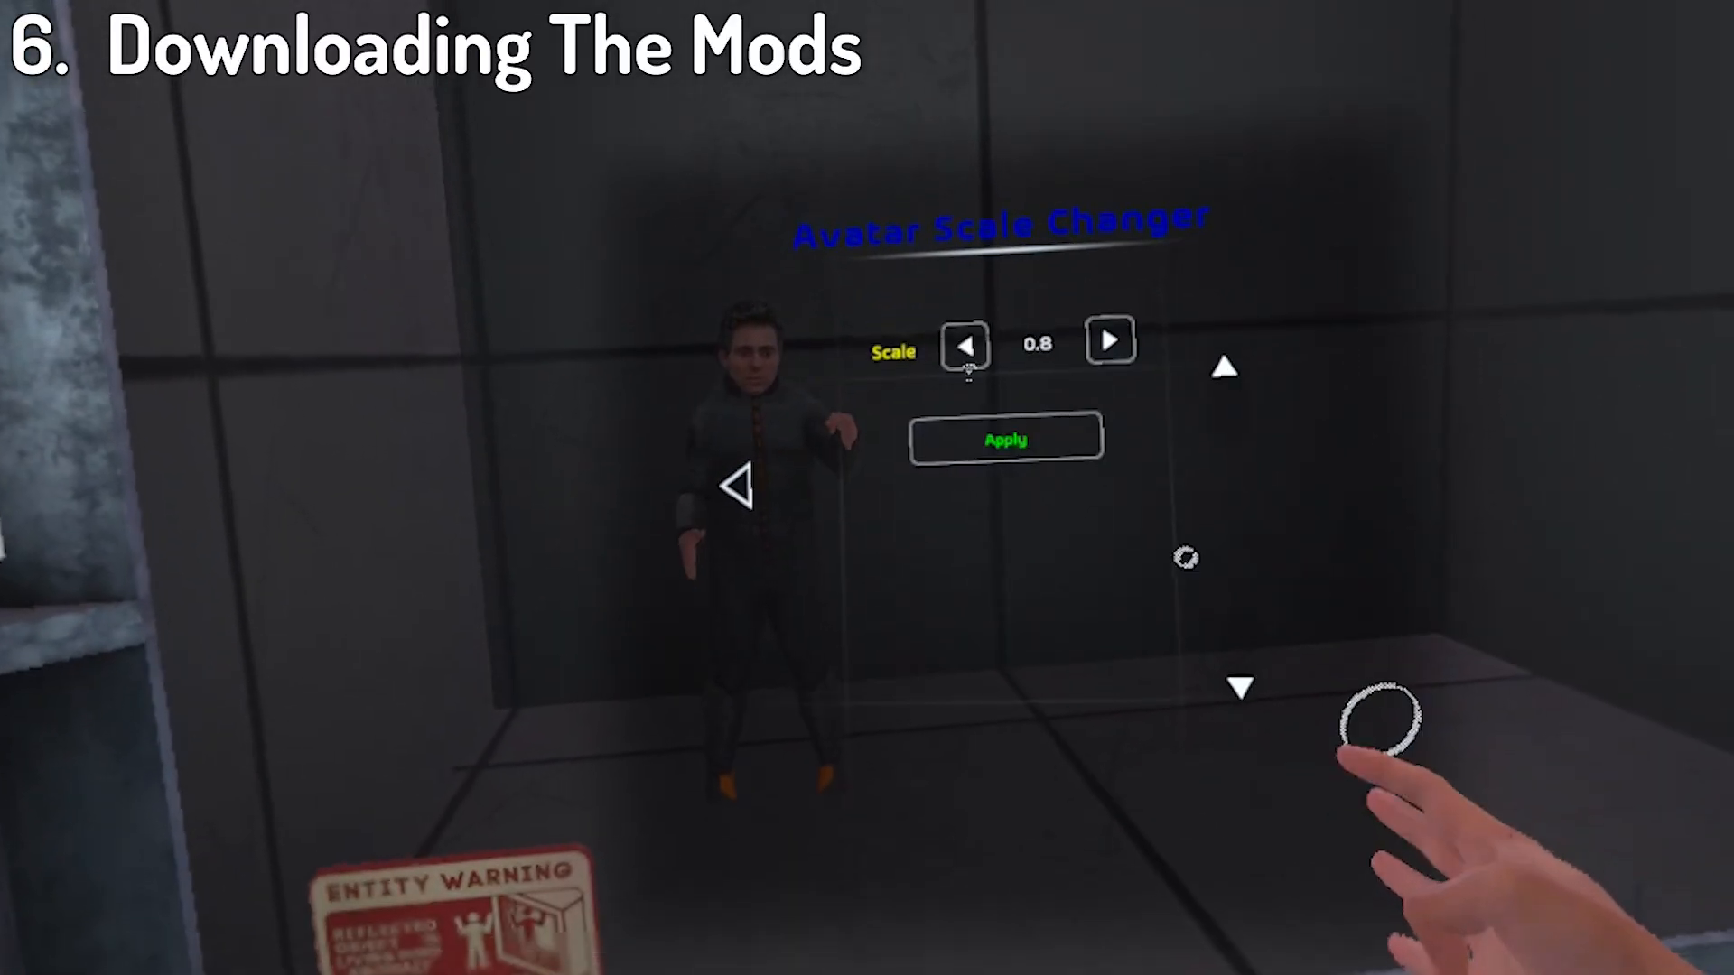